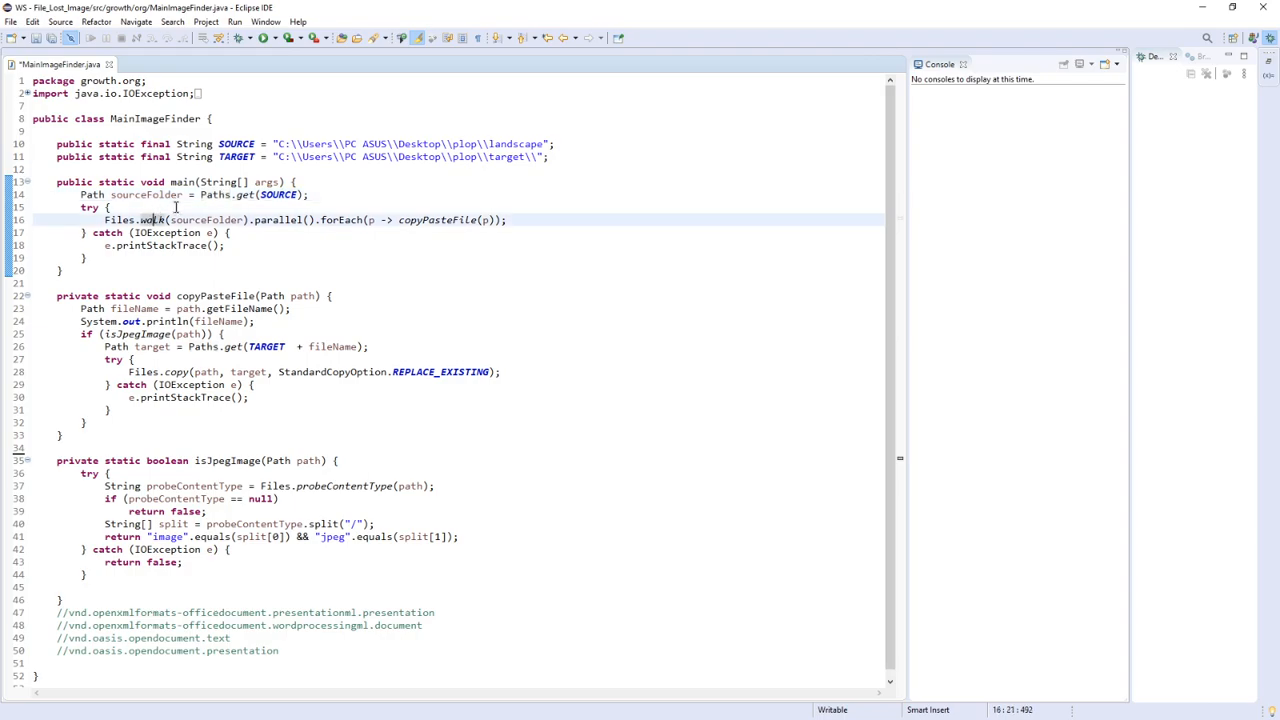
pyautogui.moveTo(144, 208)
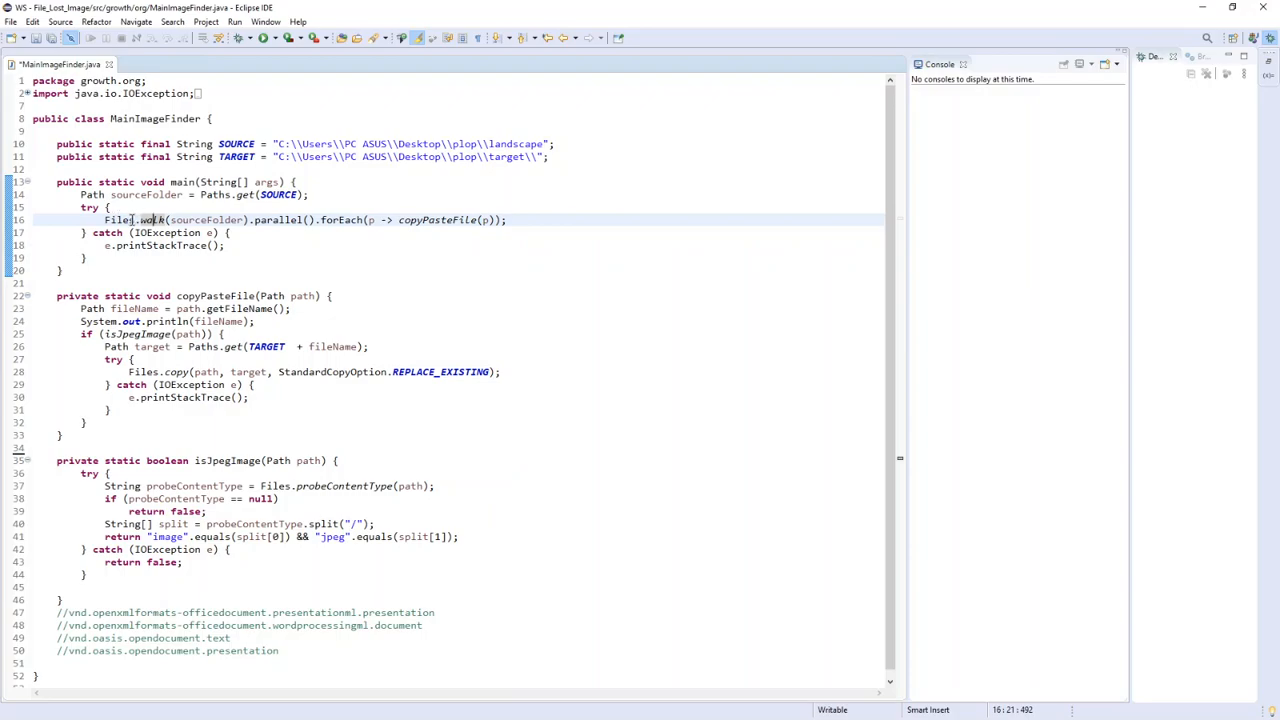
pyautogui.moveTo(152, 220)
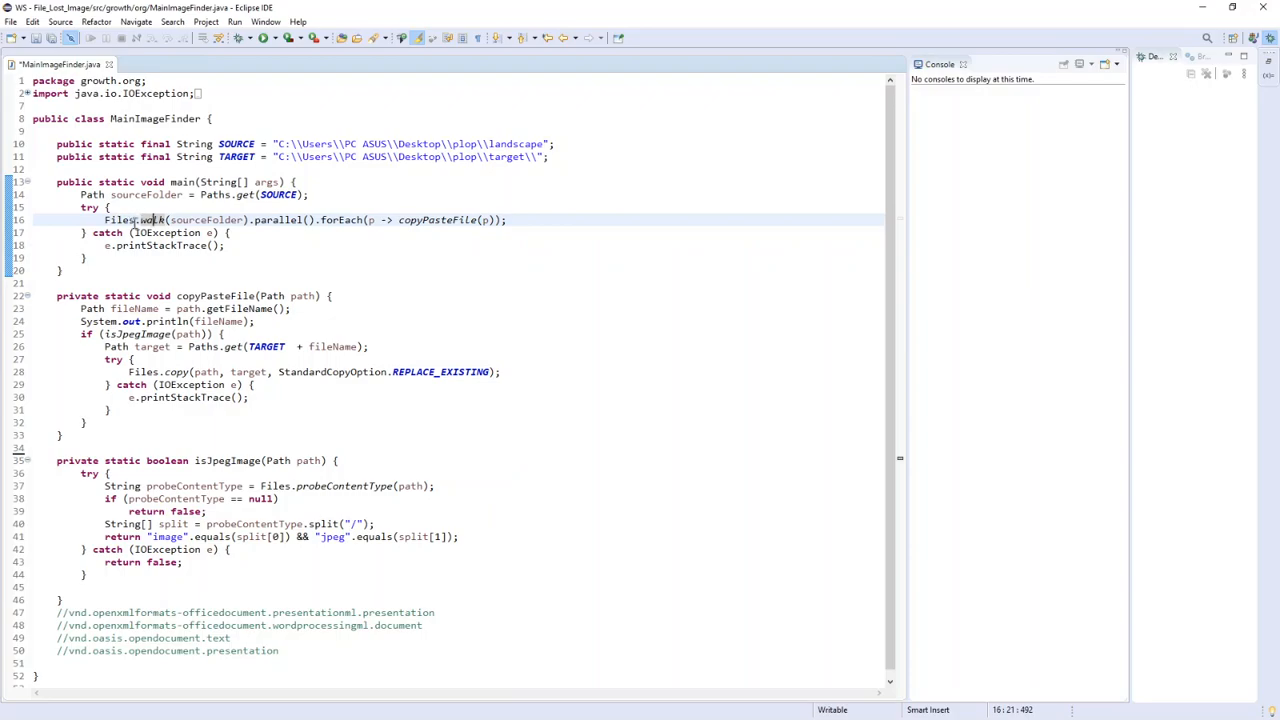
# Jump to the Files.walk declaration and highlight its Javadoc sentence about walking the file tree.
pyautogui.click(150, 220)
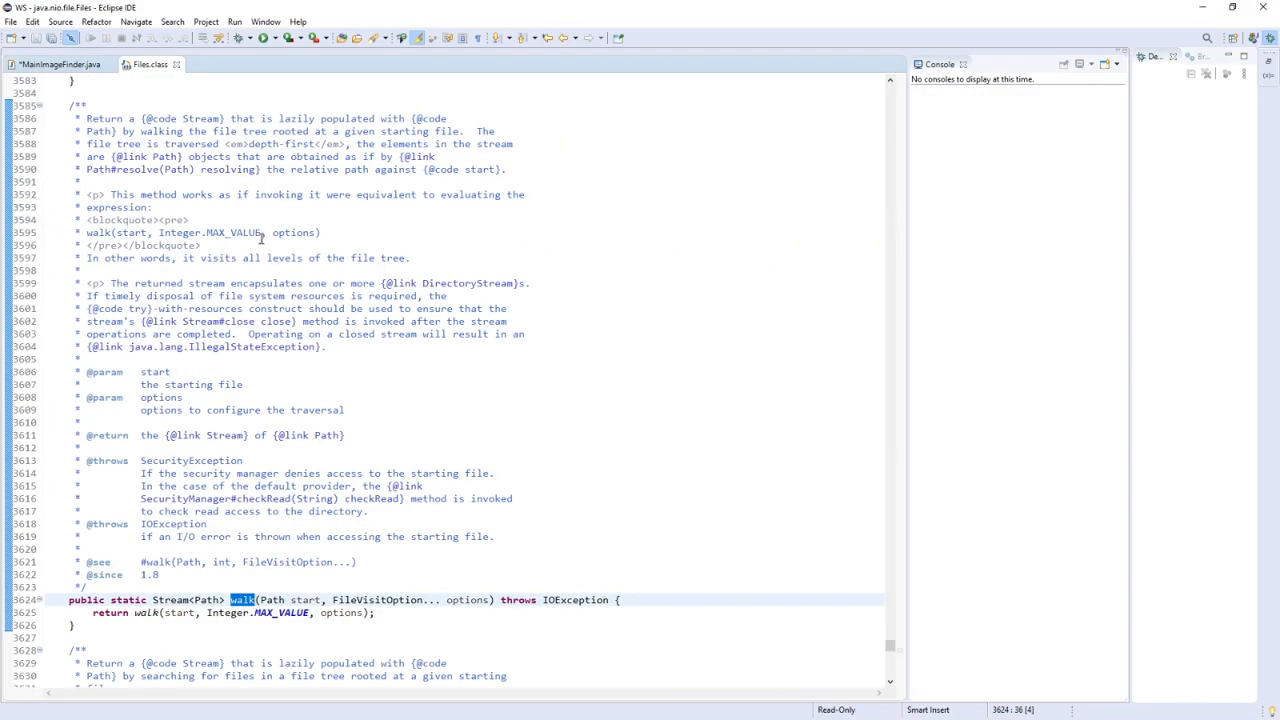
pyautogui.scroll(-3)
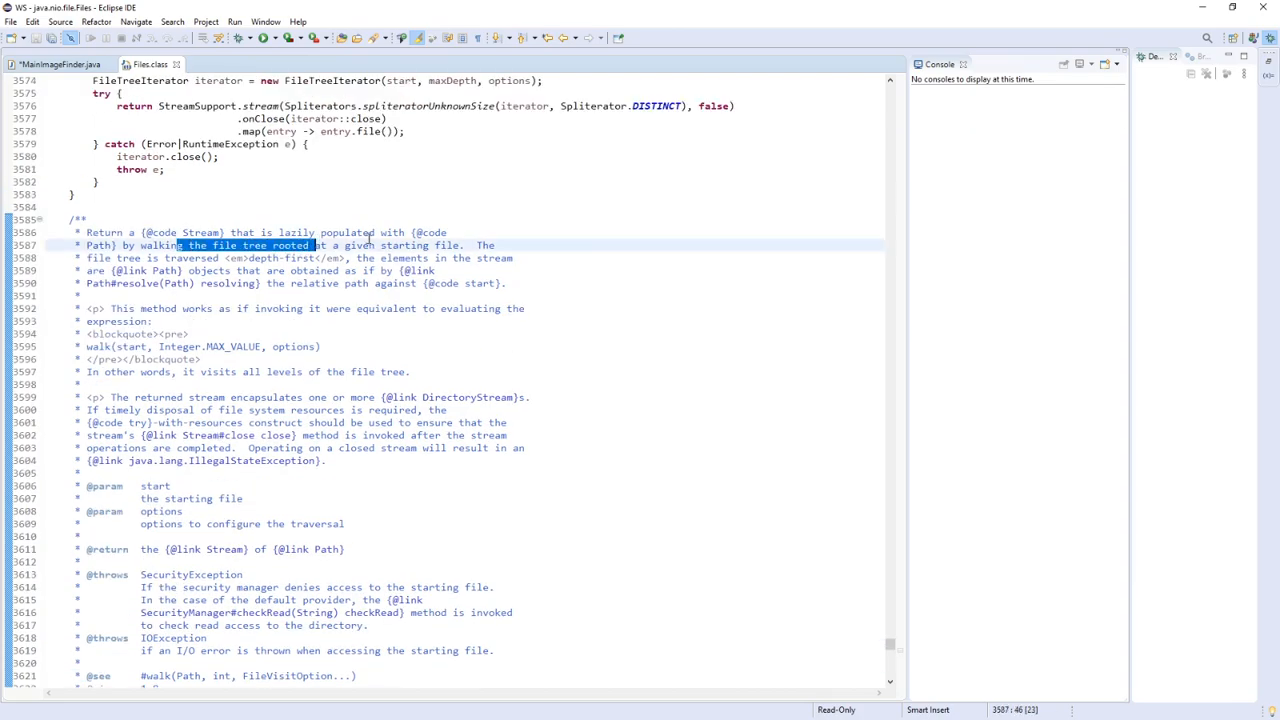
pyautogui.moveTo(178, 244); pyautogui.dragTo(460, 244)
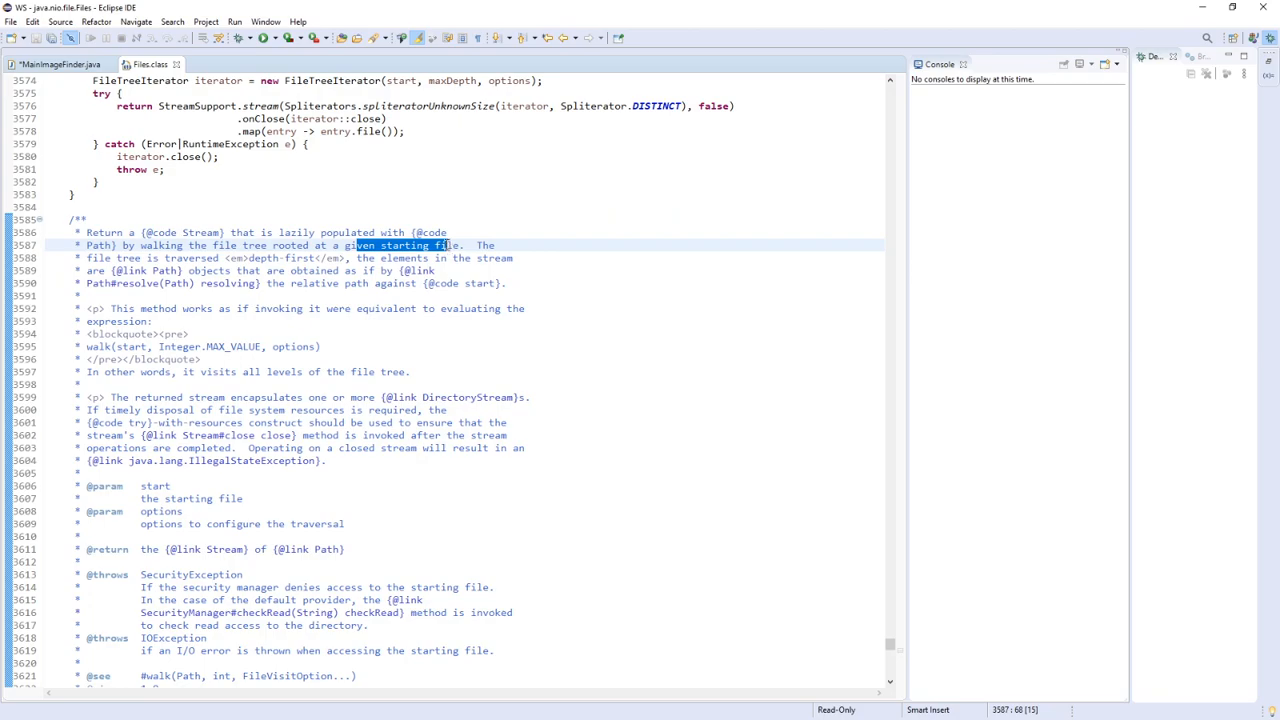
pyautogui.doubleClick(448, 244)
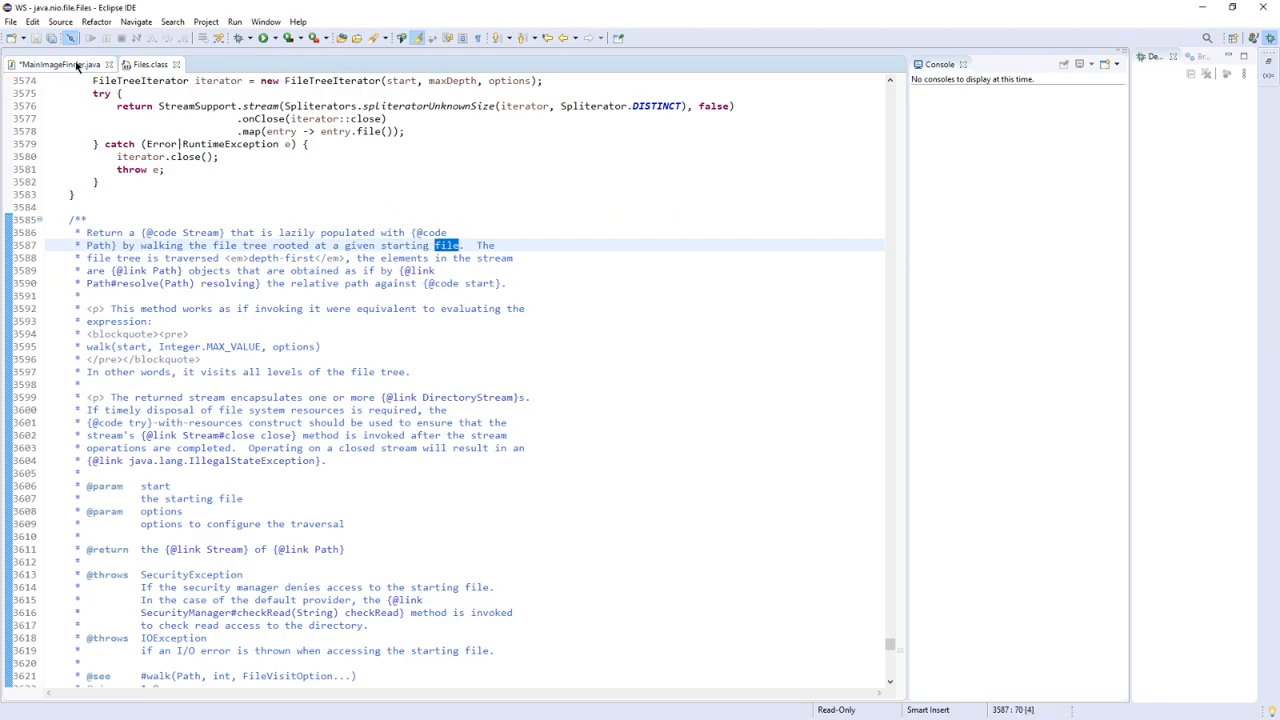
# Return to MainImageFinder, then browse landscape > level1 > level2 in File Explorer.
pyautogui.click(56, 64)
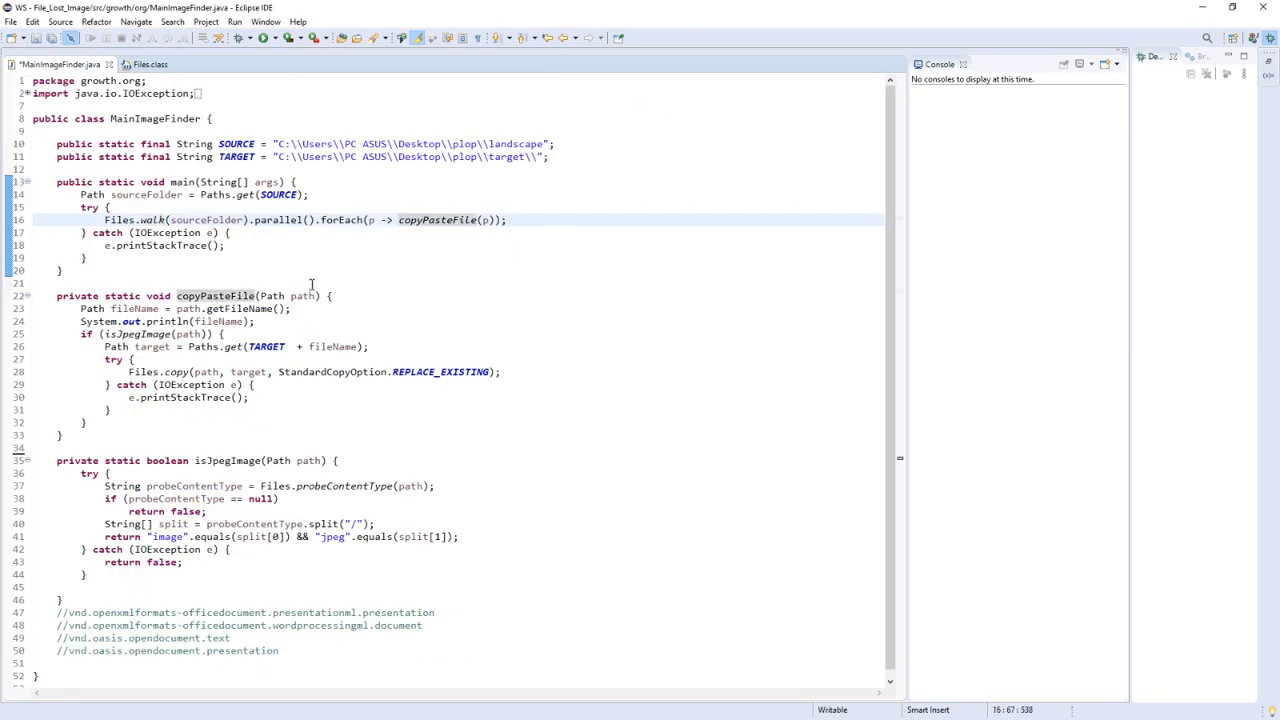
pyautogui.moveTo(280, 194)
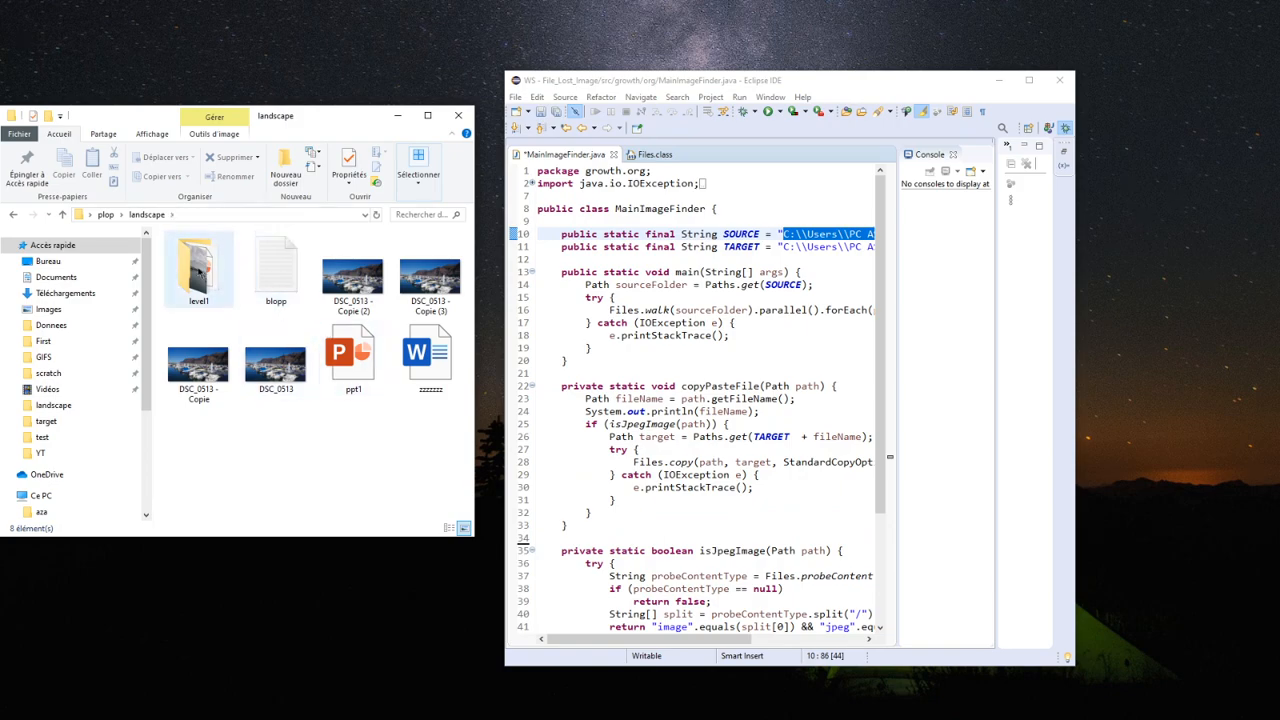
pyautogui.click(276, 264)
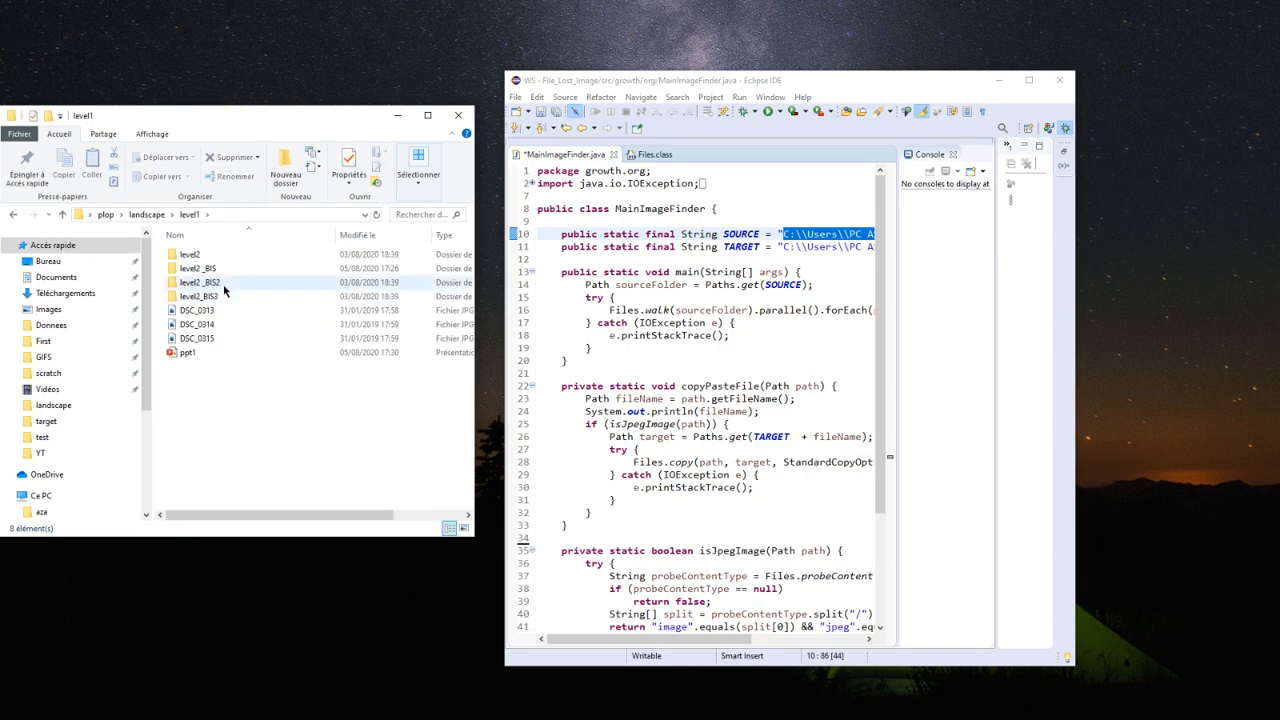
pyautogui.doubleClick(198, 282)
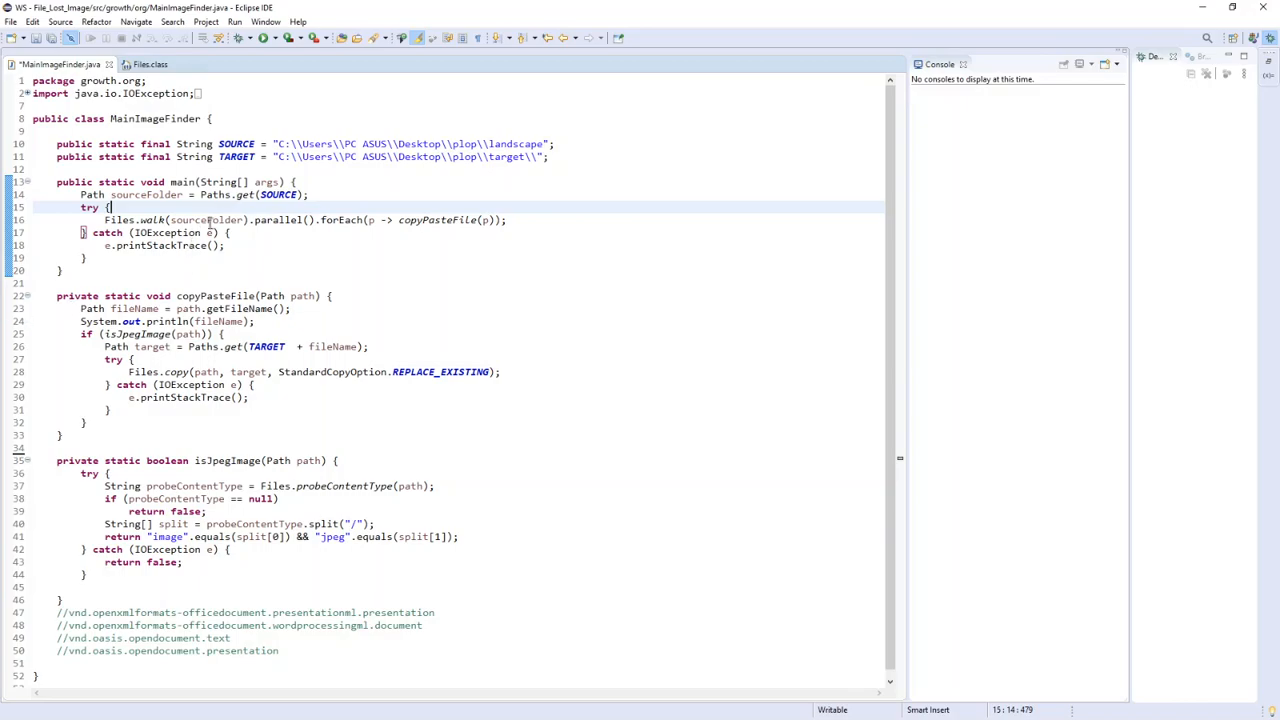
# Navigate up to the plop folder and show the empty target folder in File Explorer.
pyautogui.doubleClick(342, 218)
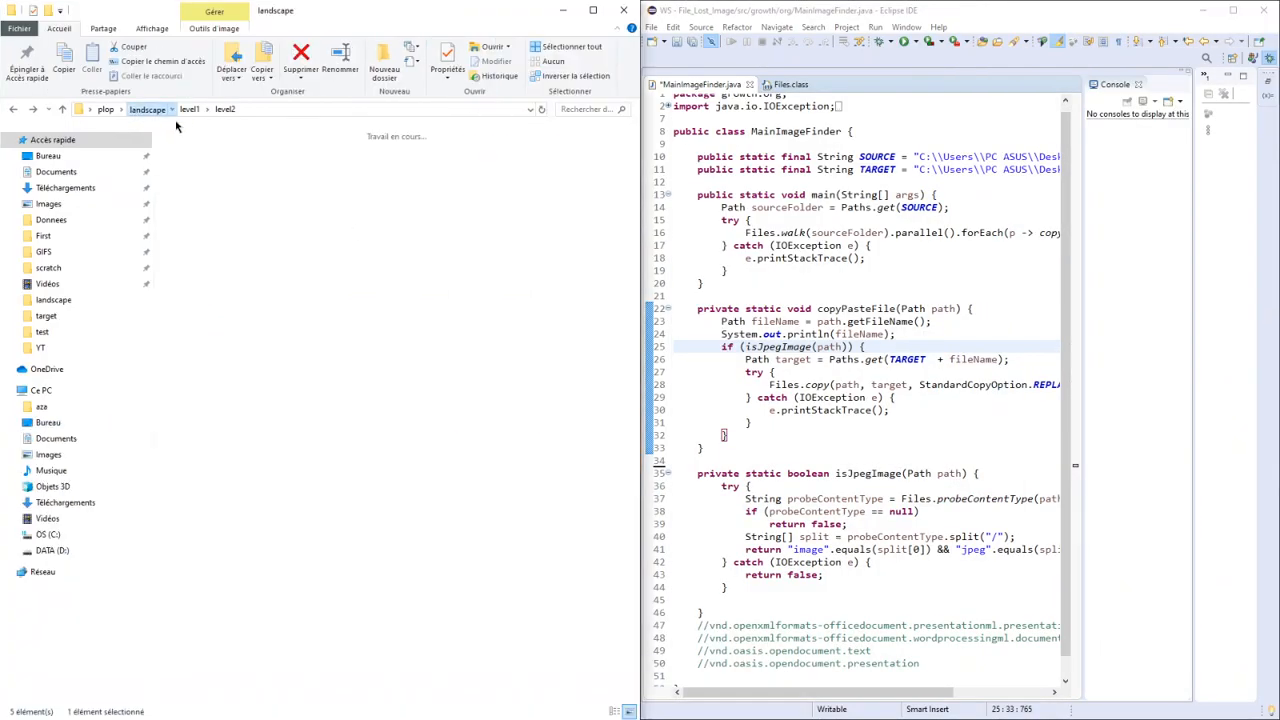
pyautogui.click(104, 108)
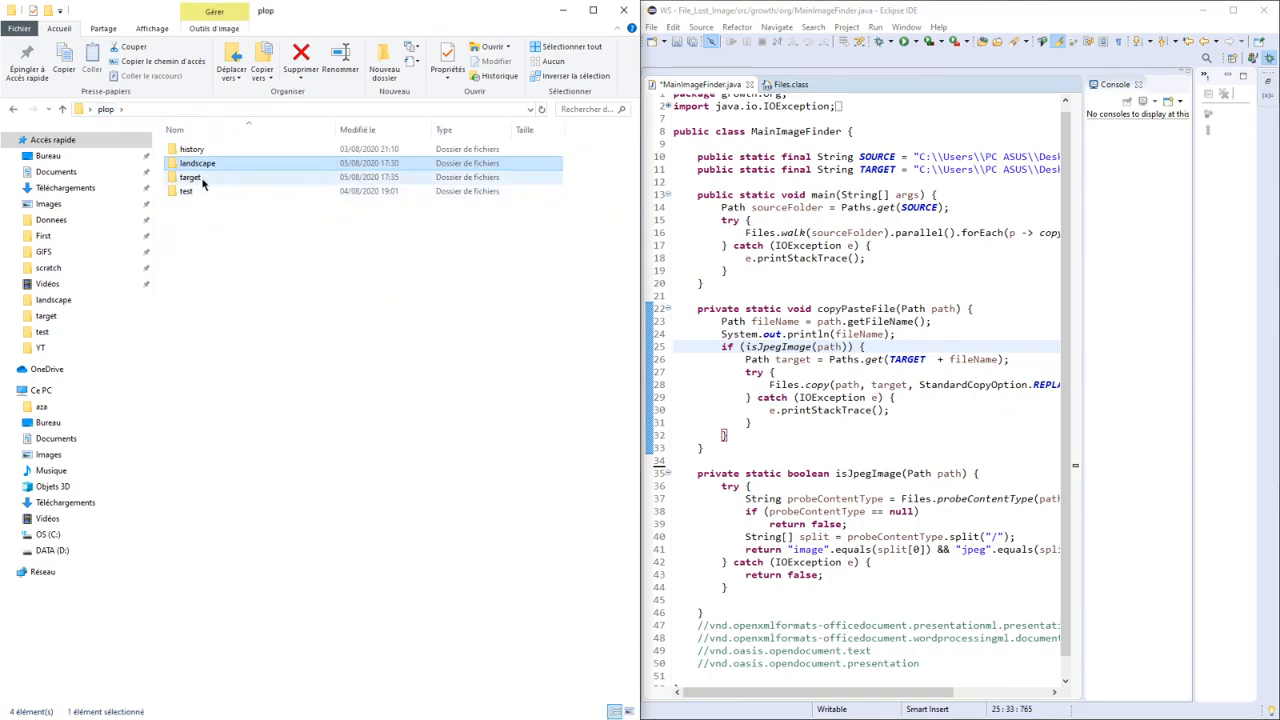
pyautogui.doubleClick(190, 176)
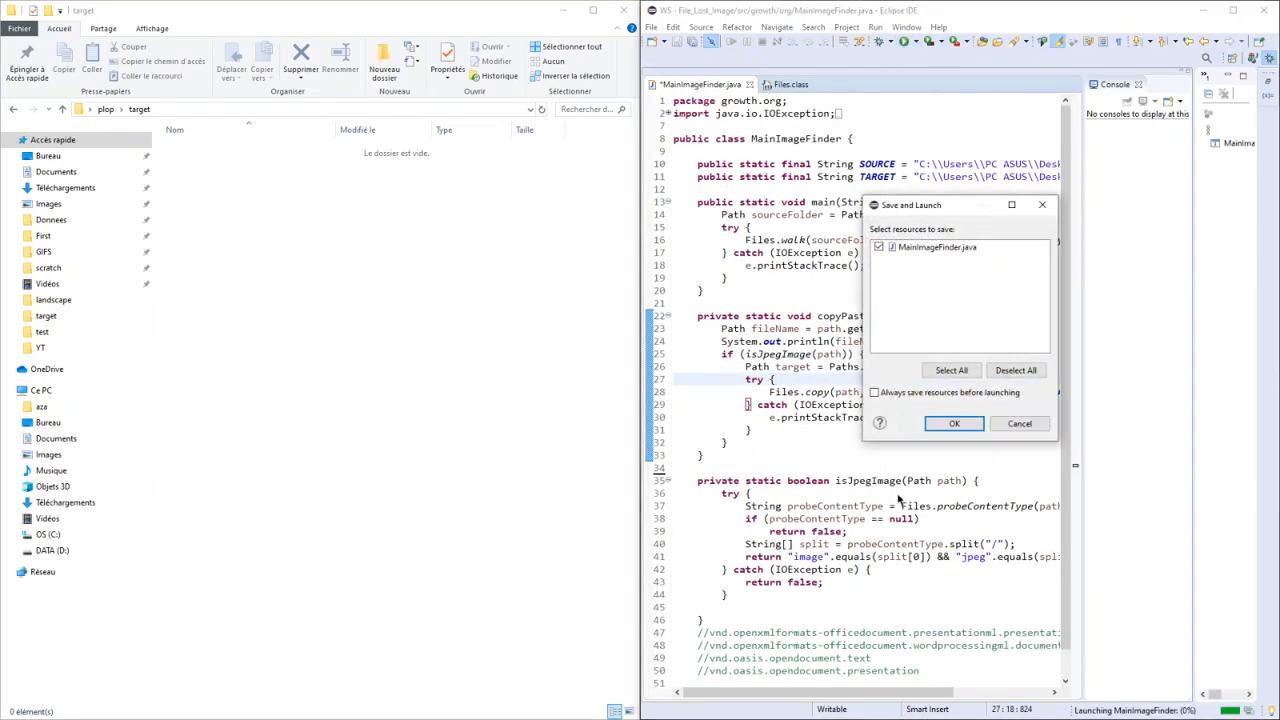
# Confirm Save and Launch, then view the copied JPG images in target with large icons.
pyautogui.click(952, 424)
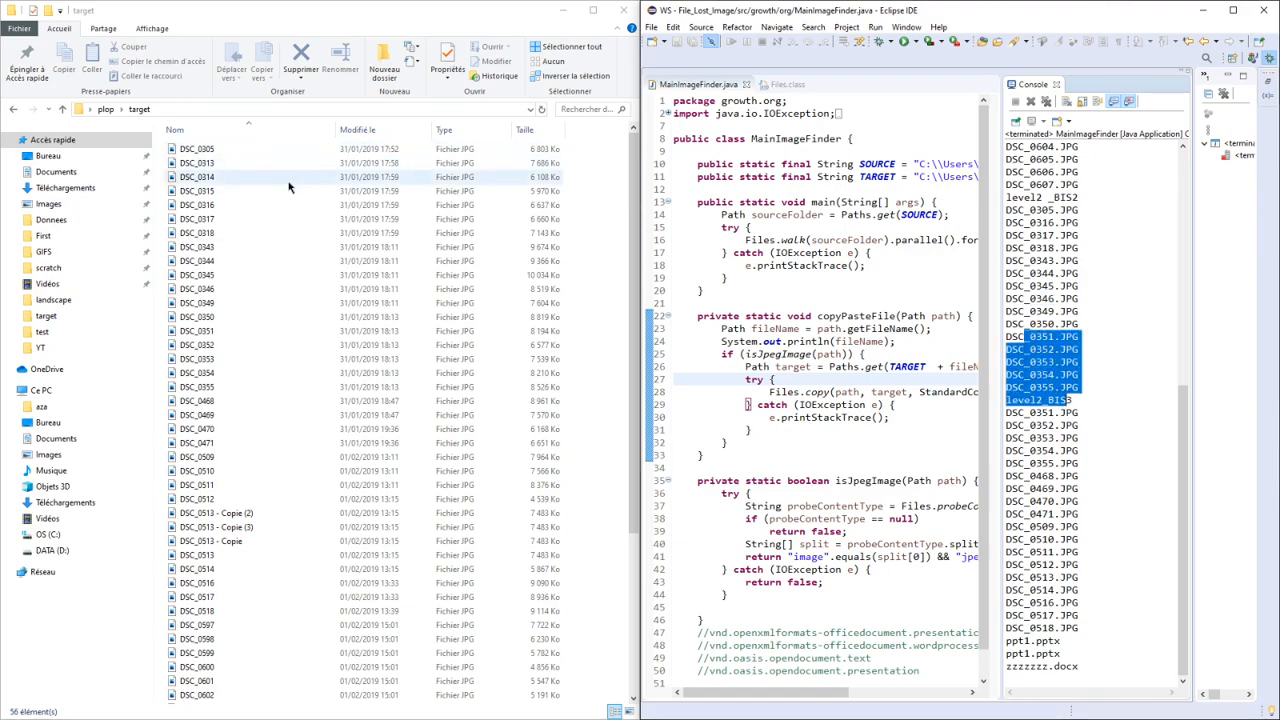
pyautogui.click(196, 204)
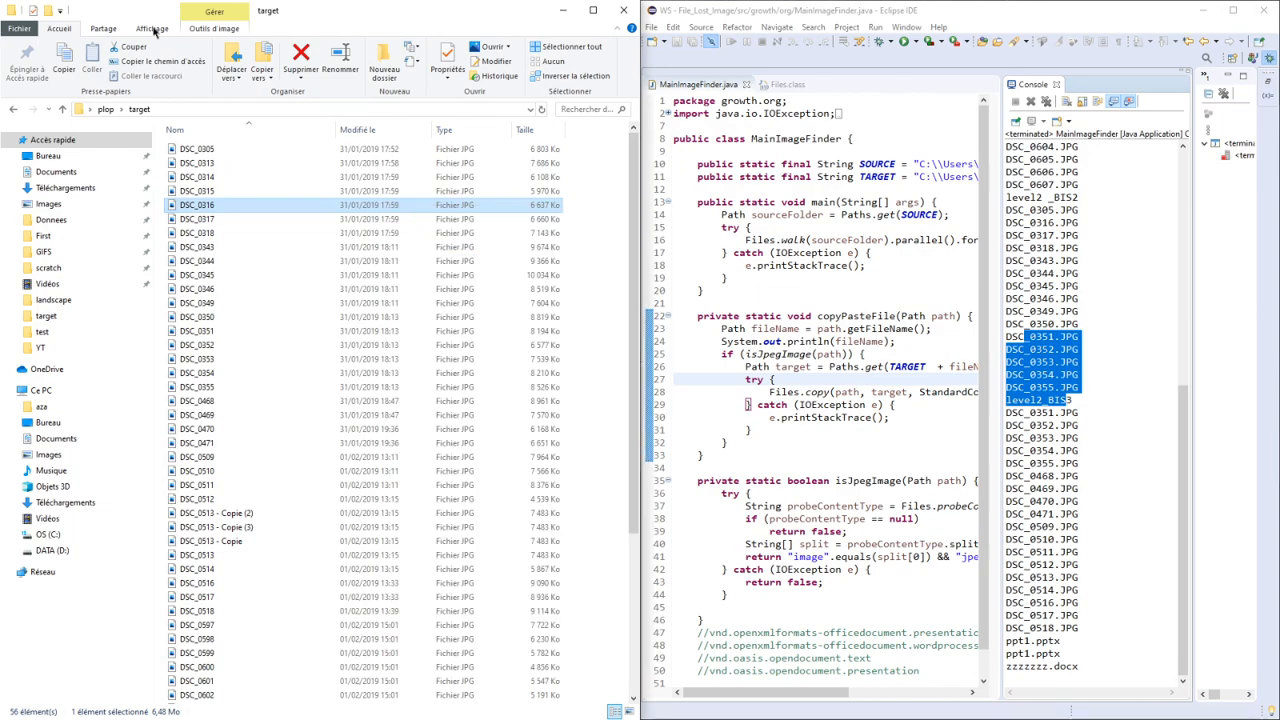
pyautogui.click(152, 28)
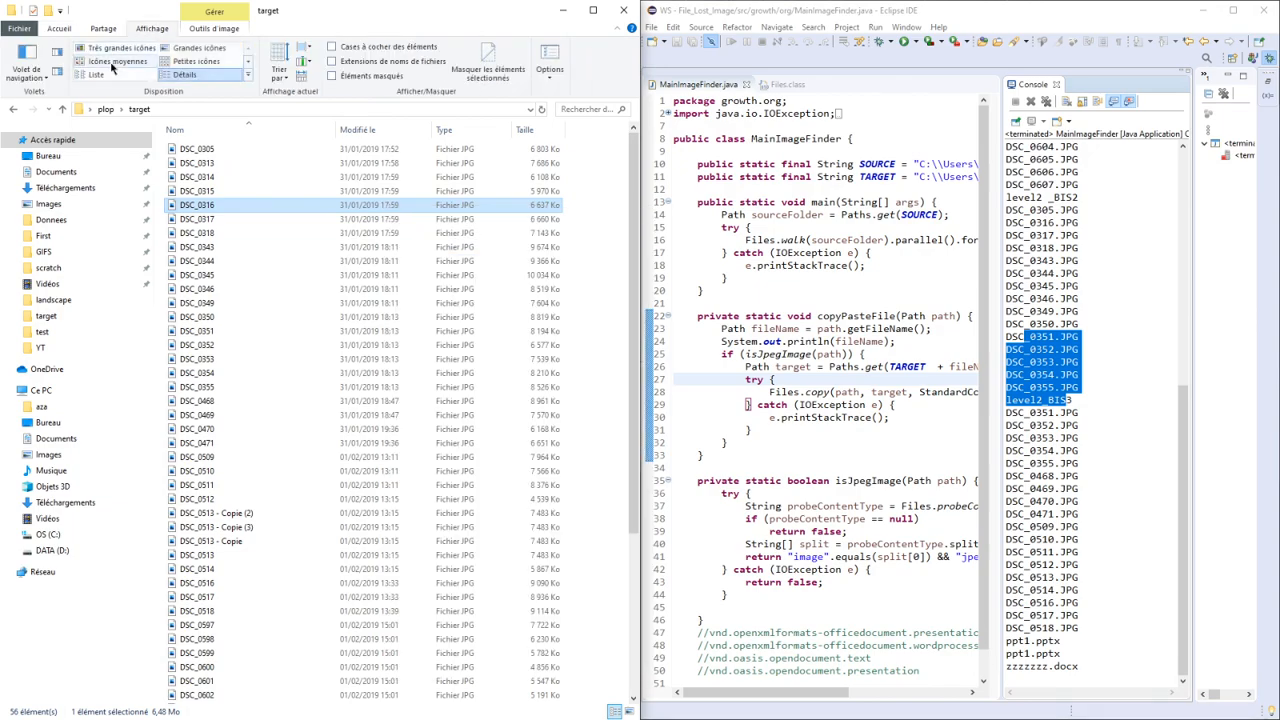
pyautogui.click(120, 60)
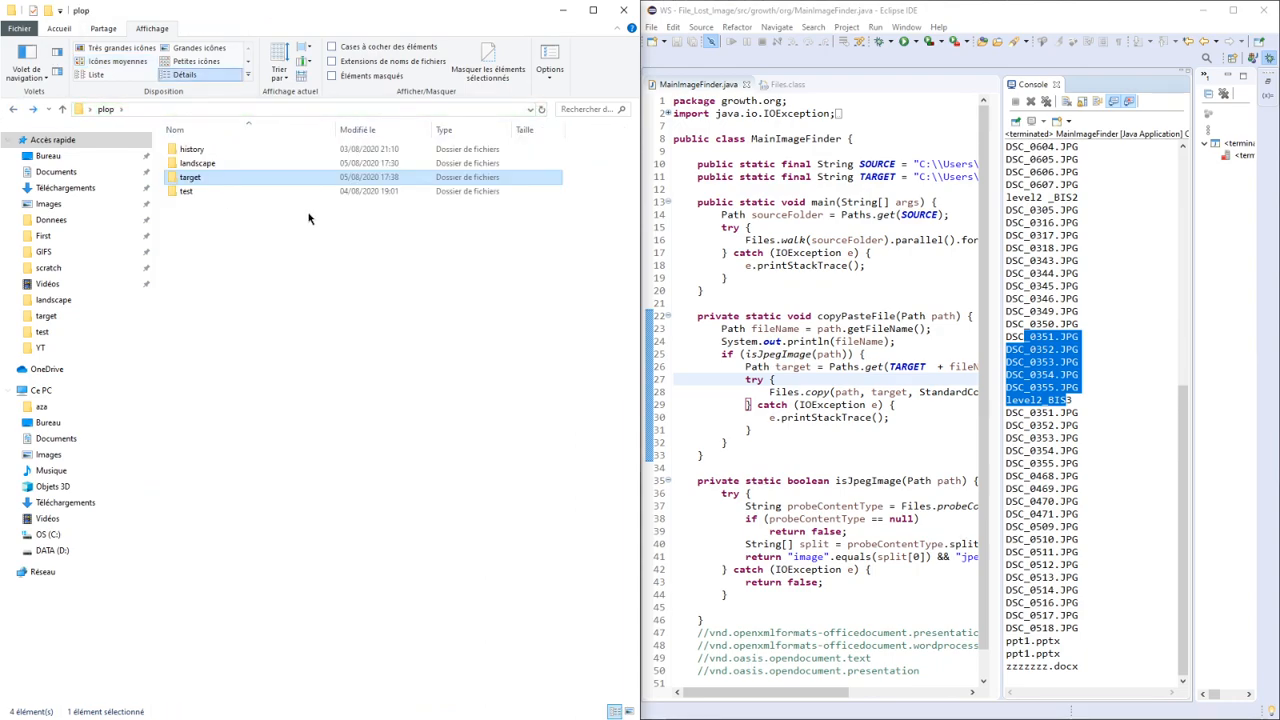
# Reopen the target folder beside landscape to review the copied images.
pyautogui.click(196, 164)
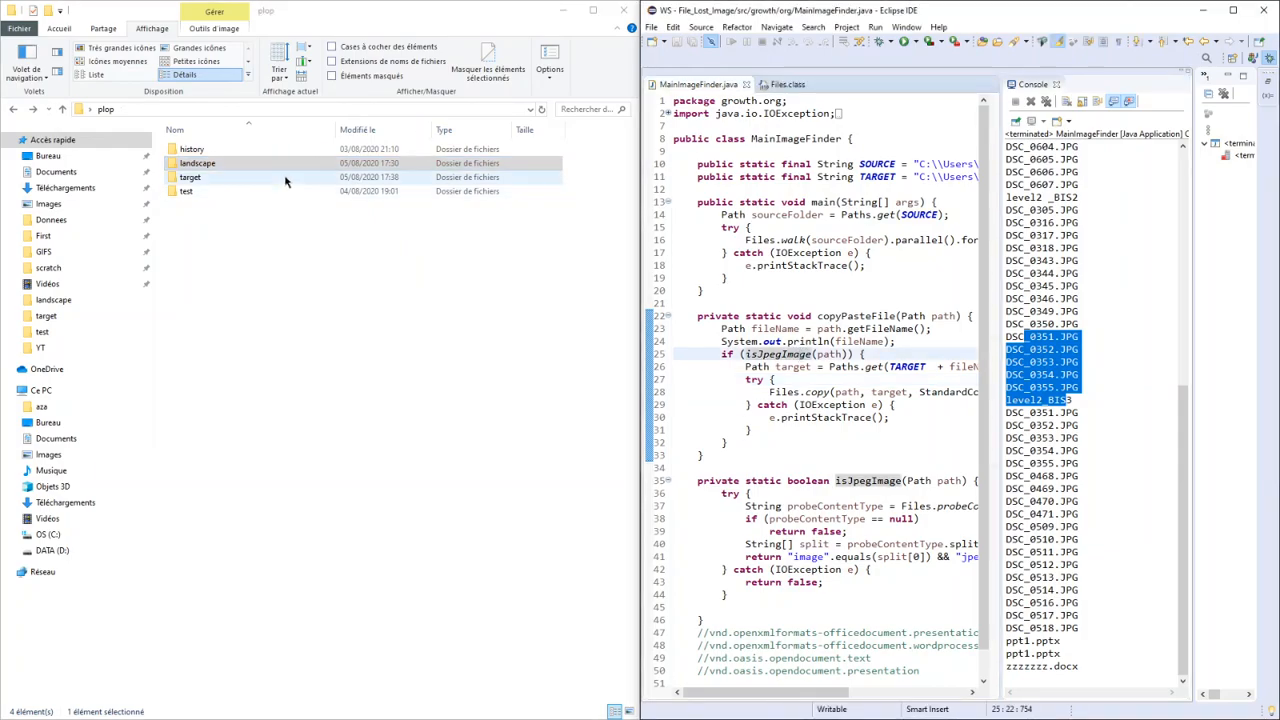
pyautogui.doubleClick(190, 176)
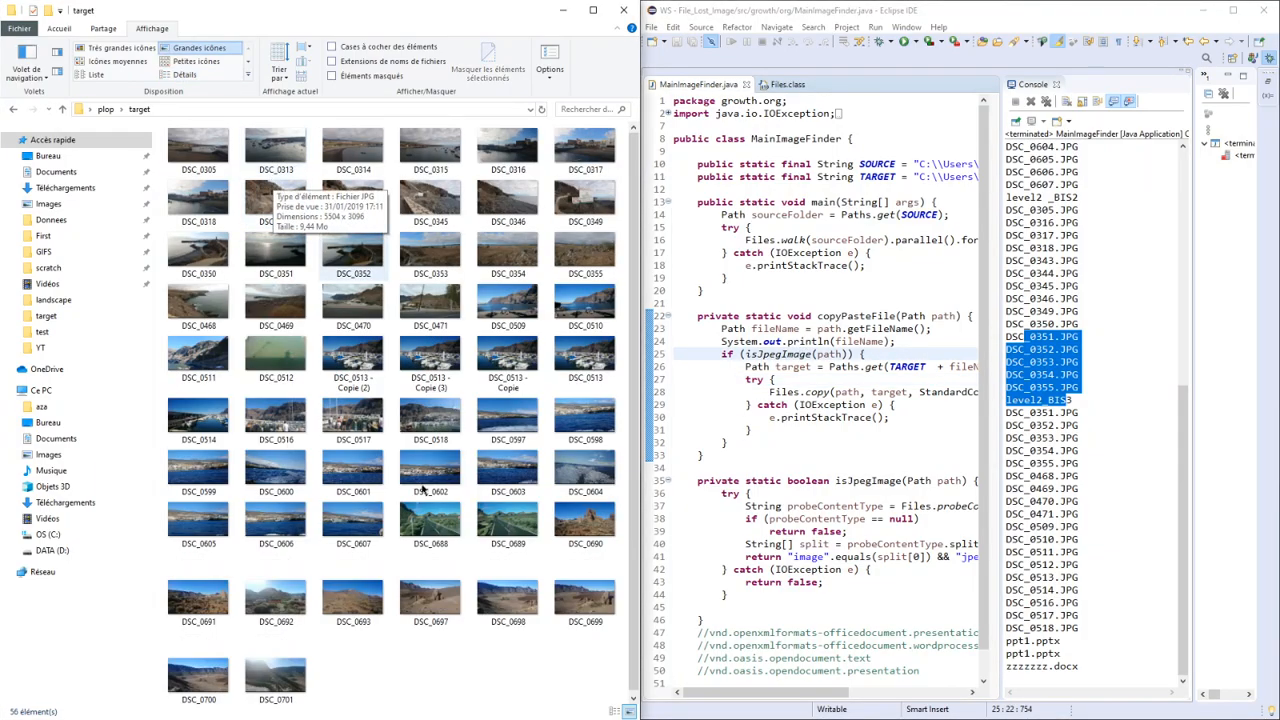
pyautogui.click(430, 468)
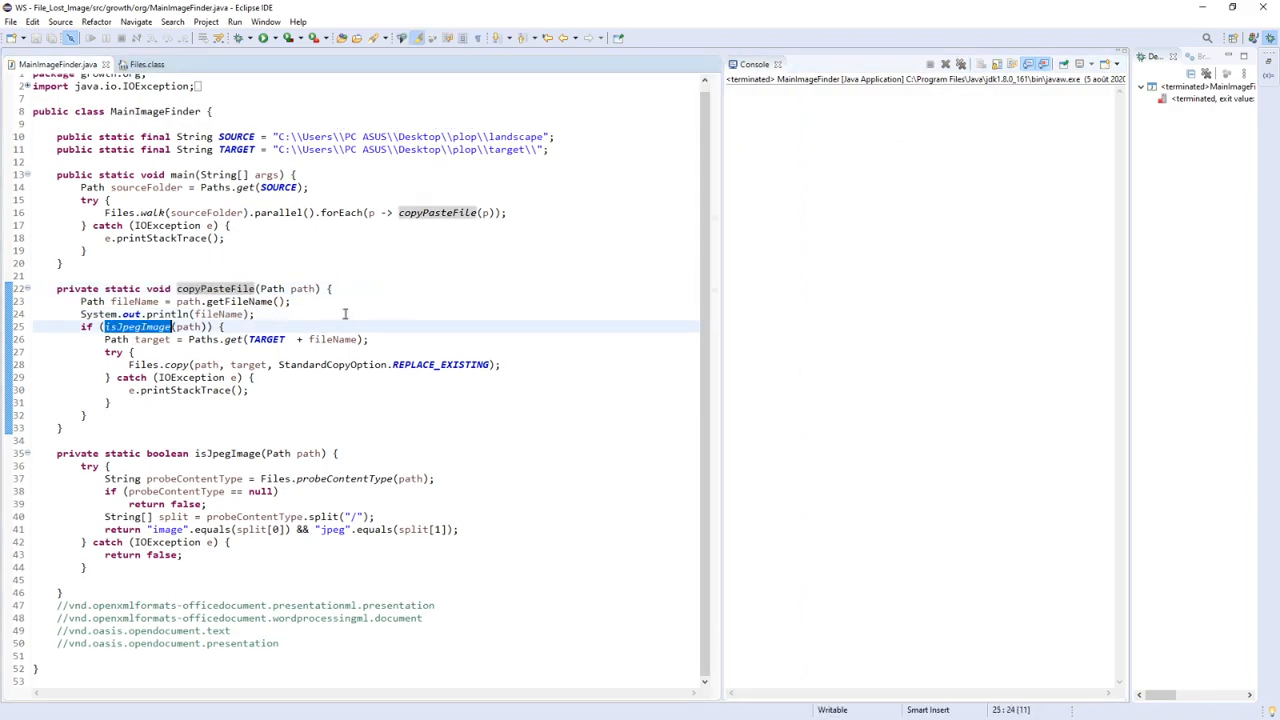
# Create isWordFile checking the presentationml content type and use it in copyPasteFile.
pyautogui.click(130, 314)
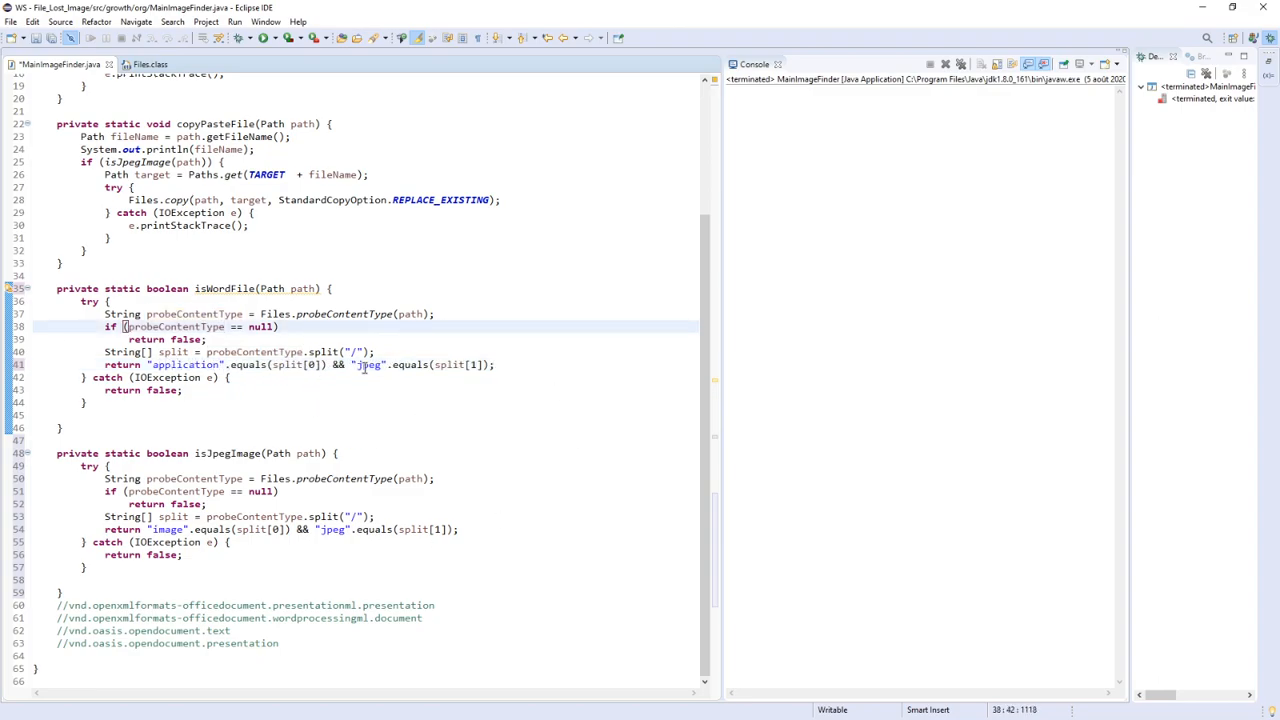
pyautogui.doubleClick(368, 364)
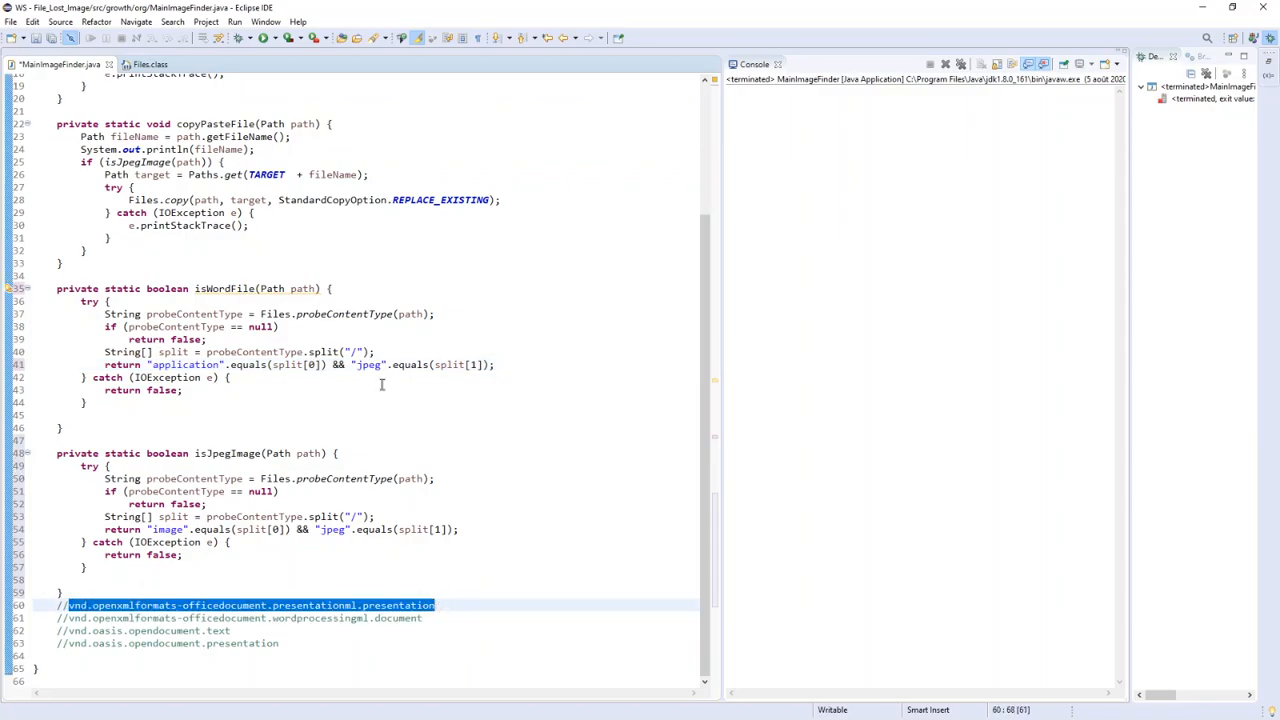
pyautogui.click(368, 364)
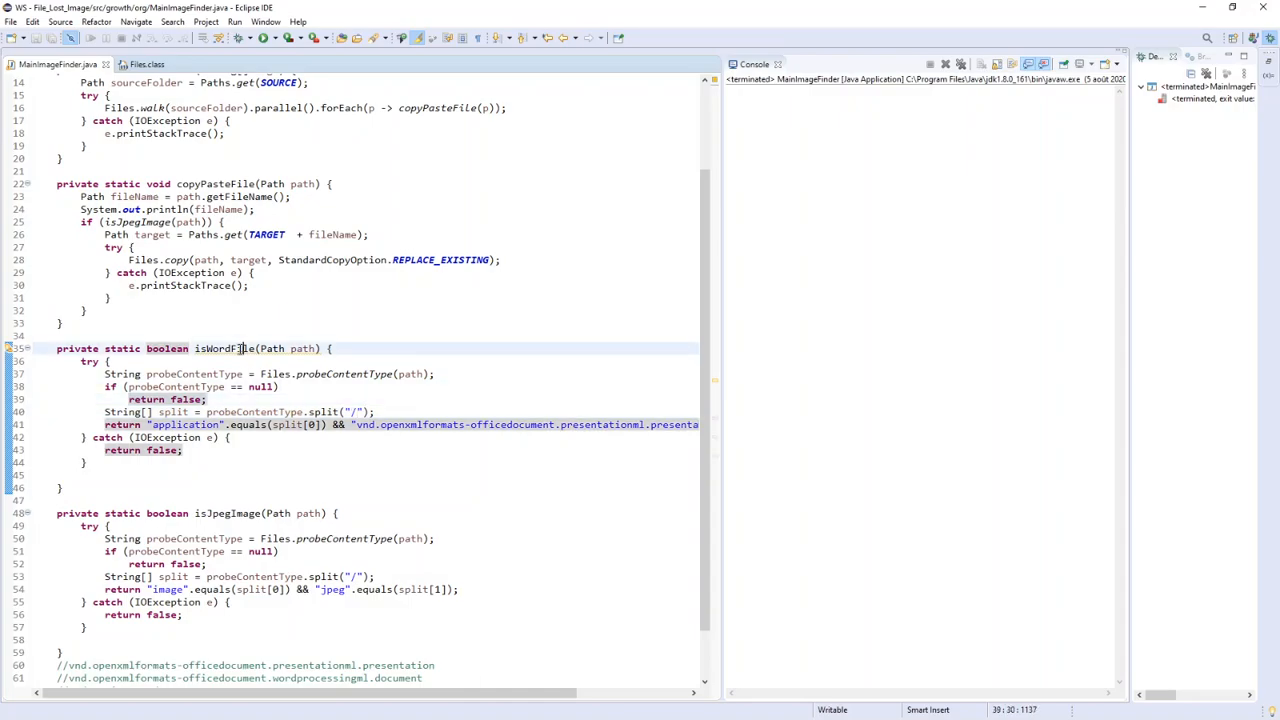
pyautogui.doubleClick(224, 348)
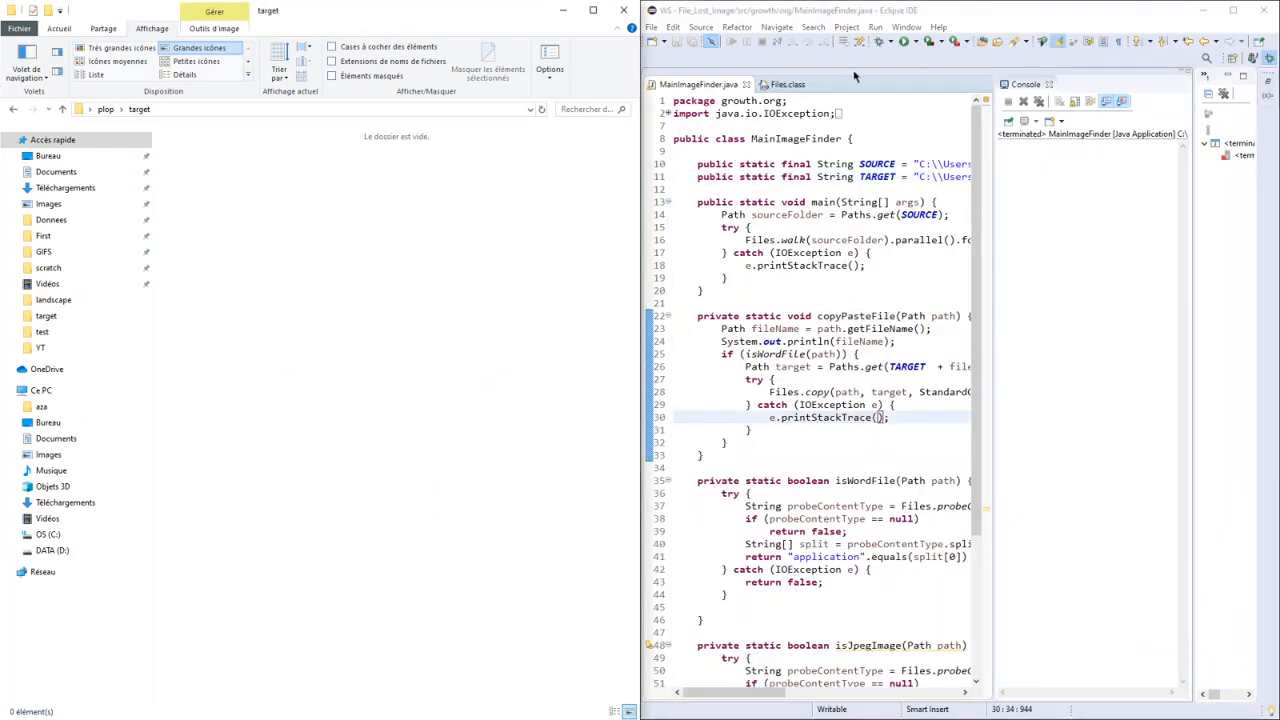
# Rerun MainImageFinder and check that only ppt1 landed in target and the console output.
pyautogui.click(904, 40)
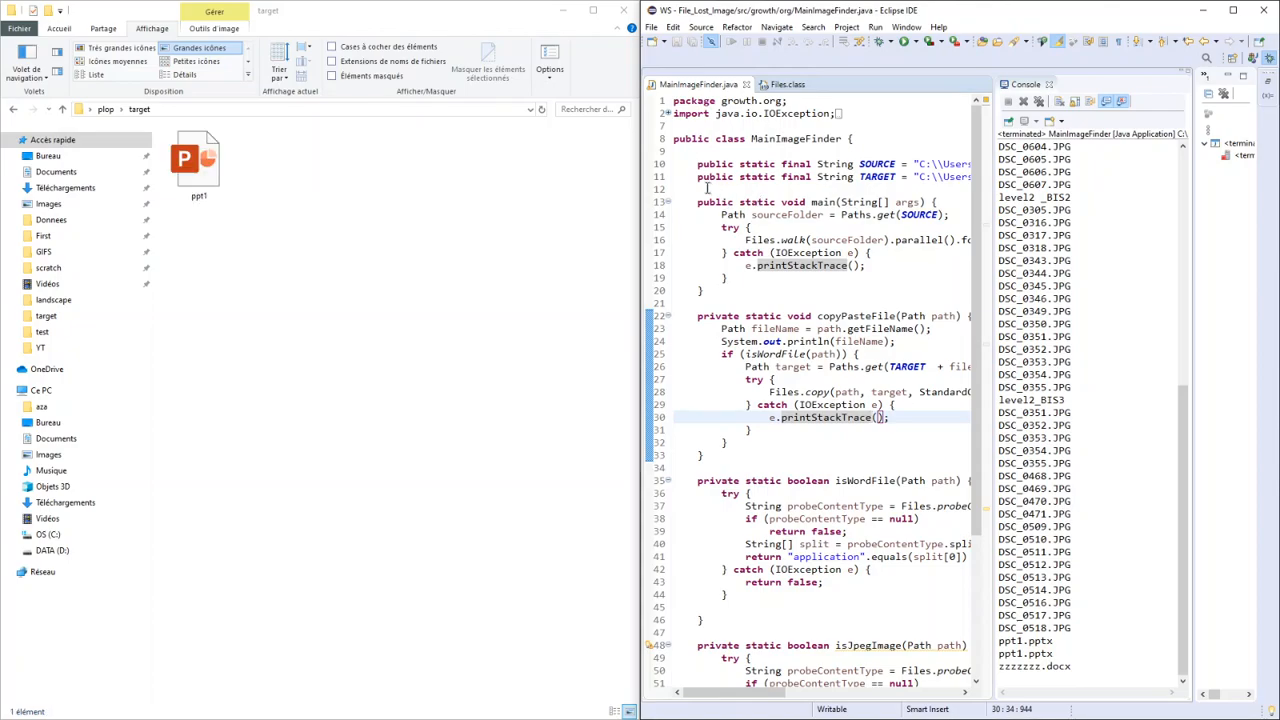
pyautogui.scroll(-3)
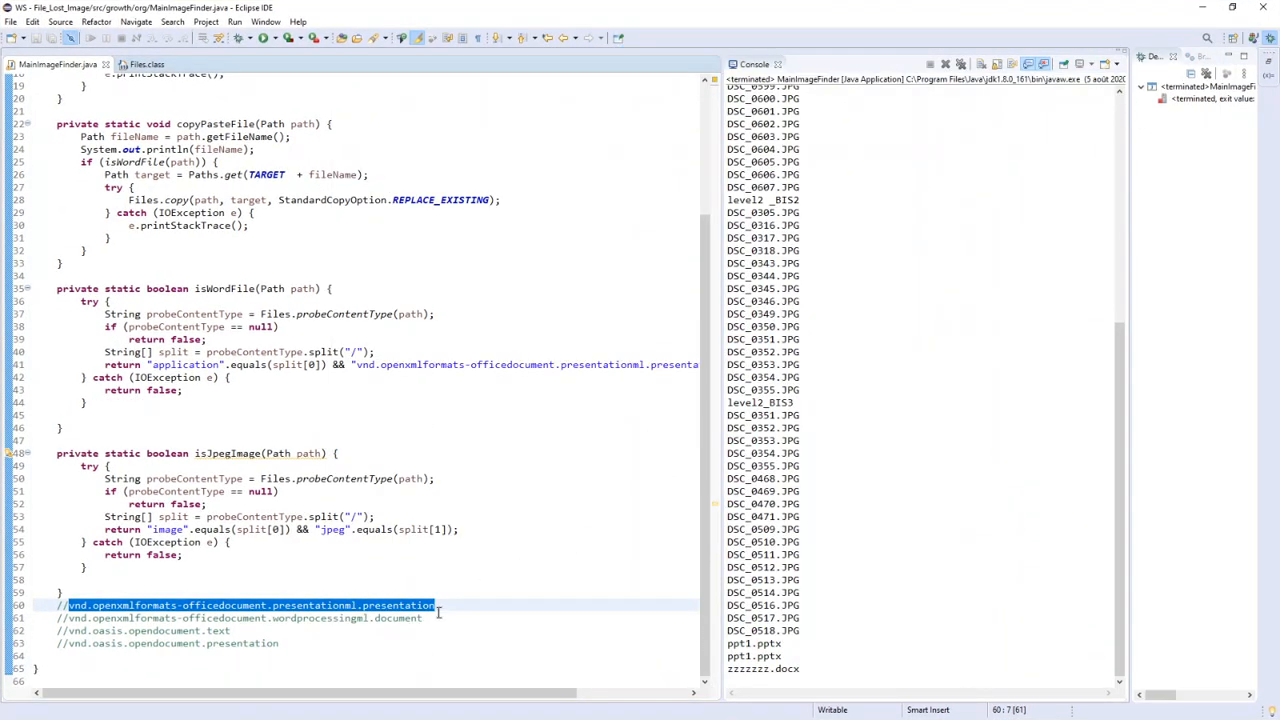
pyautogui.click(240, 616)
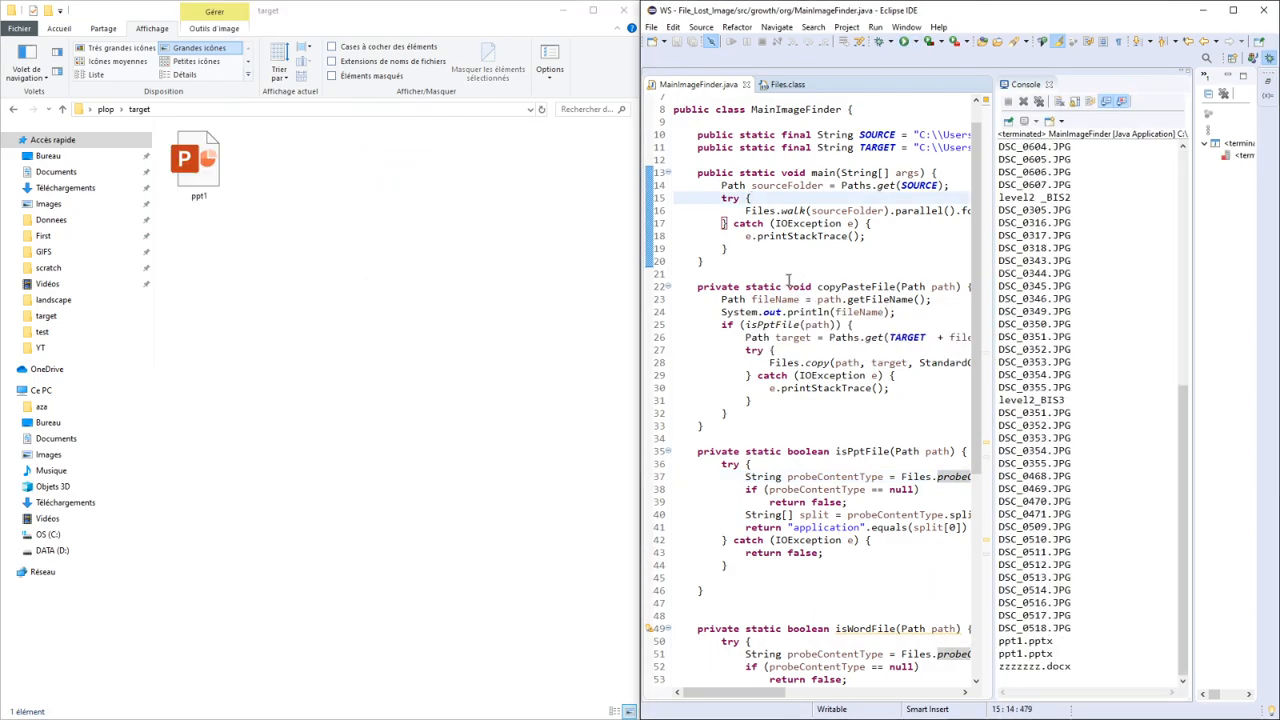
# Rename the check to isPptFile, add isWordFile below, and start a TARGET_WORD constant.
pyautogui.click(198, 160)
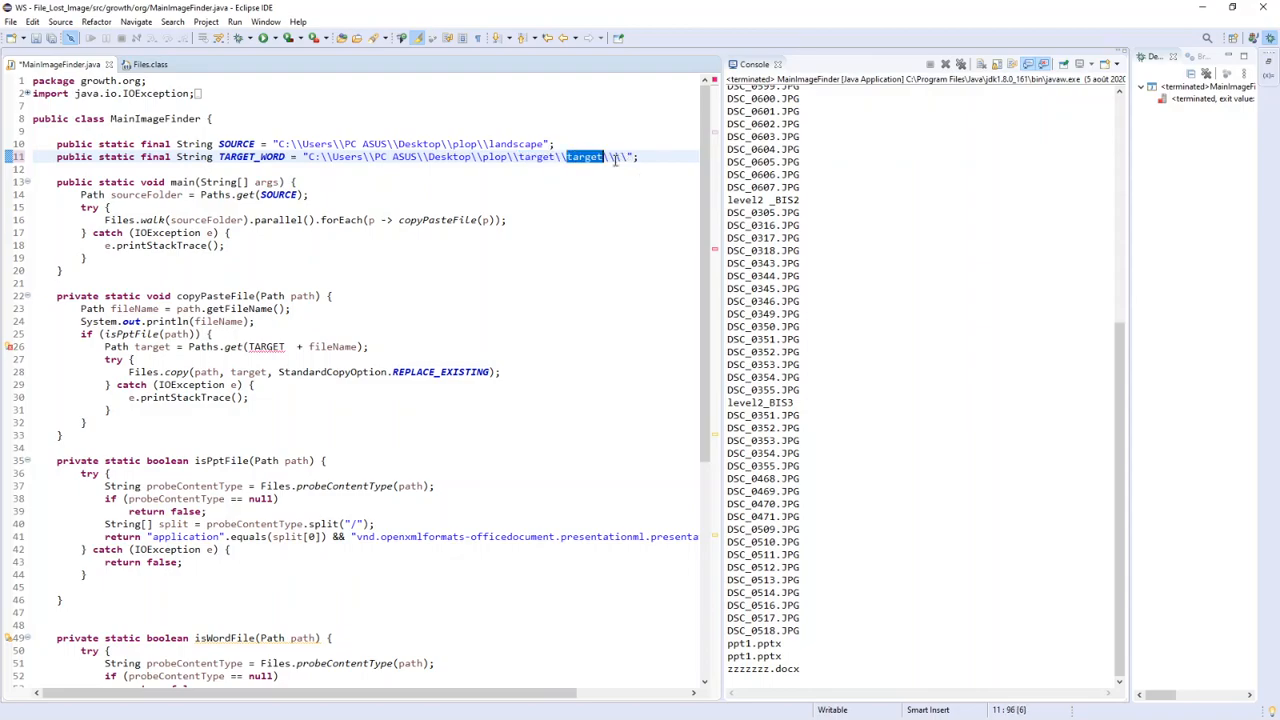
# Point TARGET_WORD at the word subfolder and add a TARGET_PPT constant for ppt.
pyautogui.write('word')
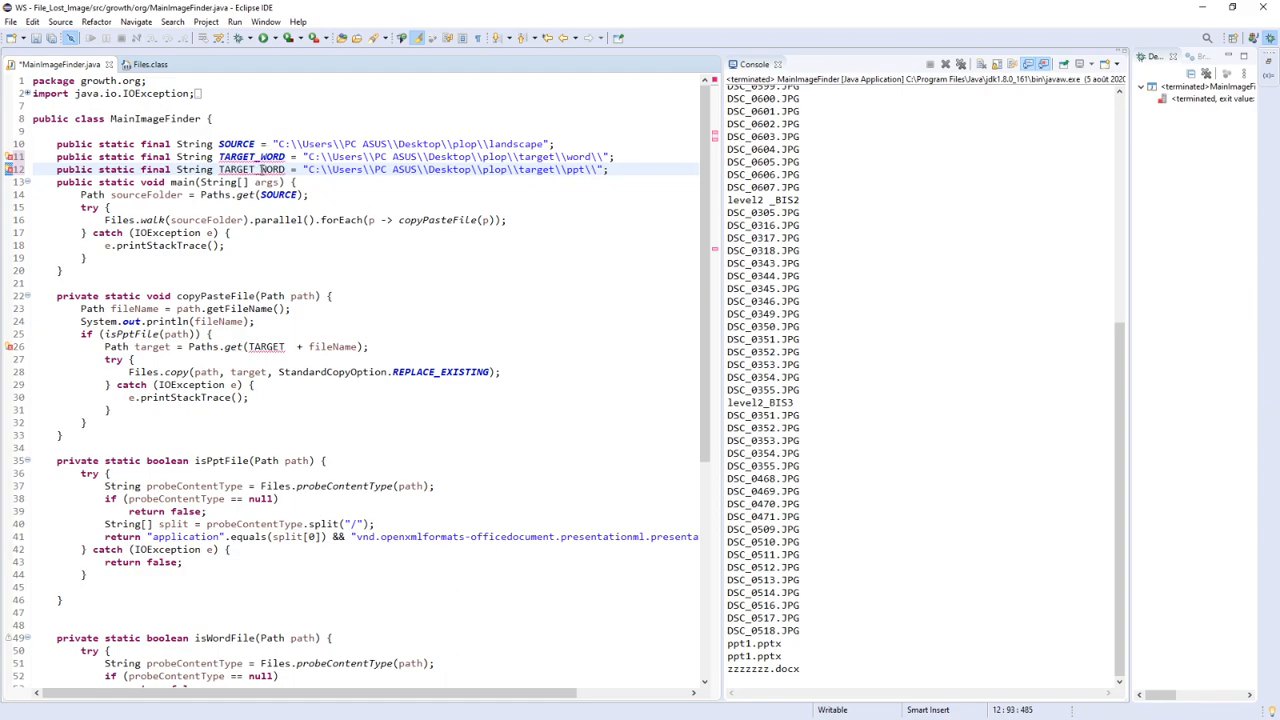
pyautogui.doubleClick(268, 168)
pyautogui.write('PPT')
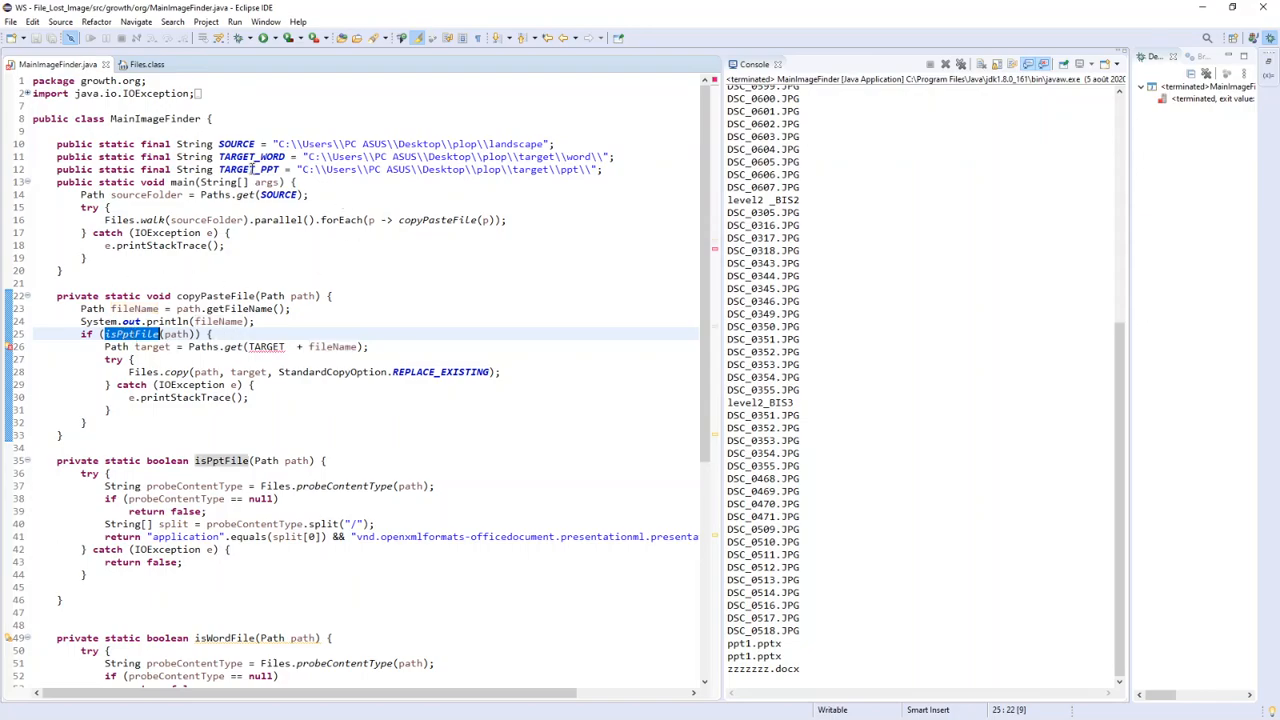
pyautogui.moveTo(252, 156)
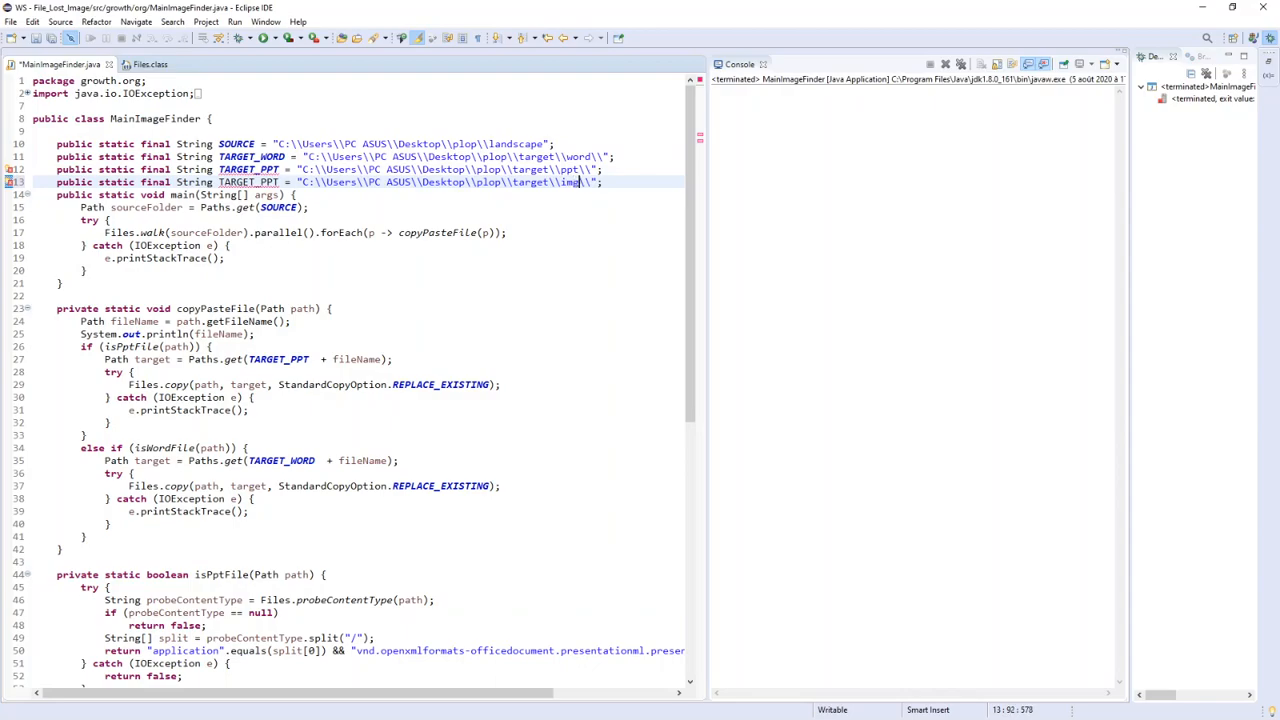
# Rename the duplicated constant to TARGET_IMG for img and route JPEGs there in copyPasteFile.
pyautogui.doubleClick(262, 182)
pyautogui.write('IMG')
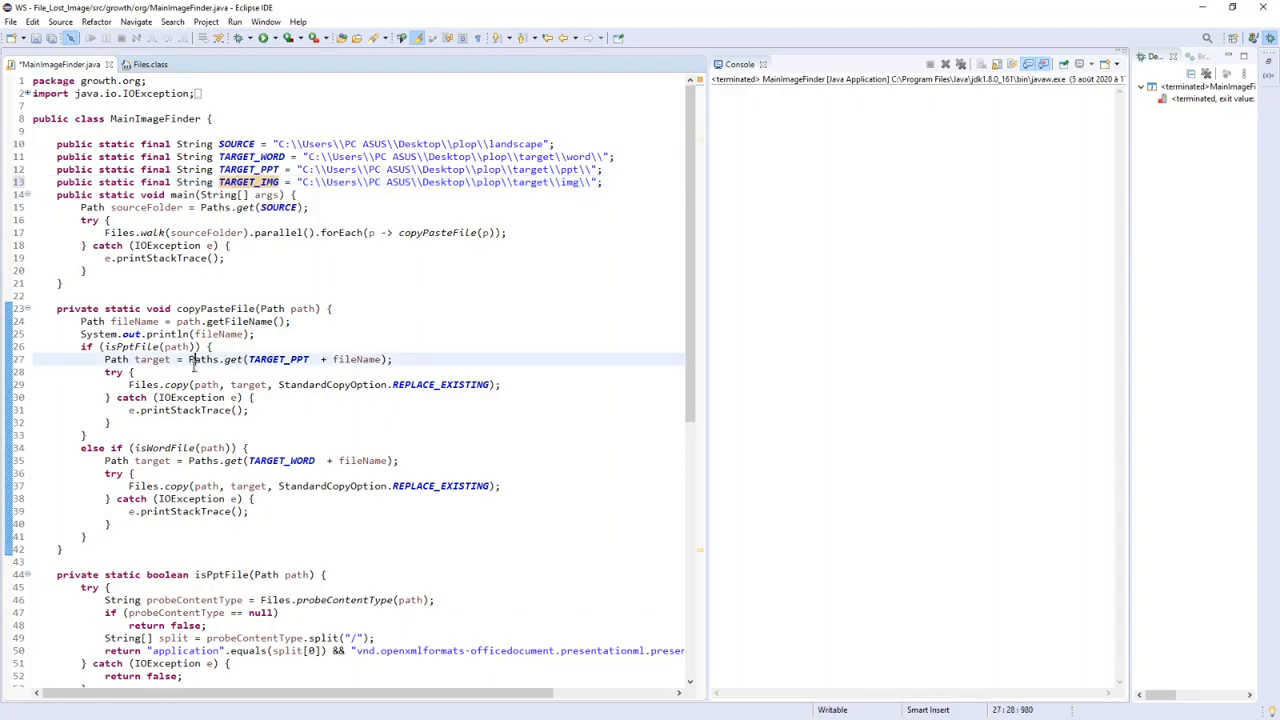
pyautogui.scroll(-3)
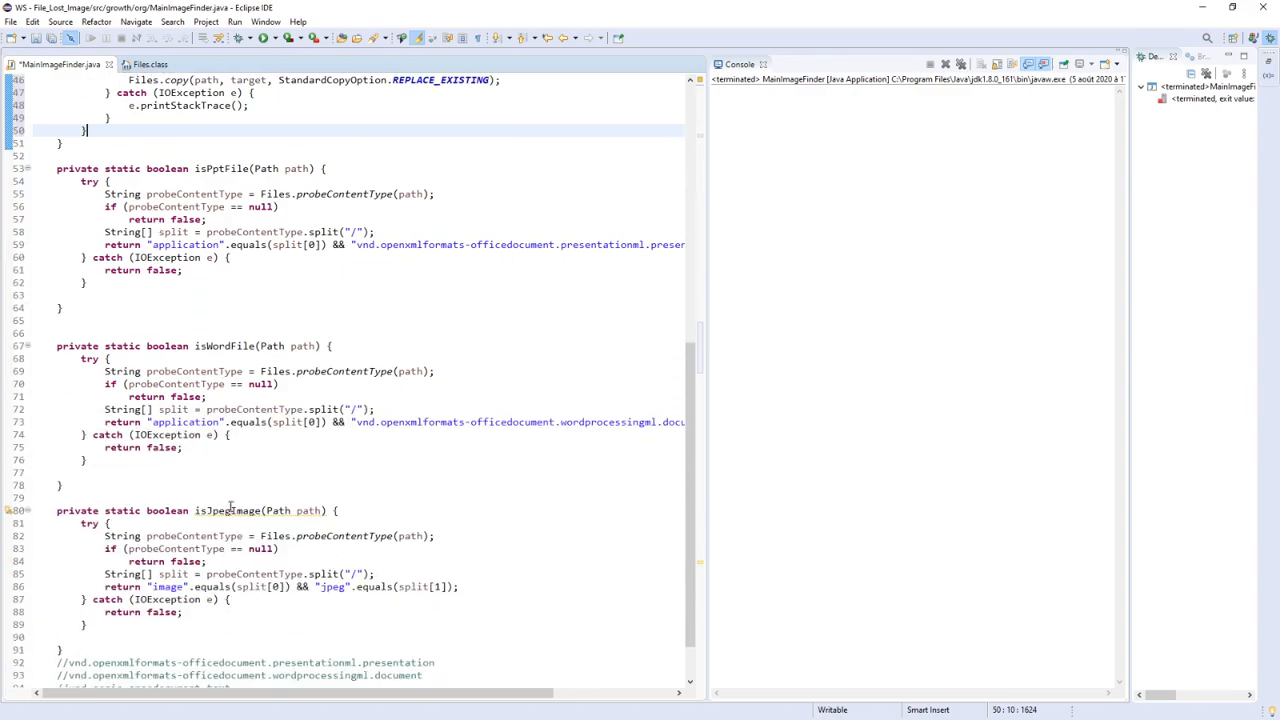
pyautogui.scroll(3)
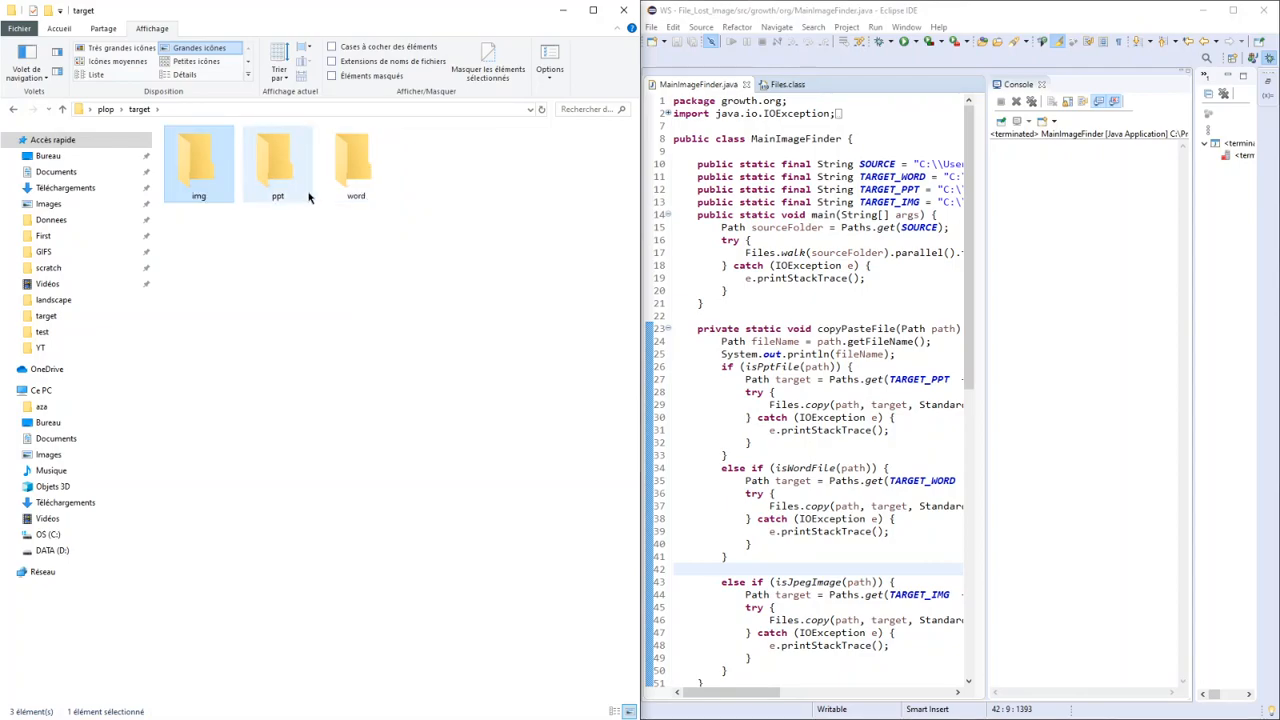
pyautogui.click(120, 108)
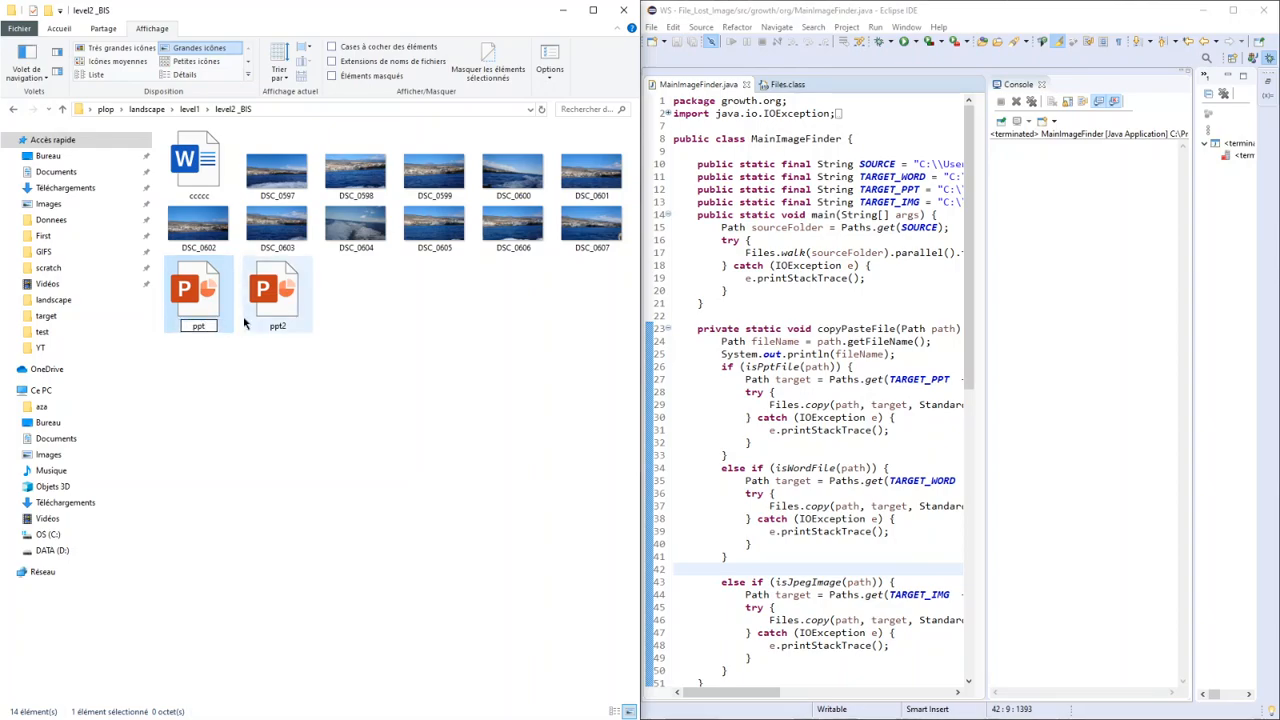
pyautogui.click(276, 290)
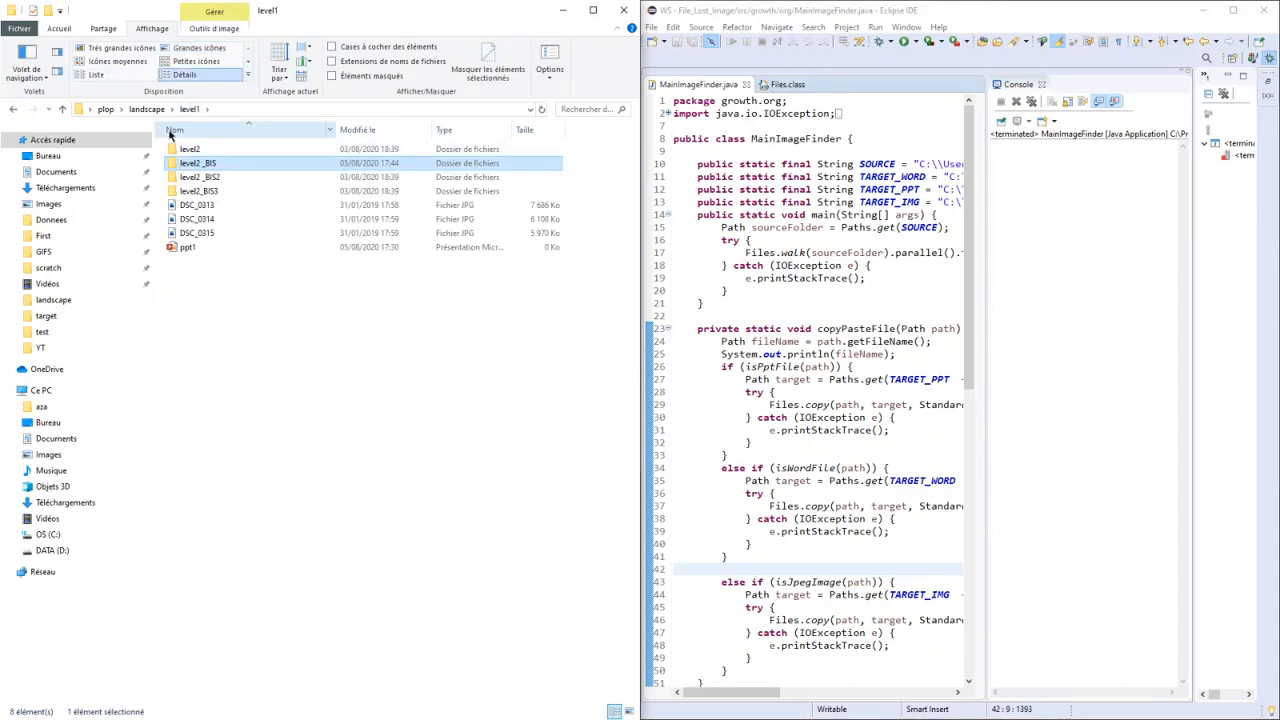
pyautogui.doubleClick(198, 164)
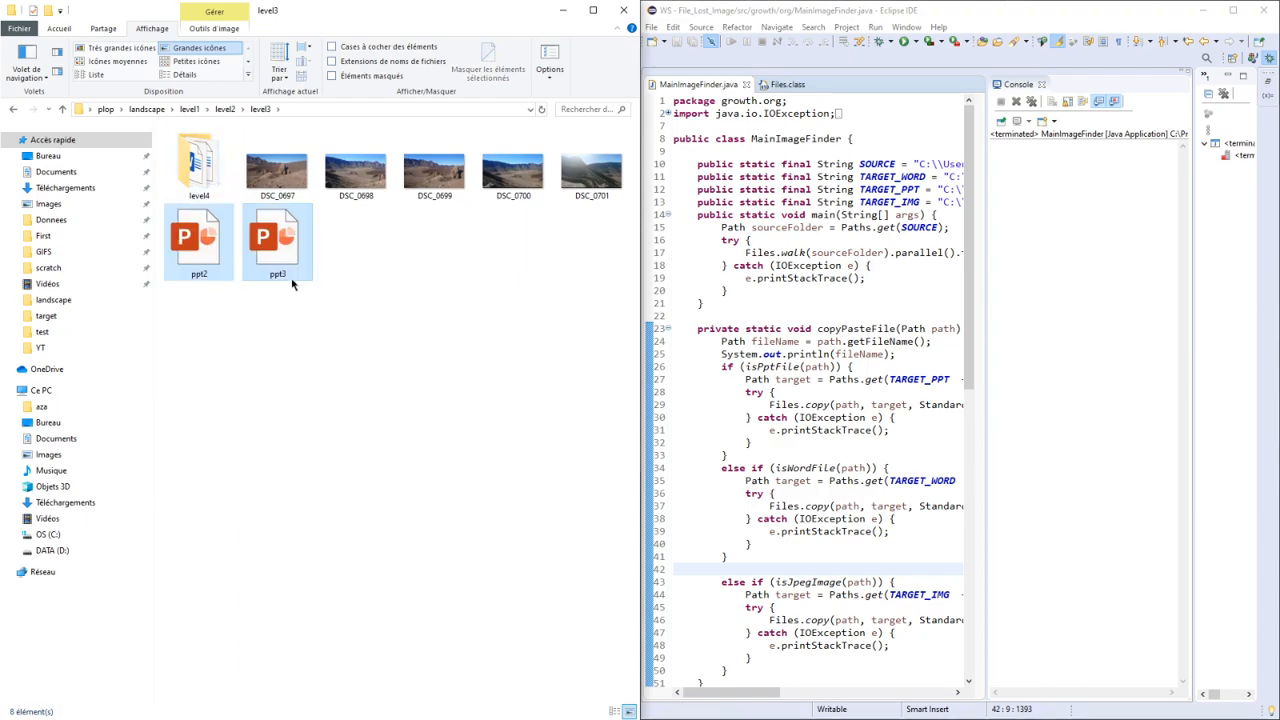
pyautogui.click(198, 240)
pyautogui.write('5')
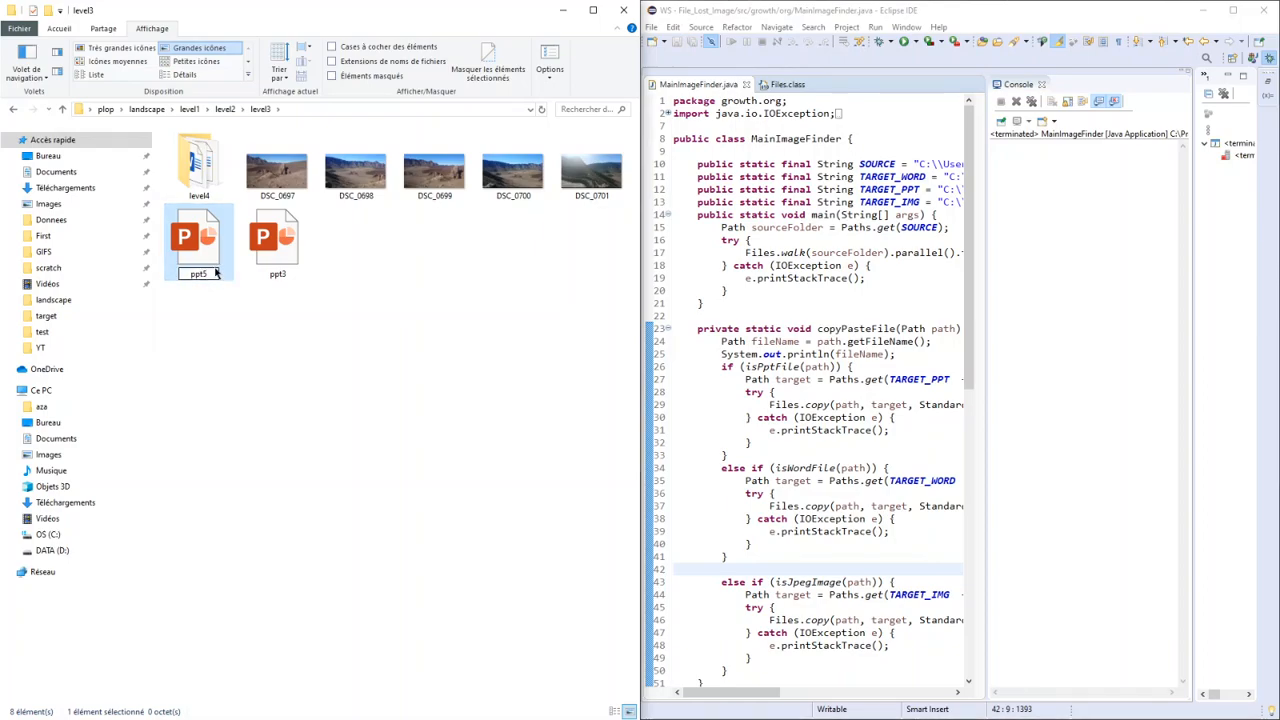
pyautogui.click(276, 240)
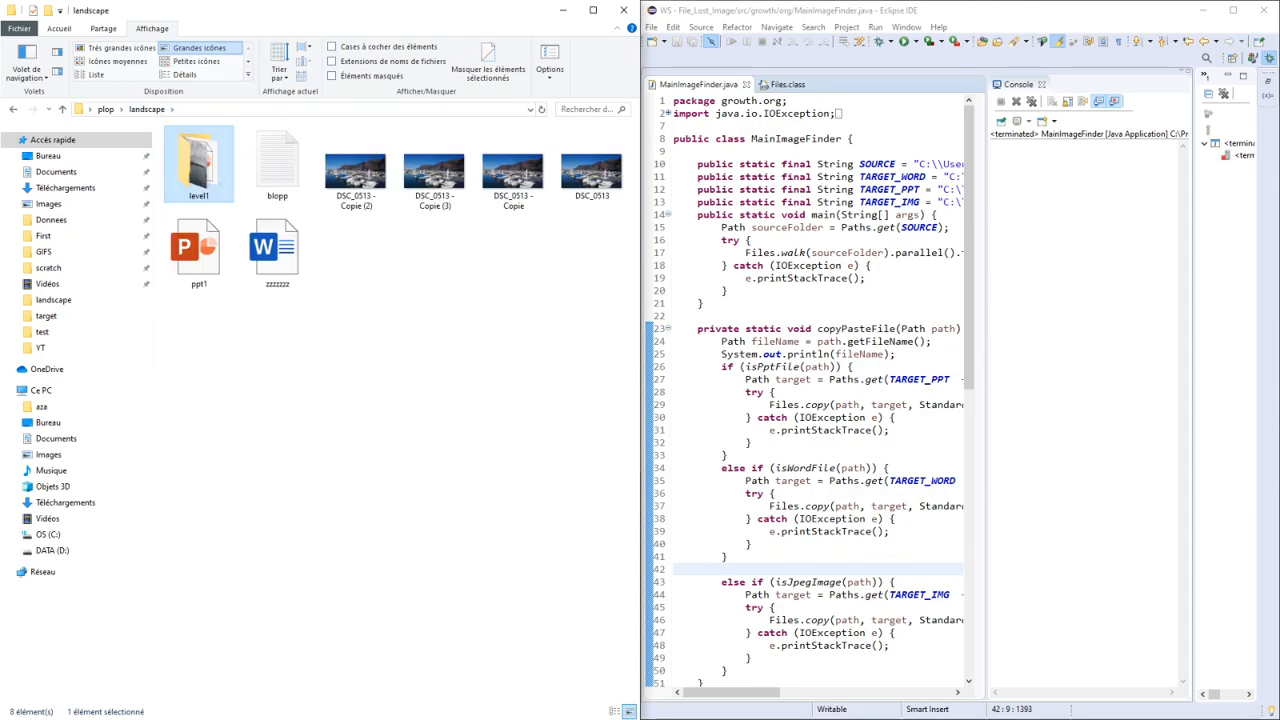
pyautogui.click(356, 164)
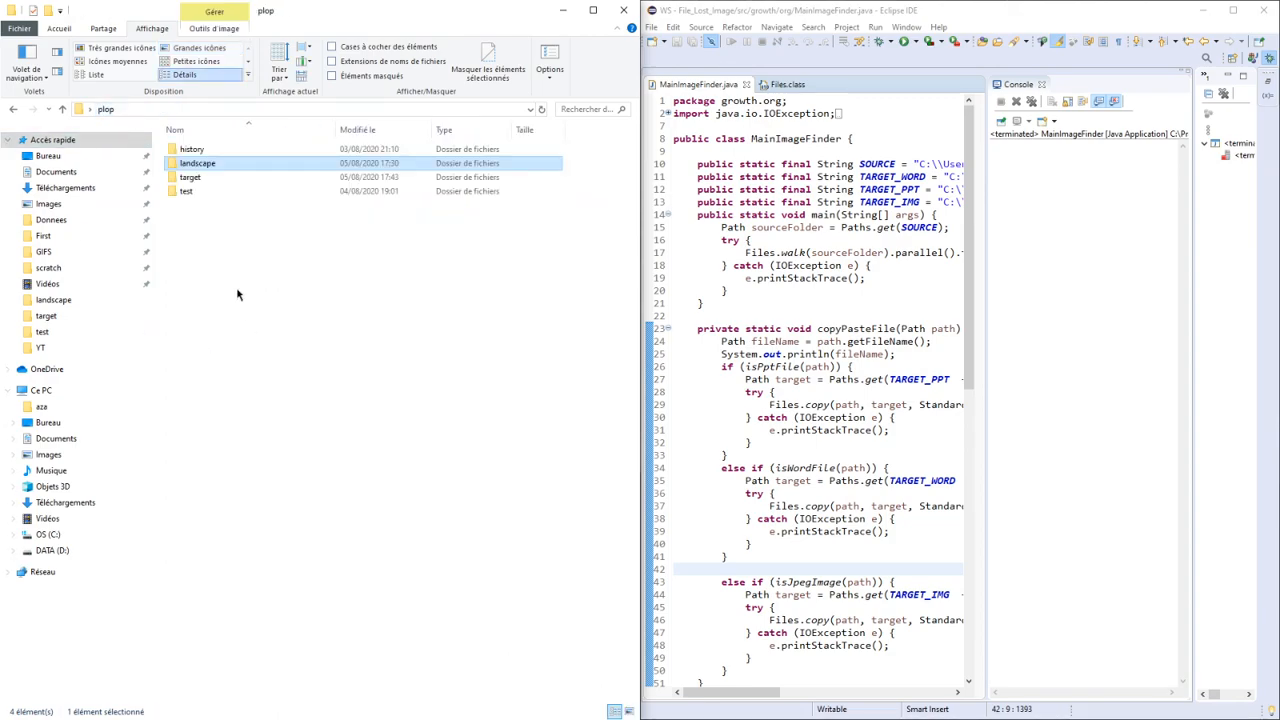
pyautogui.doubleClick(190, 176)
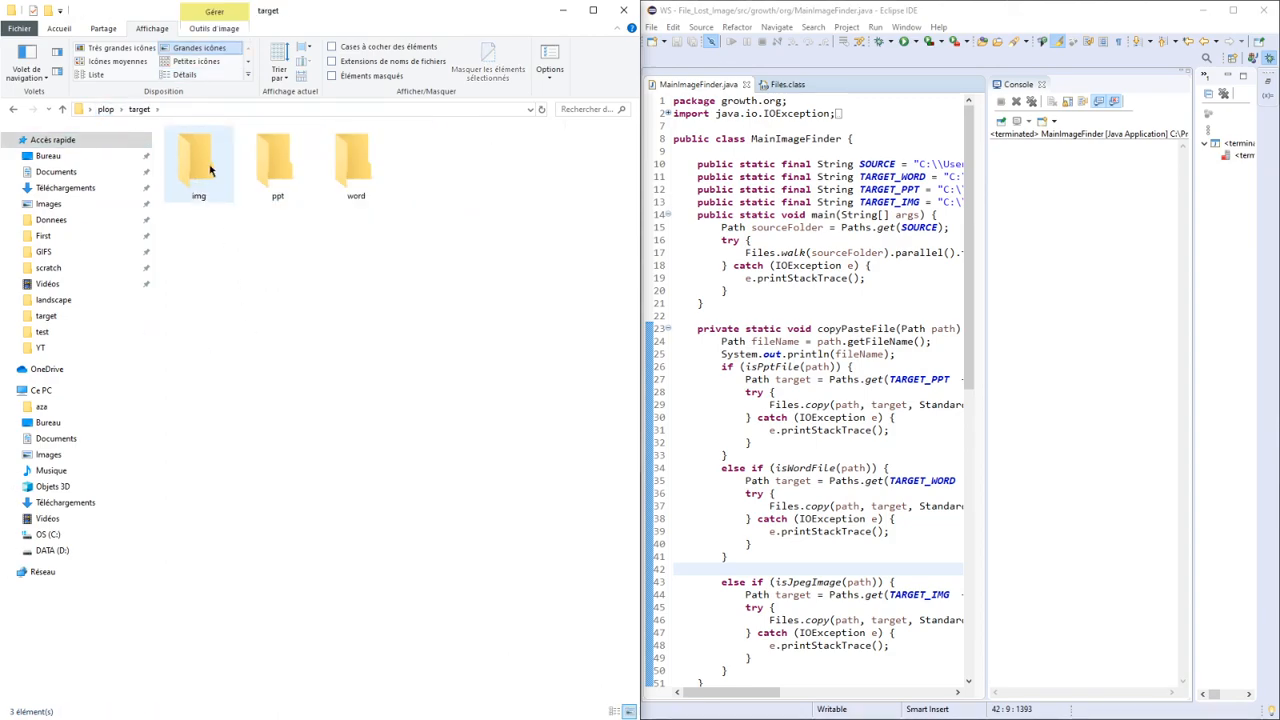
pyautogui.click(198, 160)
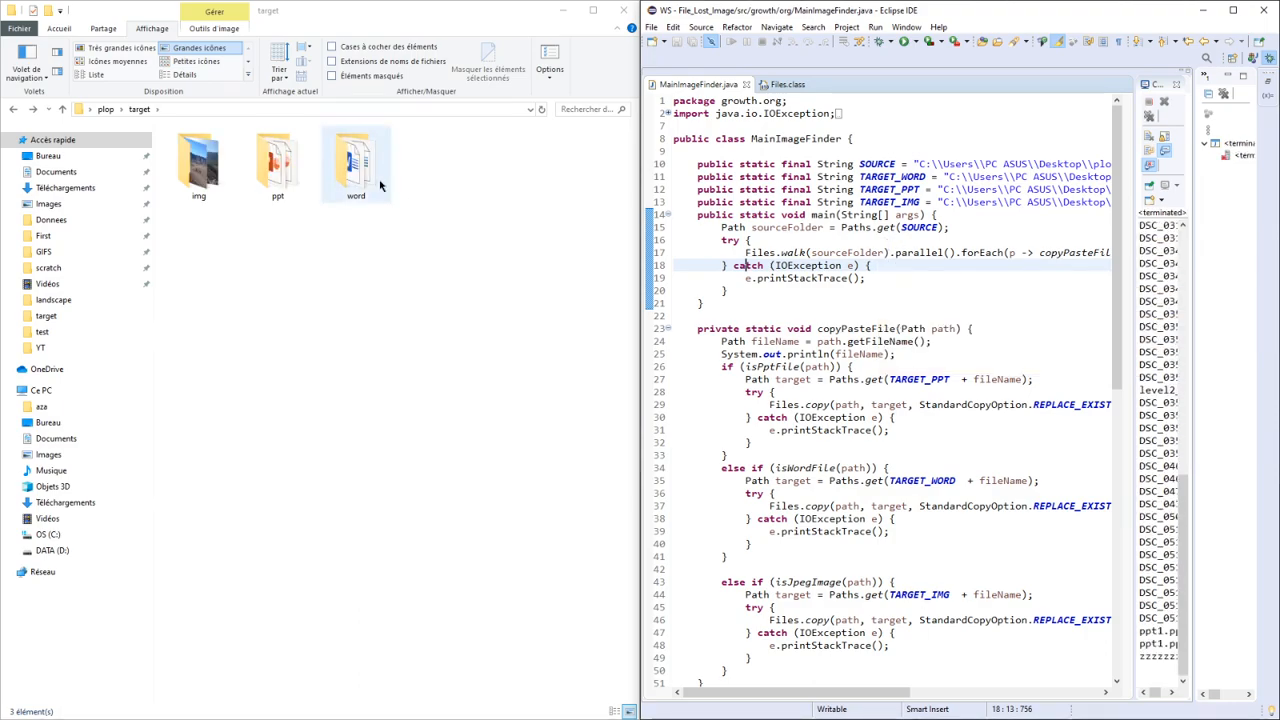
# Inspect the word and img folders inside target for copied files, then return to Eclipse.
pyautogui.doubleClick(356, 160)
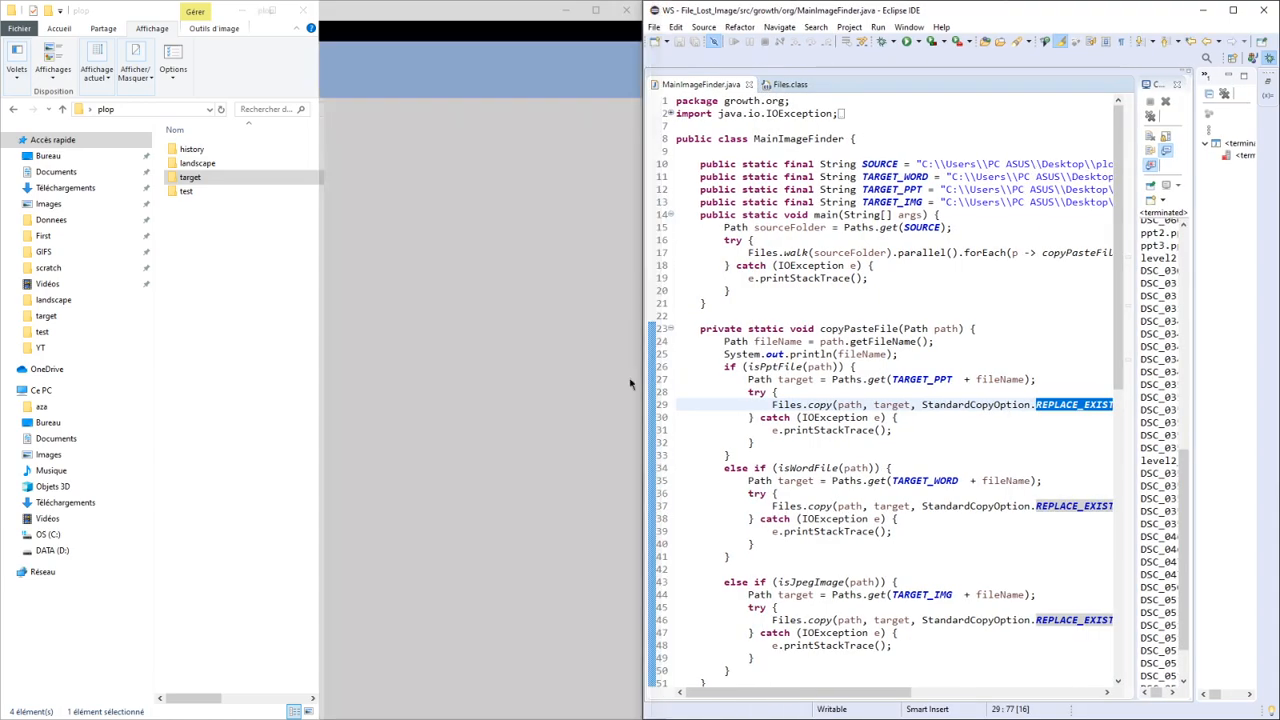
pyautogui.click(260, 74)
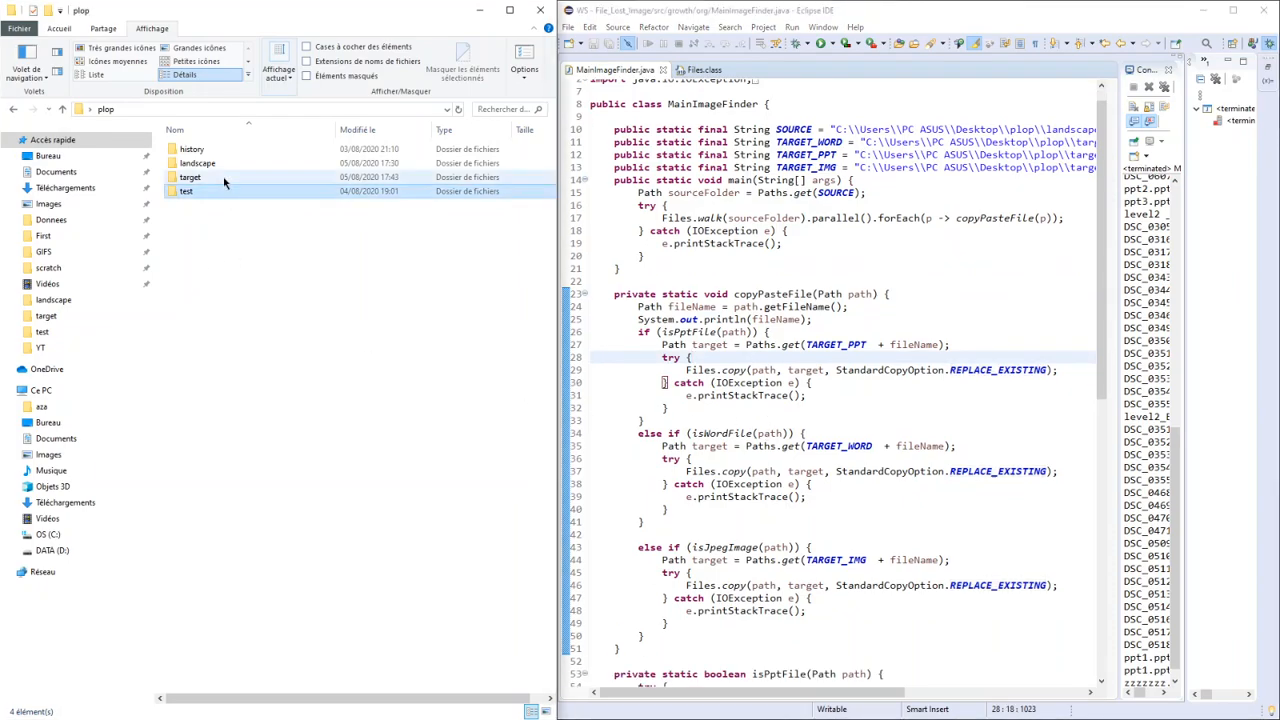
pyautogui.click(190, 176)
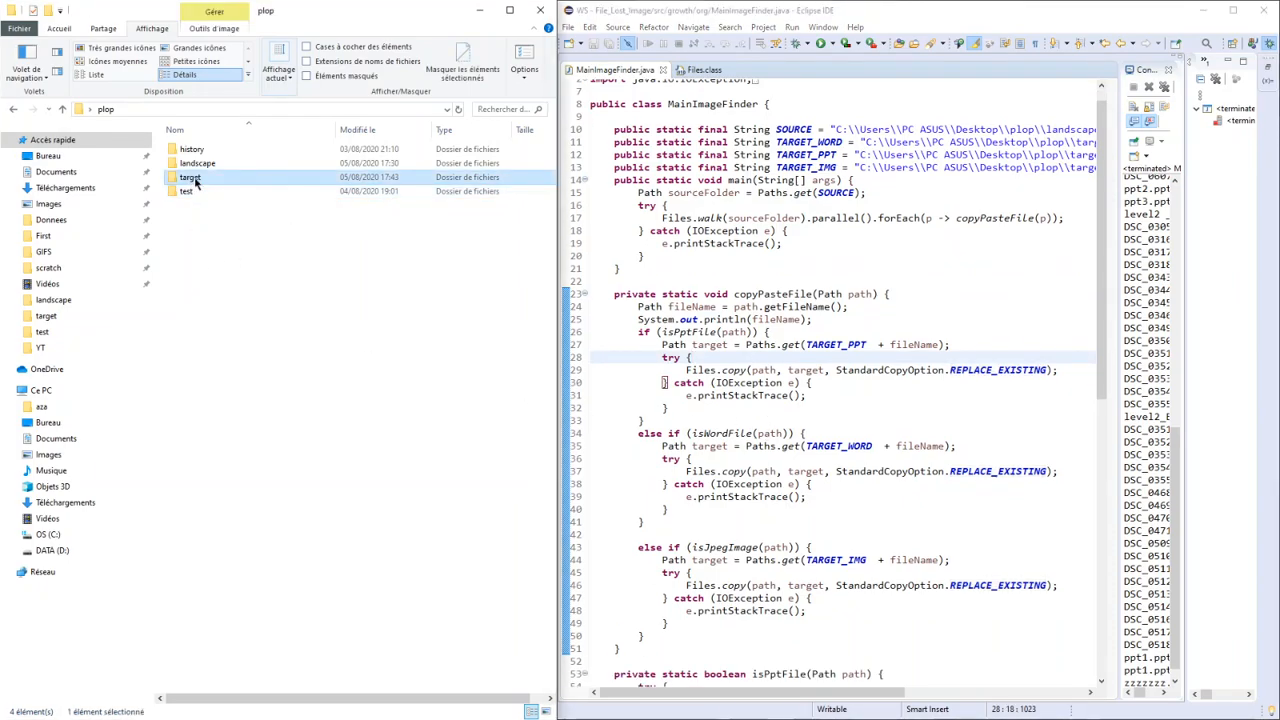
pyautogui.doubleClick(190, 176)
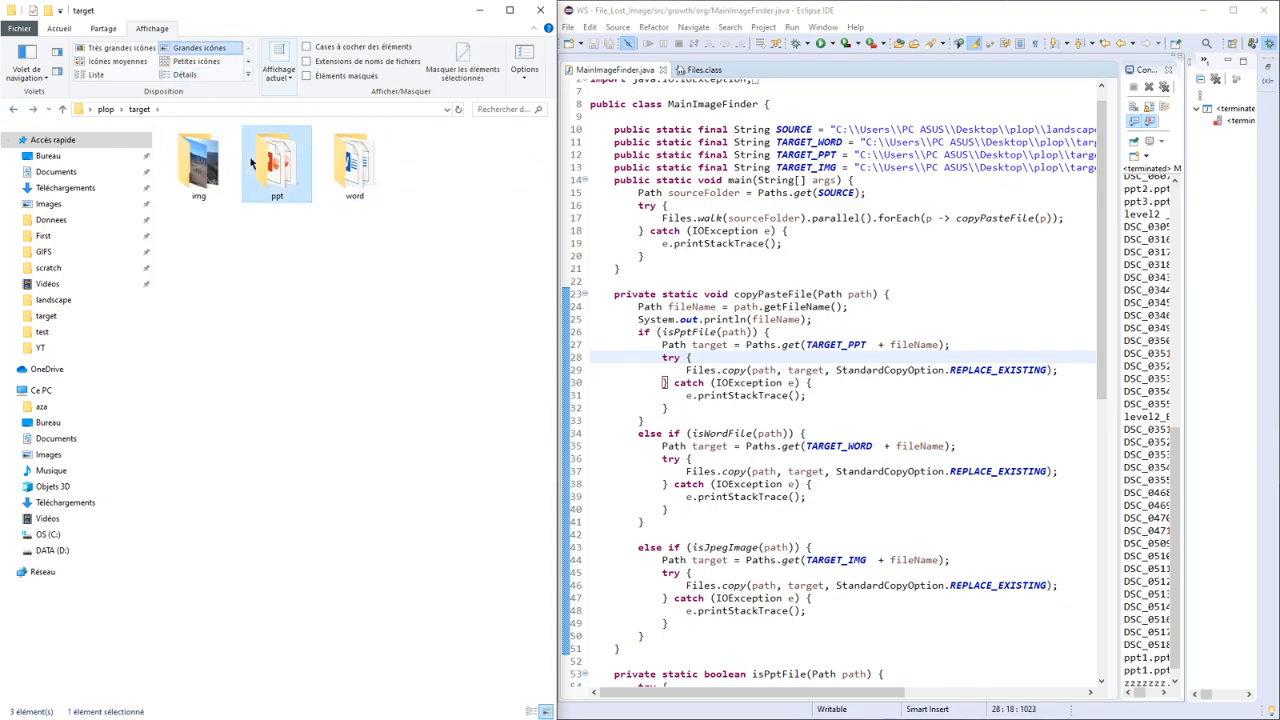
pyautogui.click(198, 164)
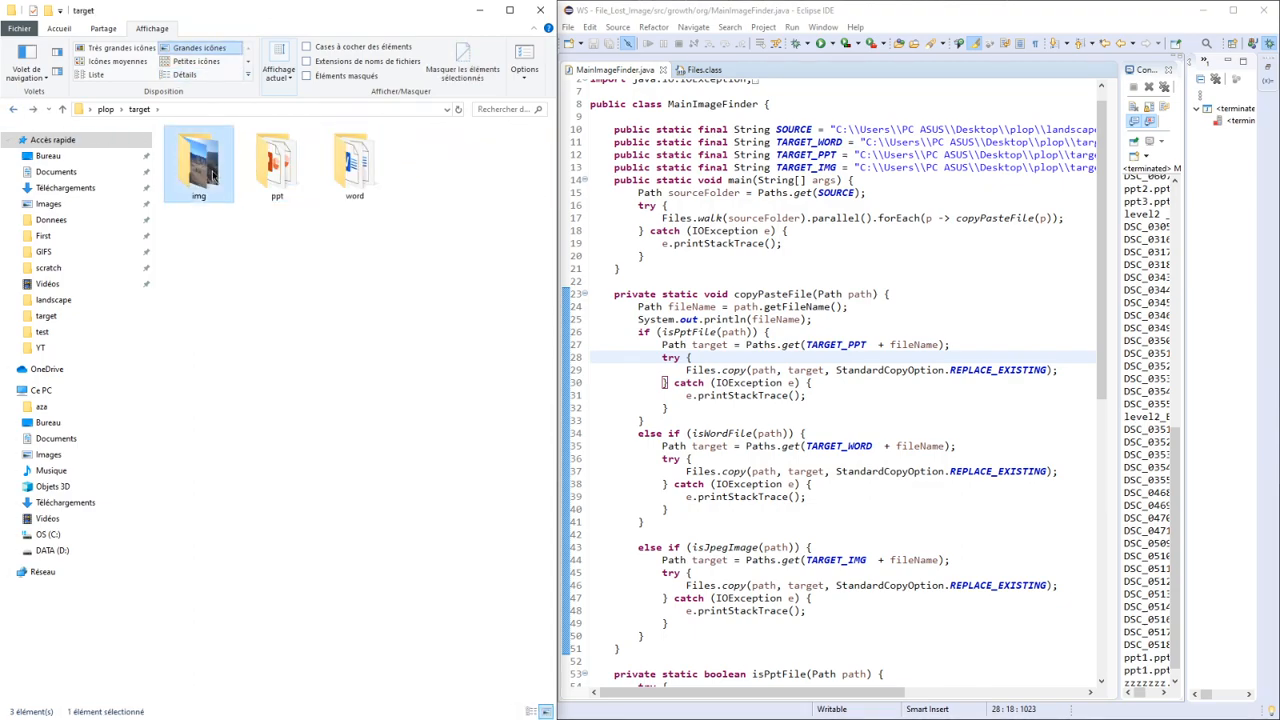
pyautogui.doubleClick(198, 160)
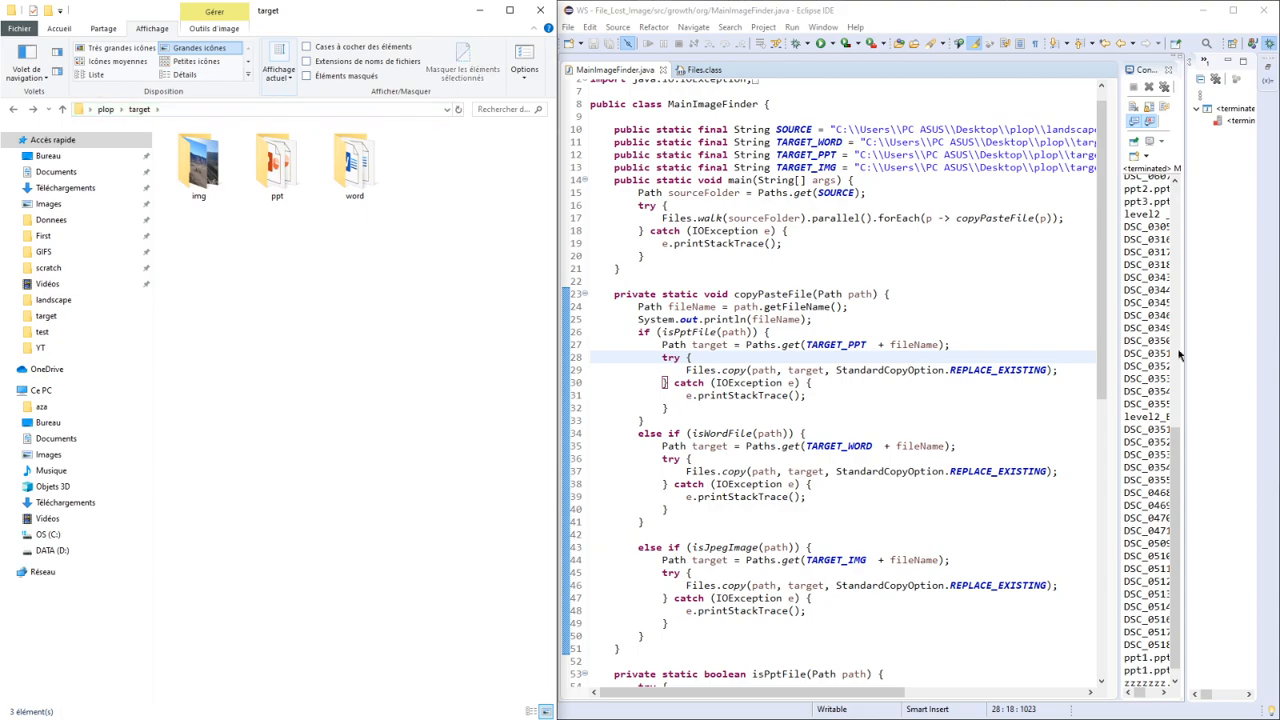
pyautogui.click(1236, 12)
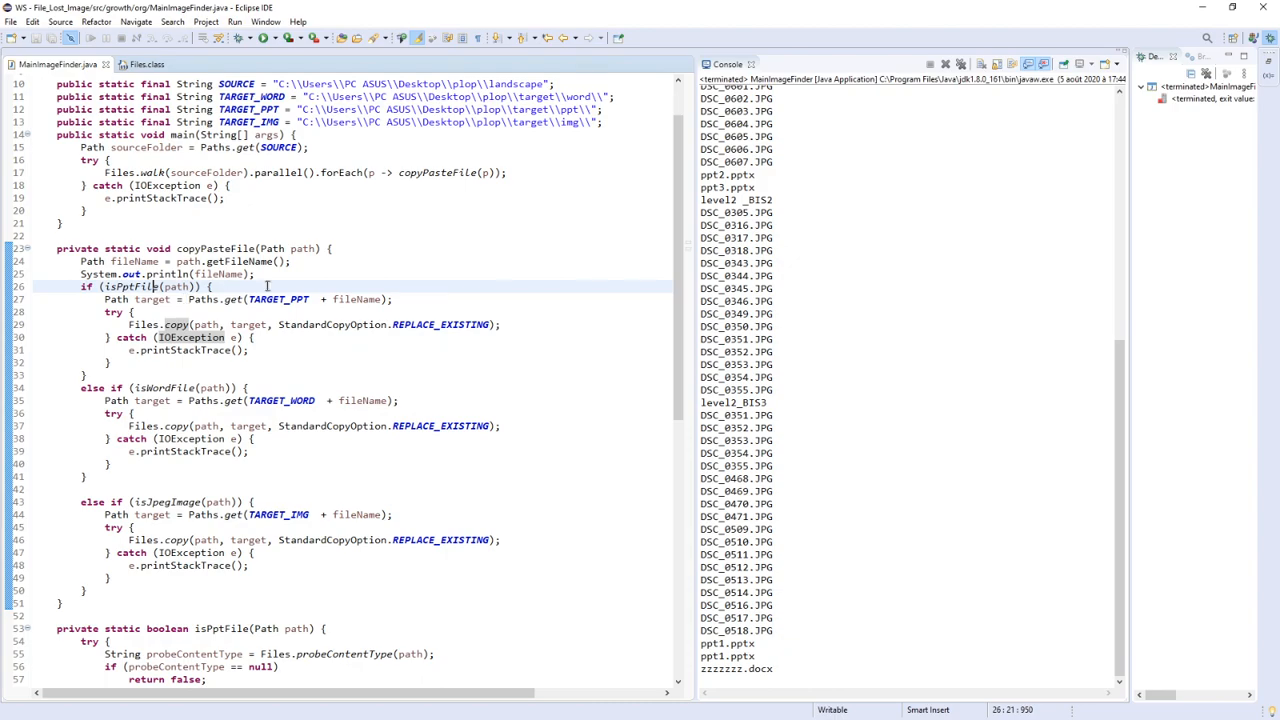
# Sketch empty if (isPptFile) / else if (isWordFile) / else if (isJpegImage) blocks above the old copy branches.
pyautogui.scroll(-3)
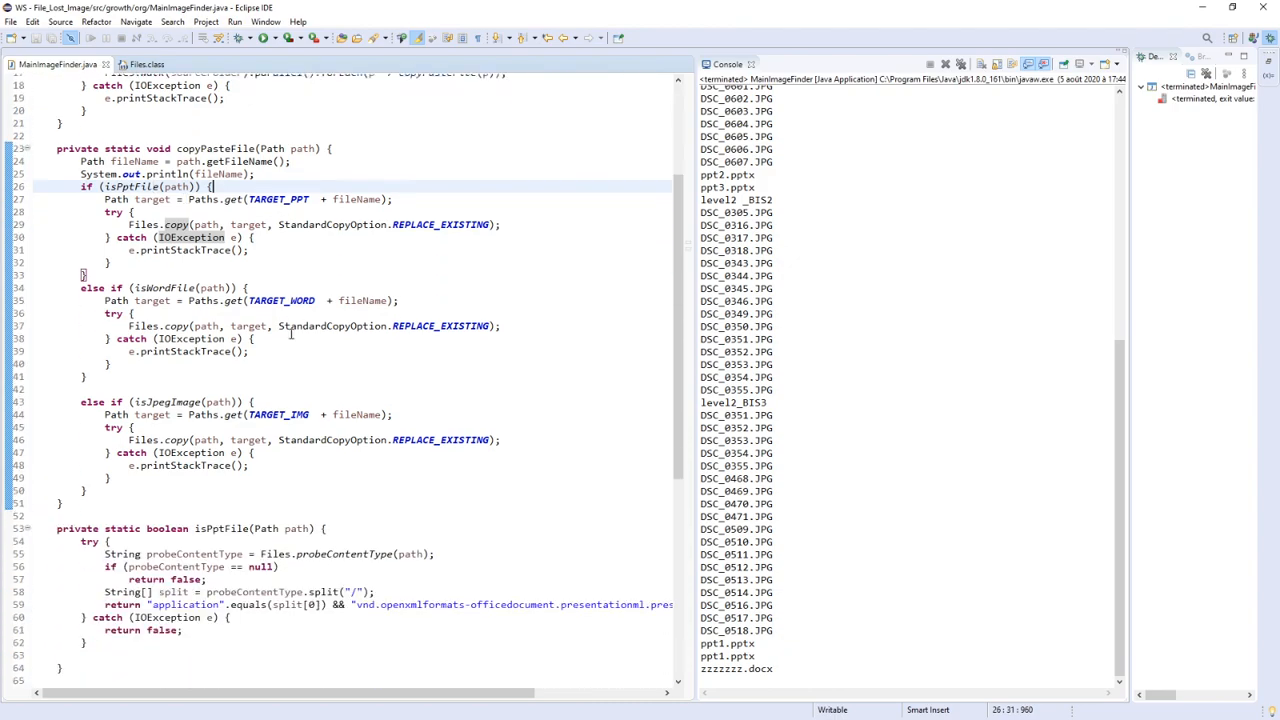
pyautogui.scroll(-3)
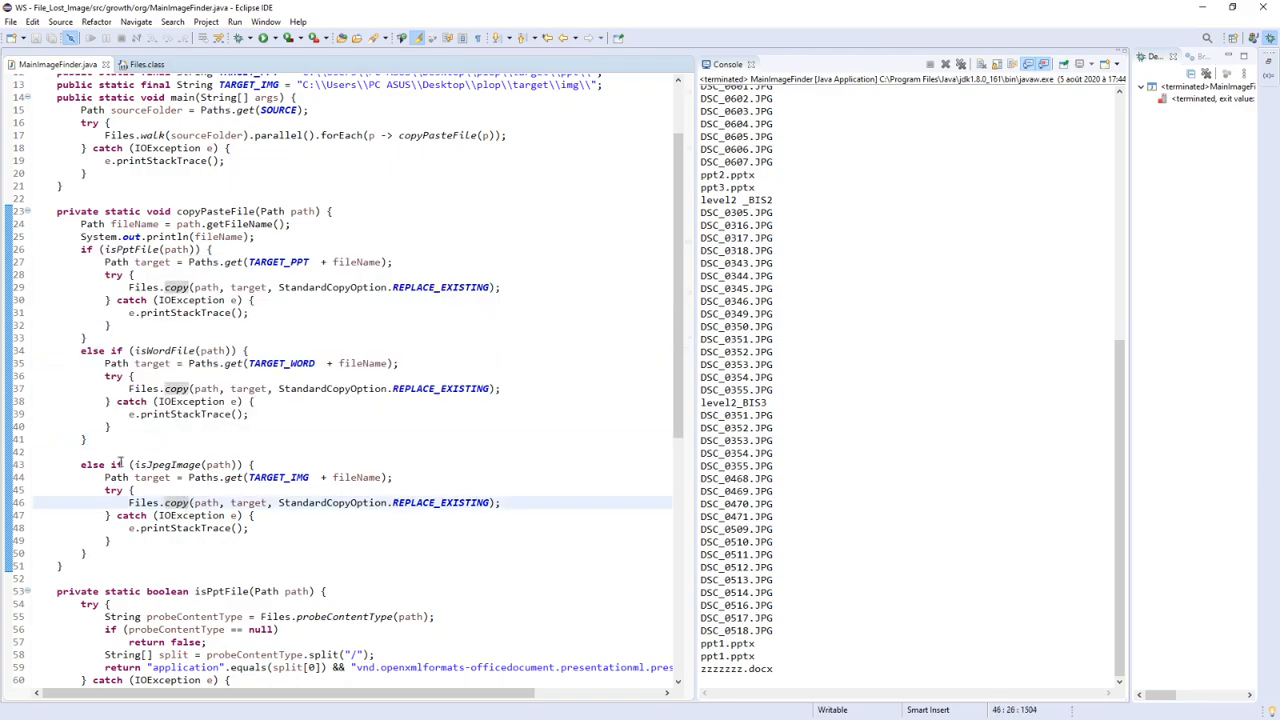
pyautogui.doubleClick(152, 476)
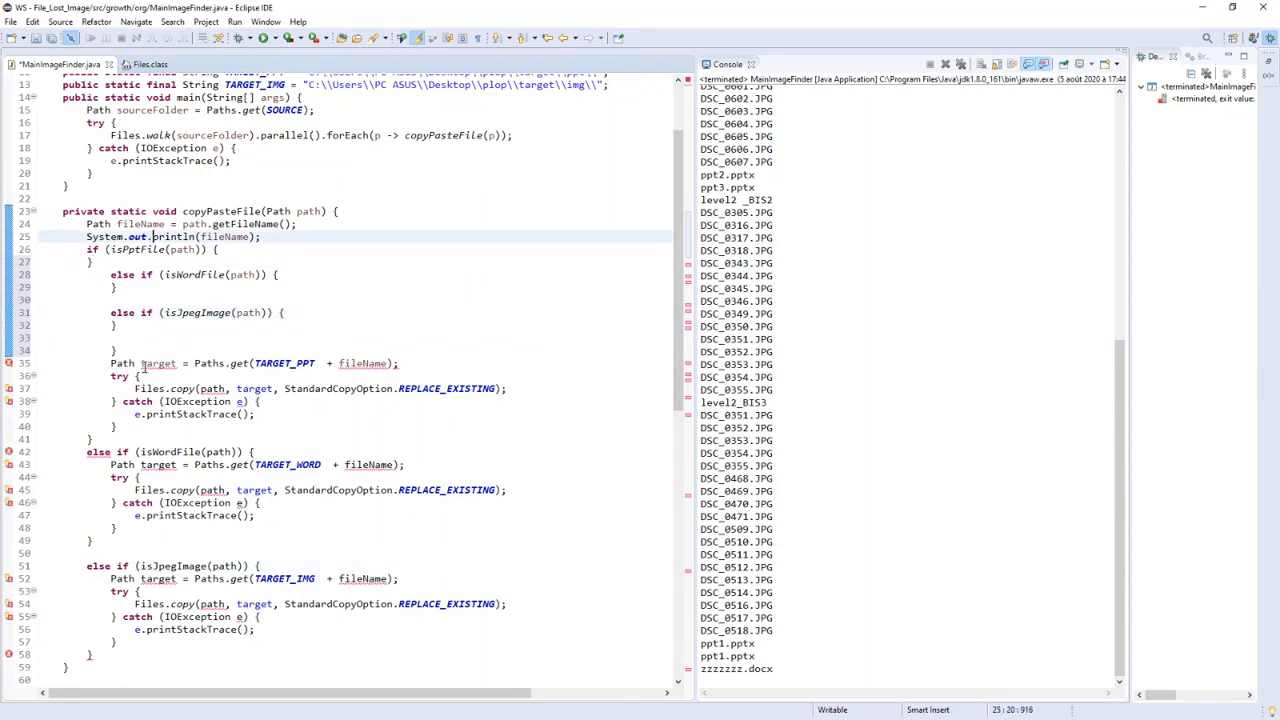
# Declare 'Path target = null;' before the chain and assign target = Paths.get(TARGET_PPT + fileName) in each branch.
pyautogui.doubleClick(362, 364)
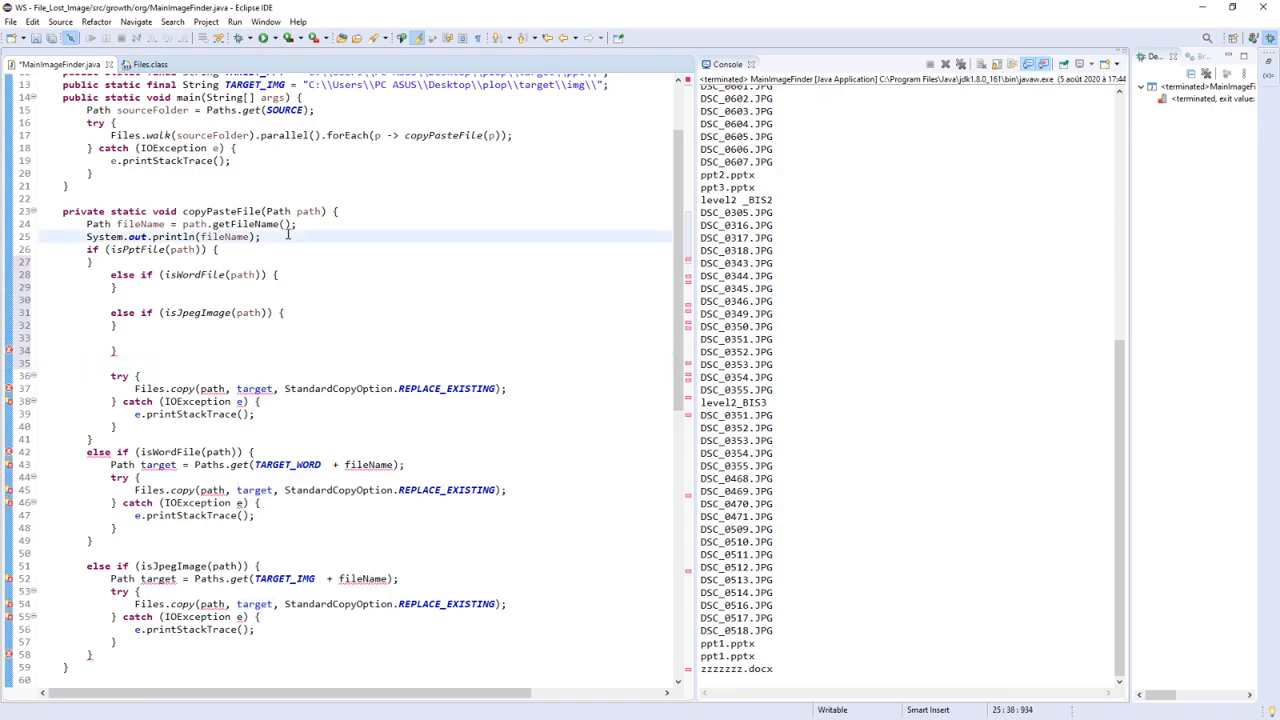
pyautogui.write('Path target = Paths.get(TARGET_PPT + fileName);')
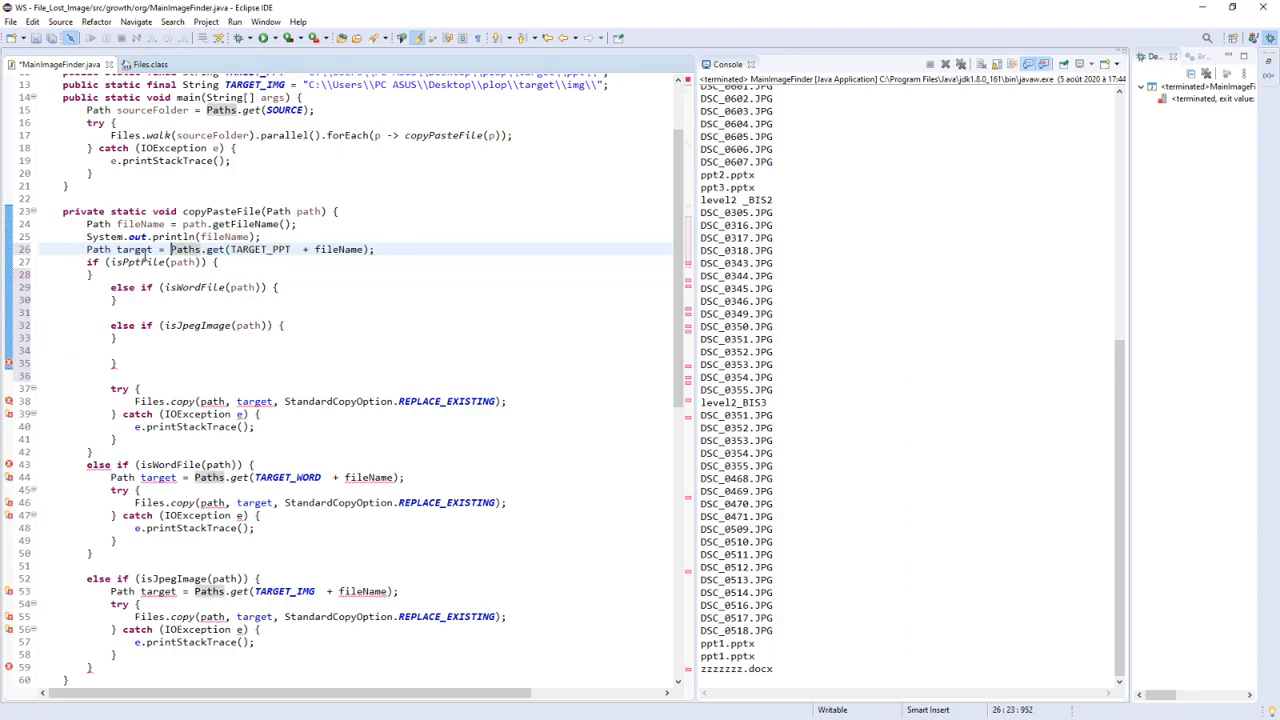
pyautogui.moveTo(184, 248)
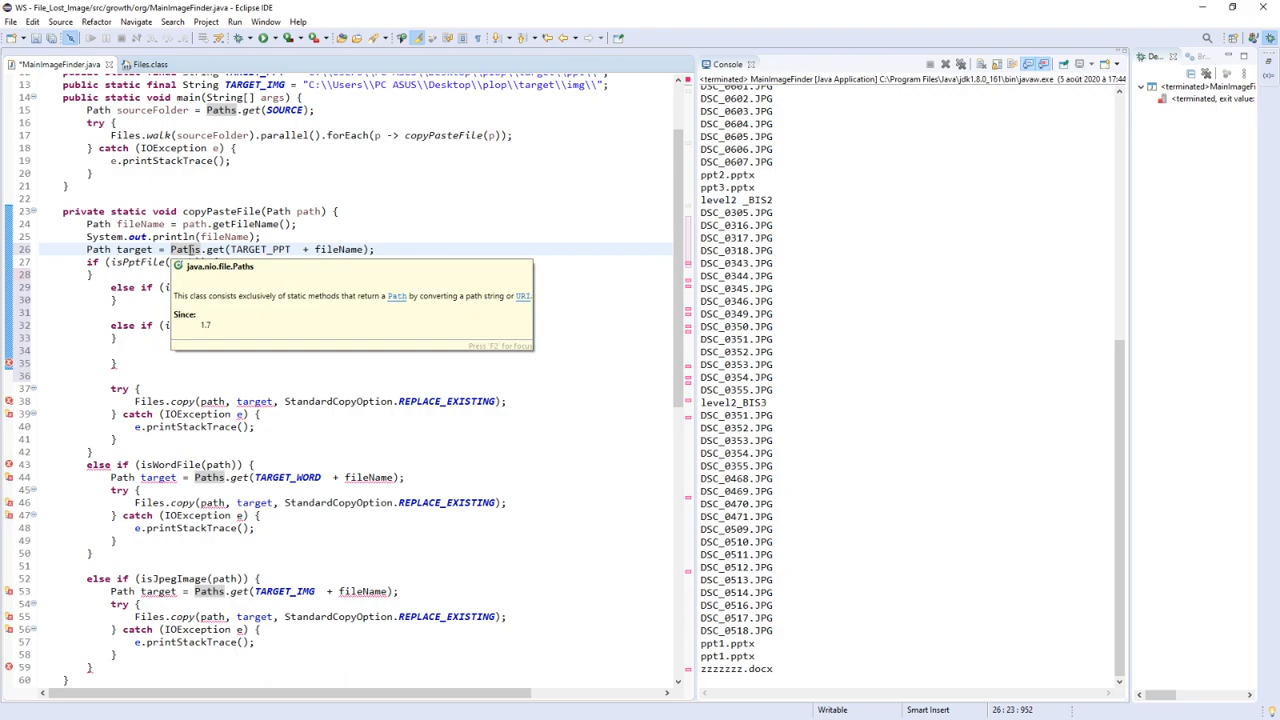
pyautogui.write('null;')
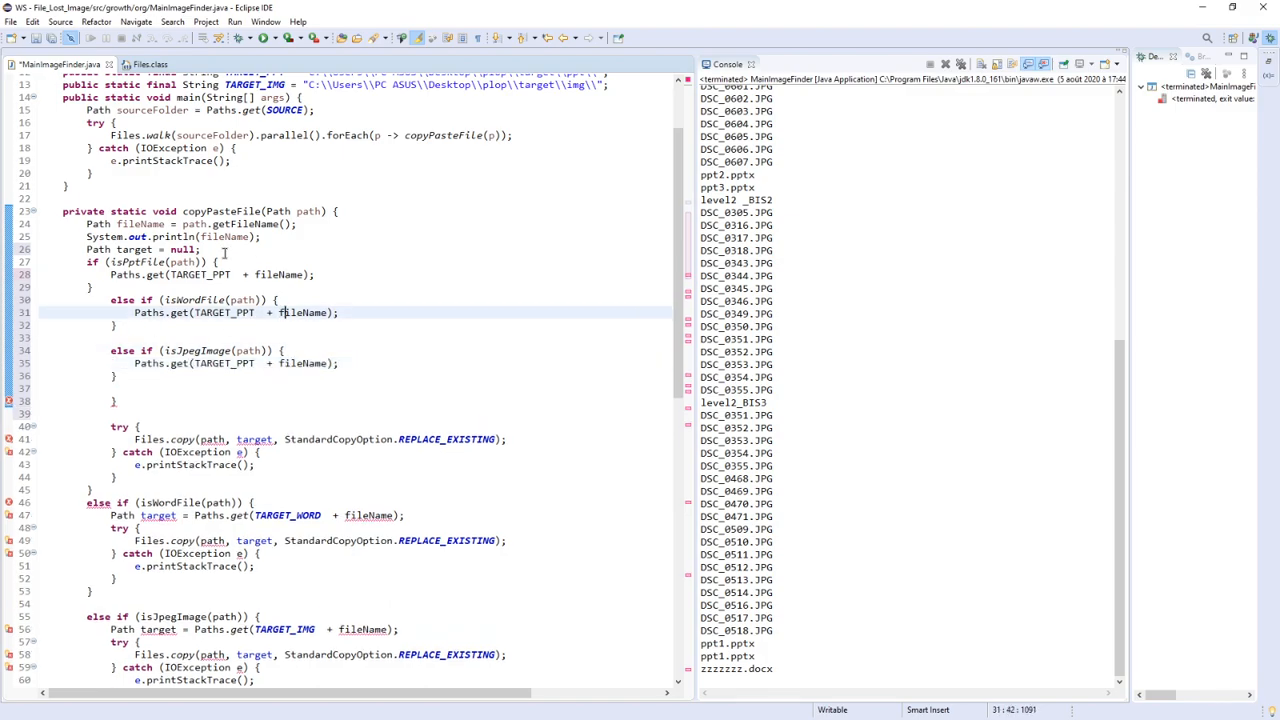
pyautogui.click(112, 400)
pyautogui.write('target = ')
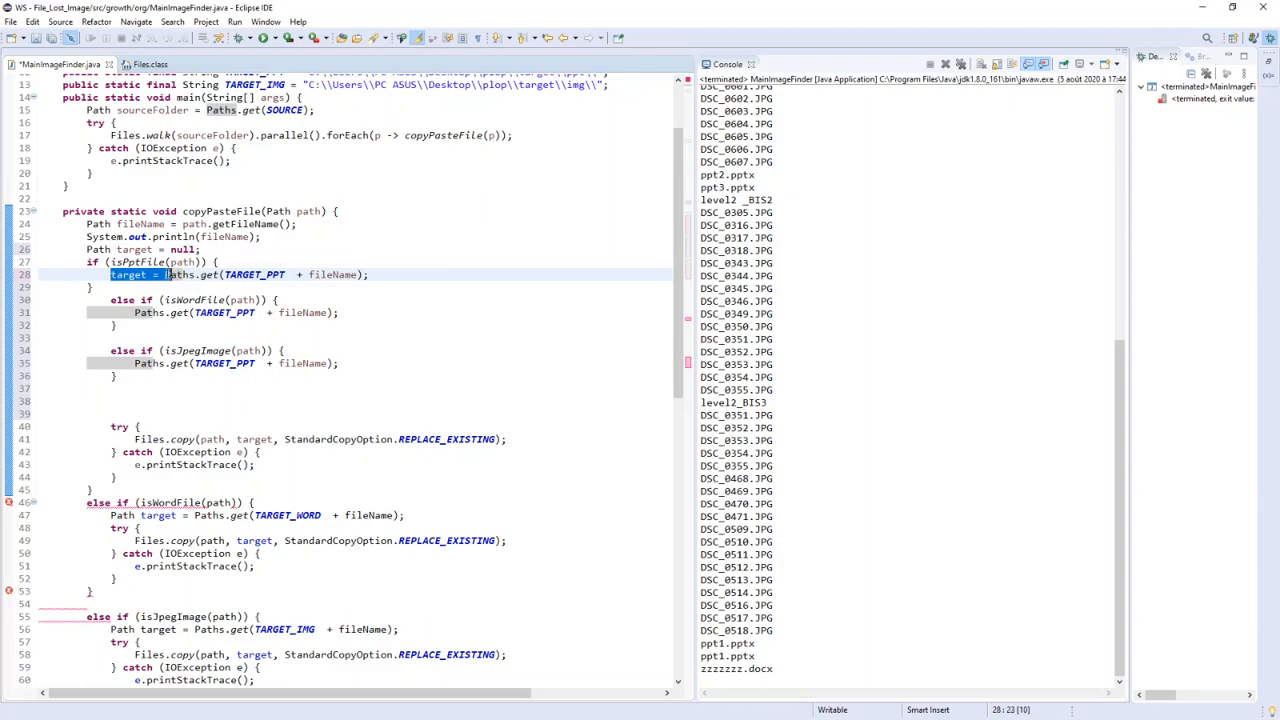
pyautogui.click(218, 64)
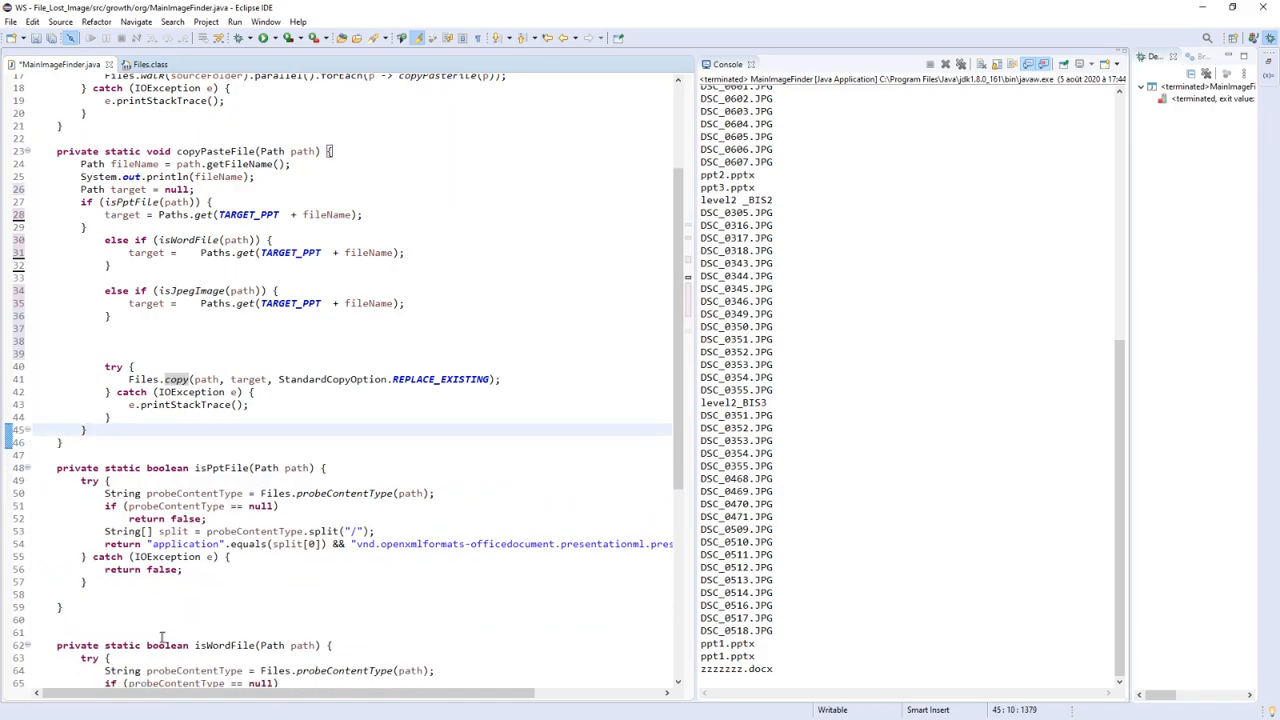
# Drop the duplicated branches and point the Word and JPEG branches at TARGET_WORD and TARGET_IMG.
pyautogui.press('Backspace')
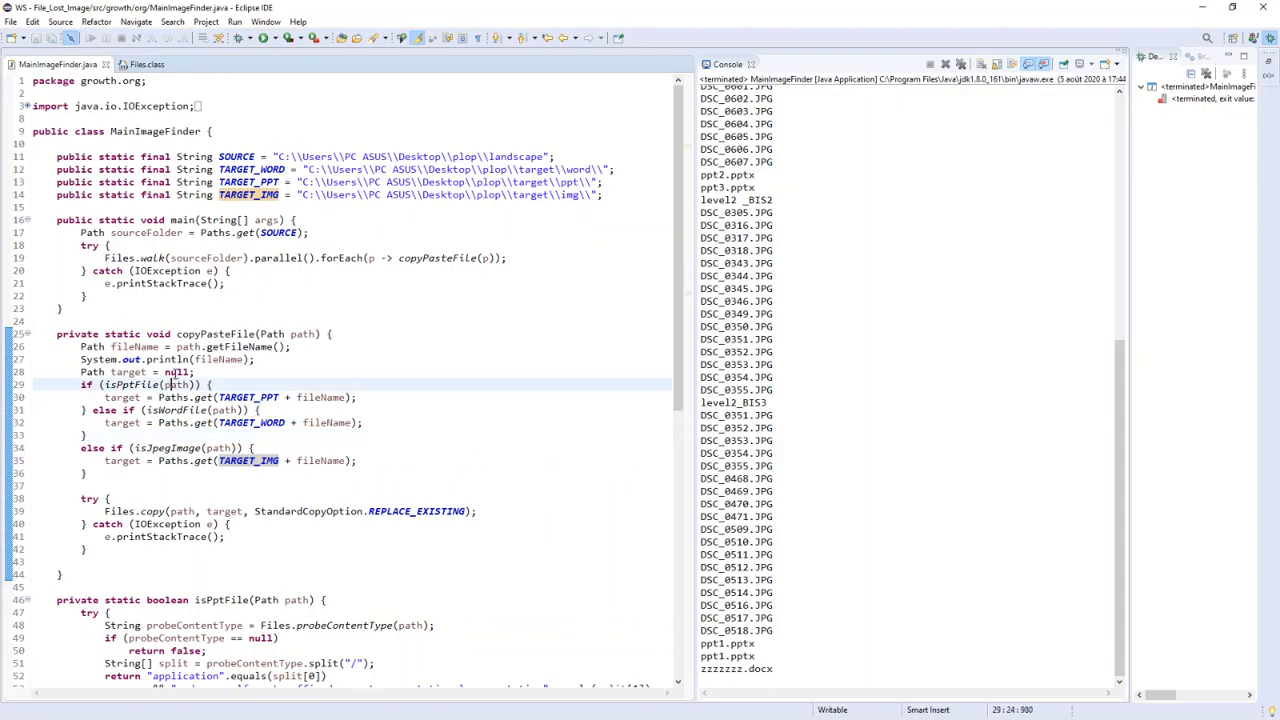
pyautogui.tripleClick(230, 396)
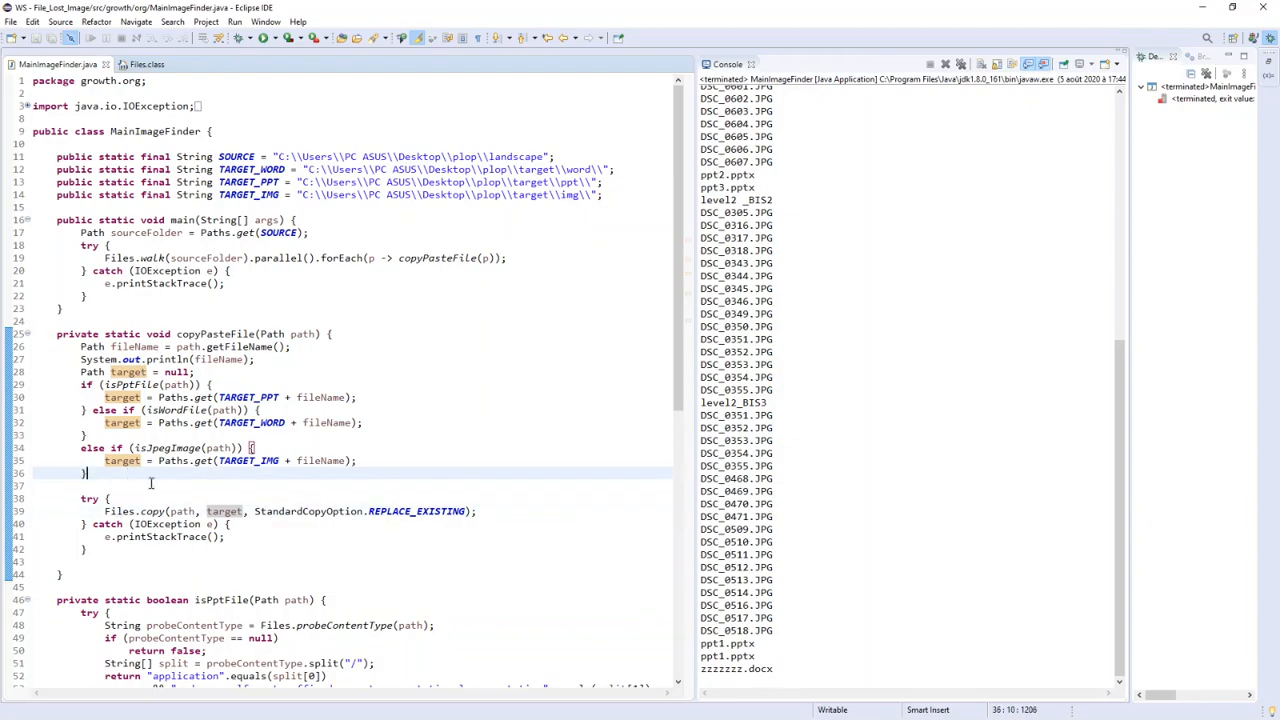
# Add 'if (target == null) return;' before the Files.copy try block.
pyautogui.write('if (target == null')
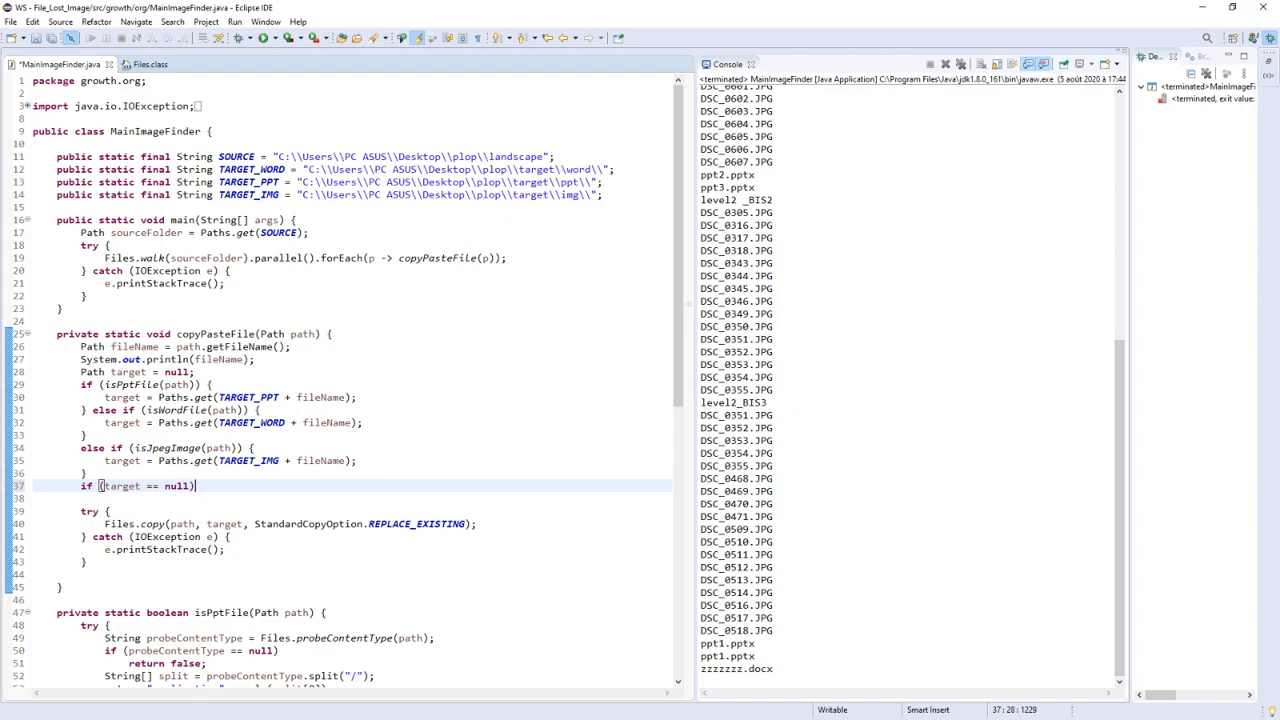
pyautogui.write('return;')
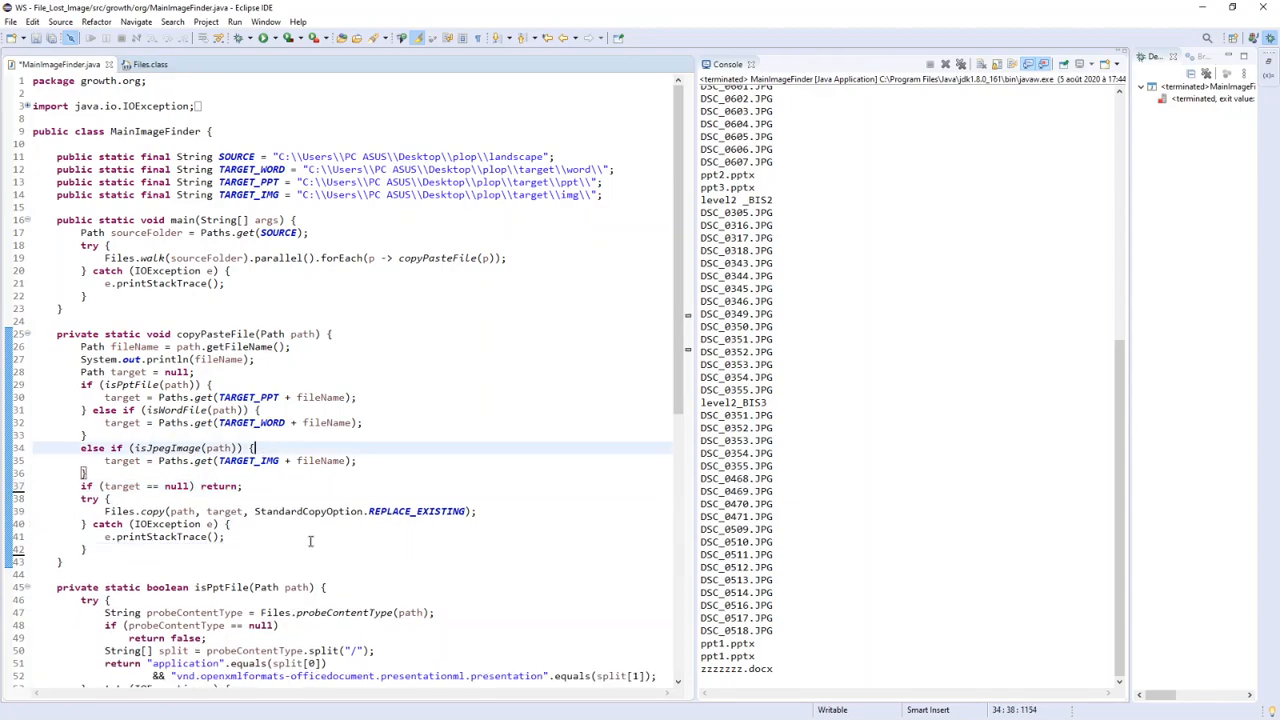
pyautogui.scroll(-3)
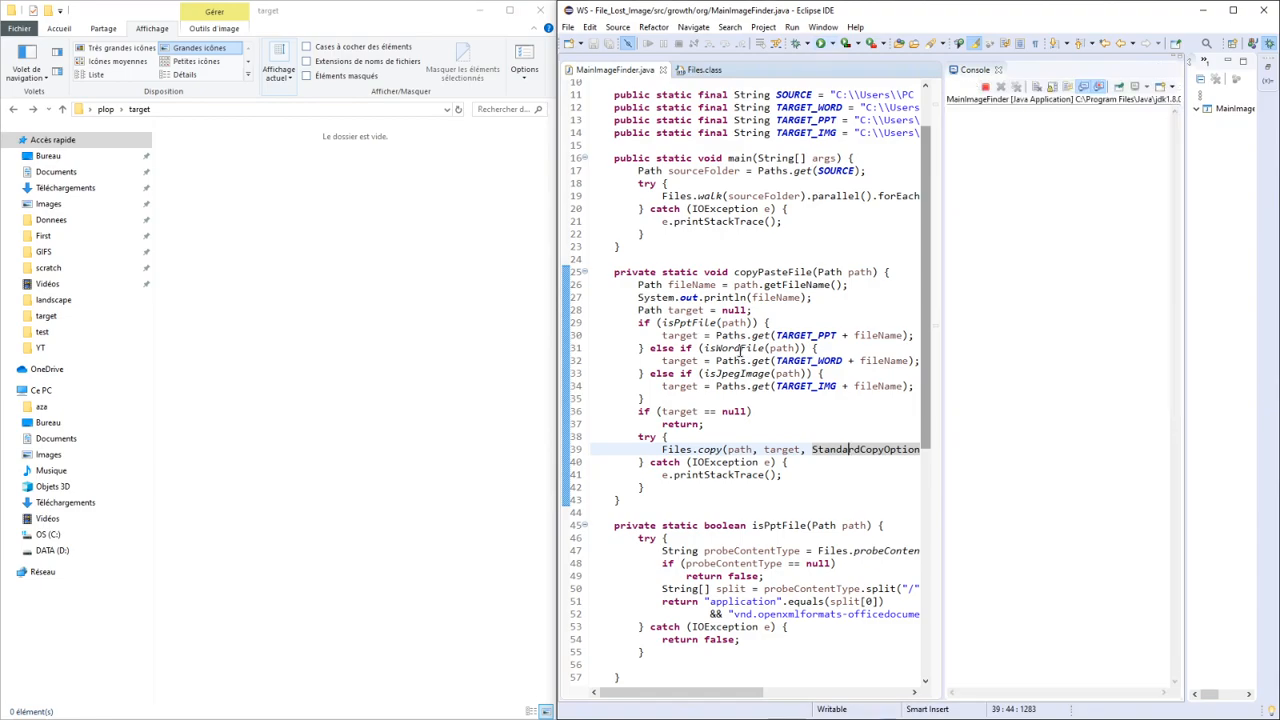
# Browse the img, ppt and word folders under target in Explorer to check the copied files.
pyautogui.click(792, 56)
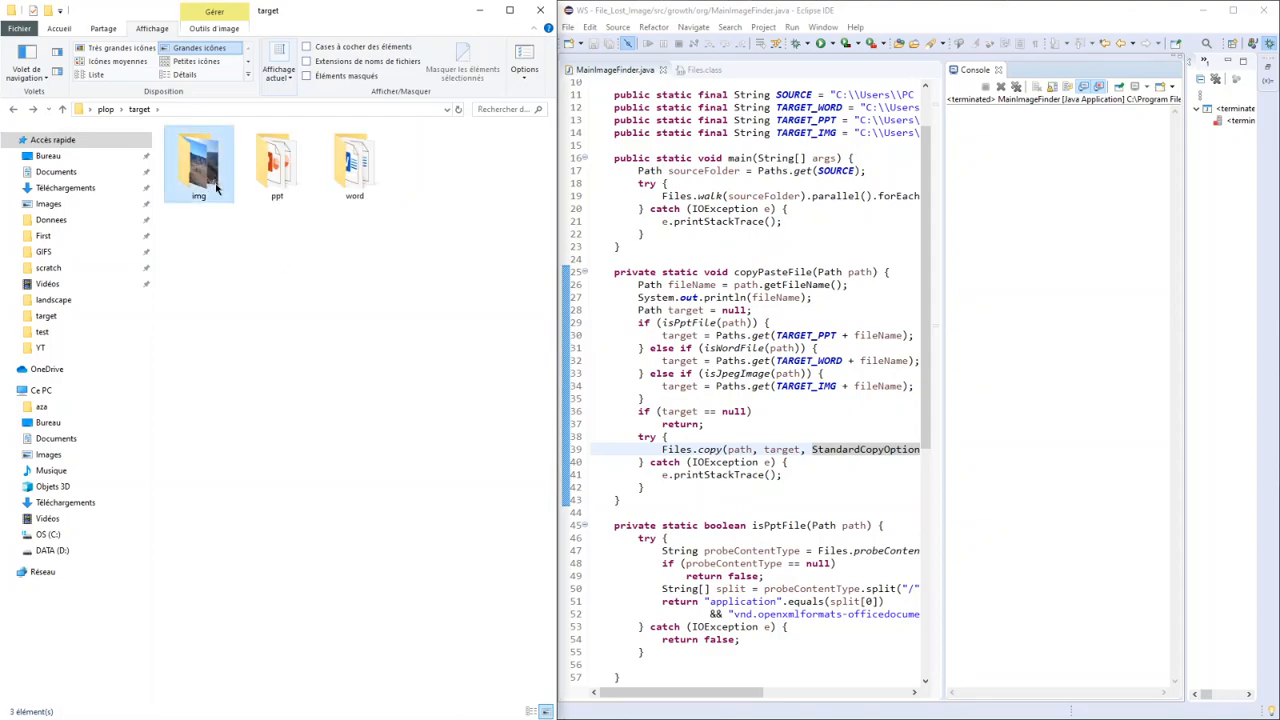
pyautogui.doubleClick(198, 160)
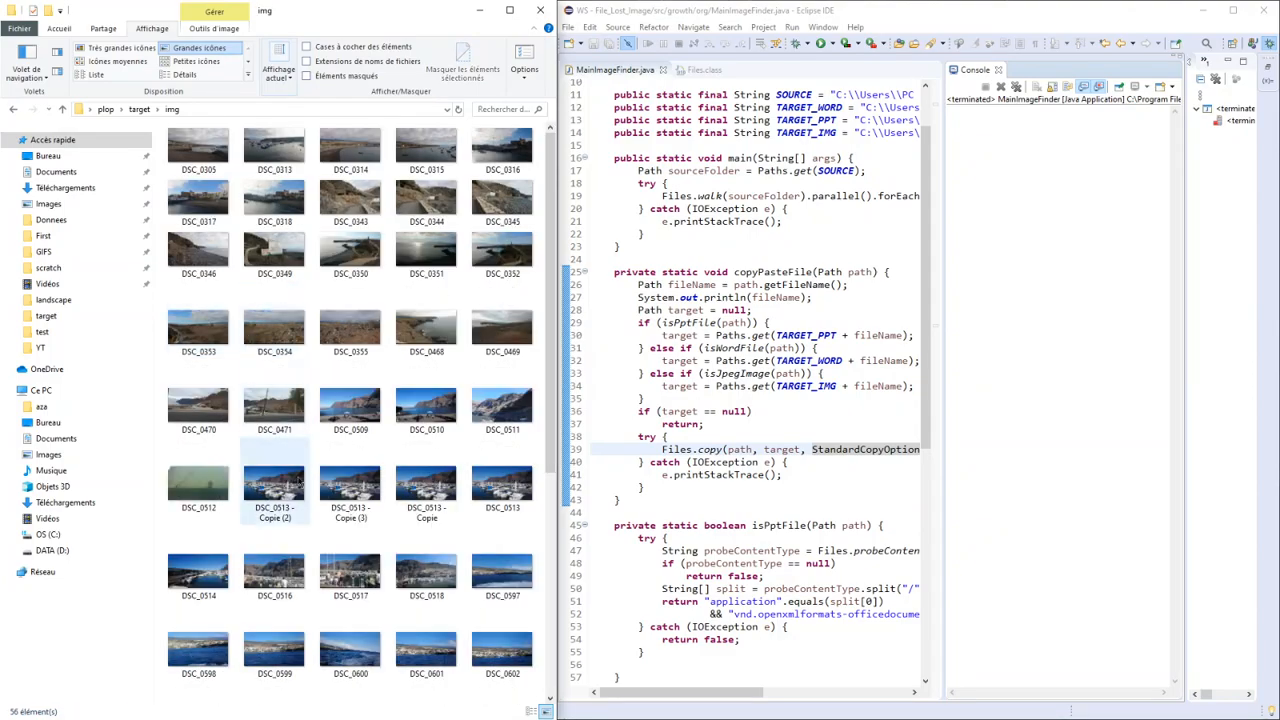
pyautogui.press('ctrl+a')
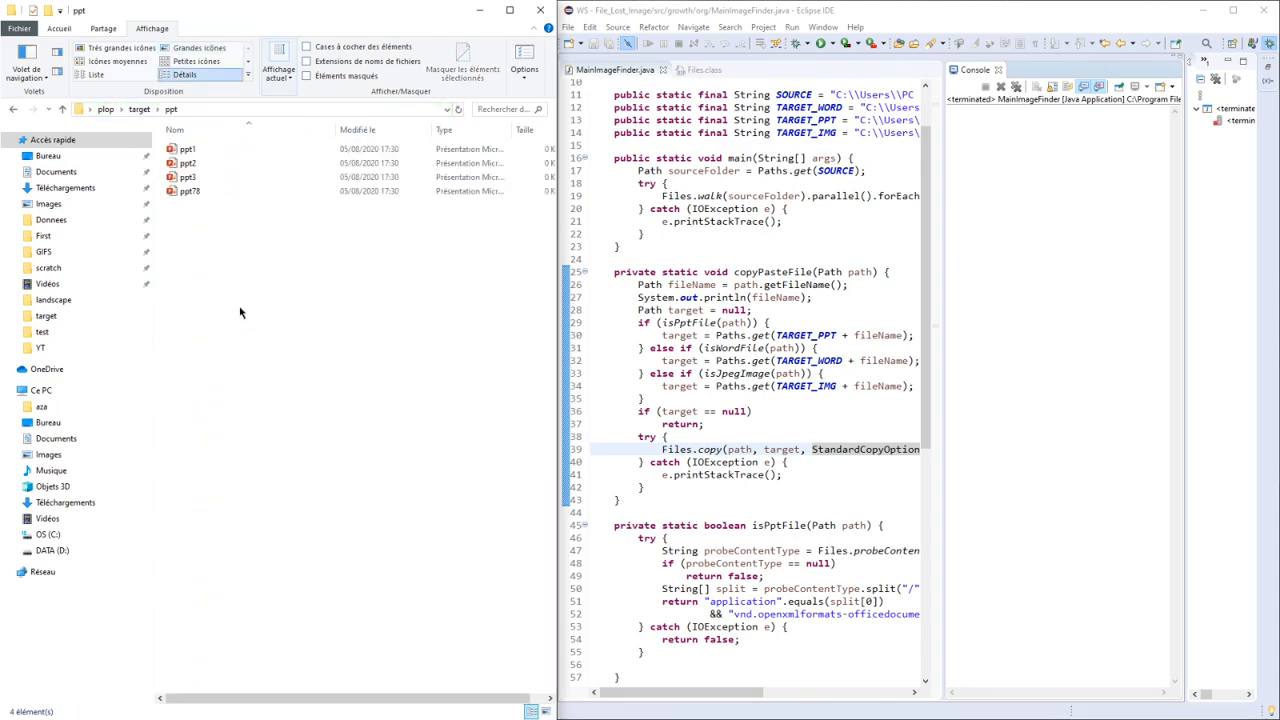
pyautogui.click(140, 108)
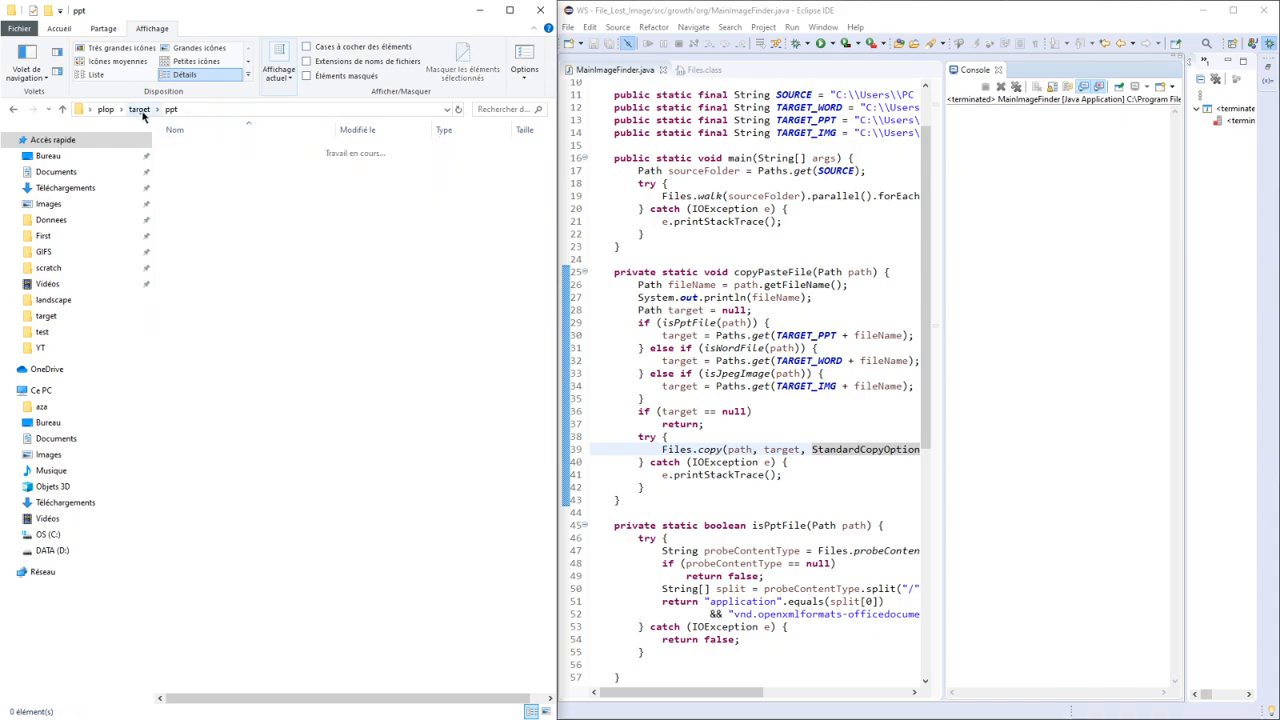
pyautogui.click(174, 108)
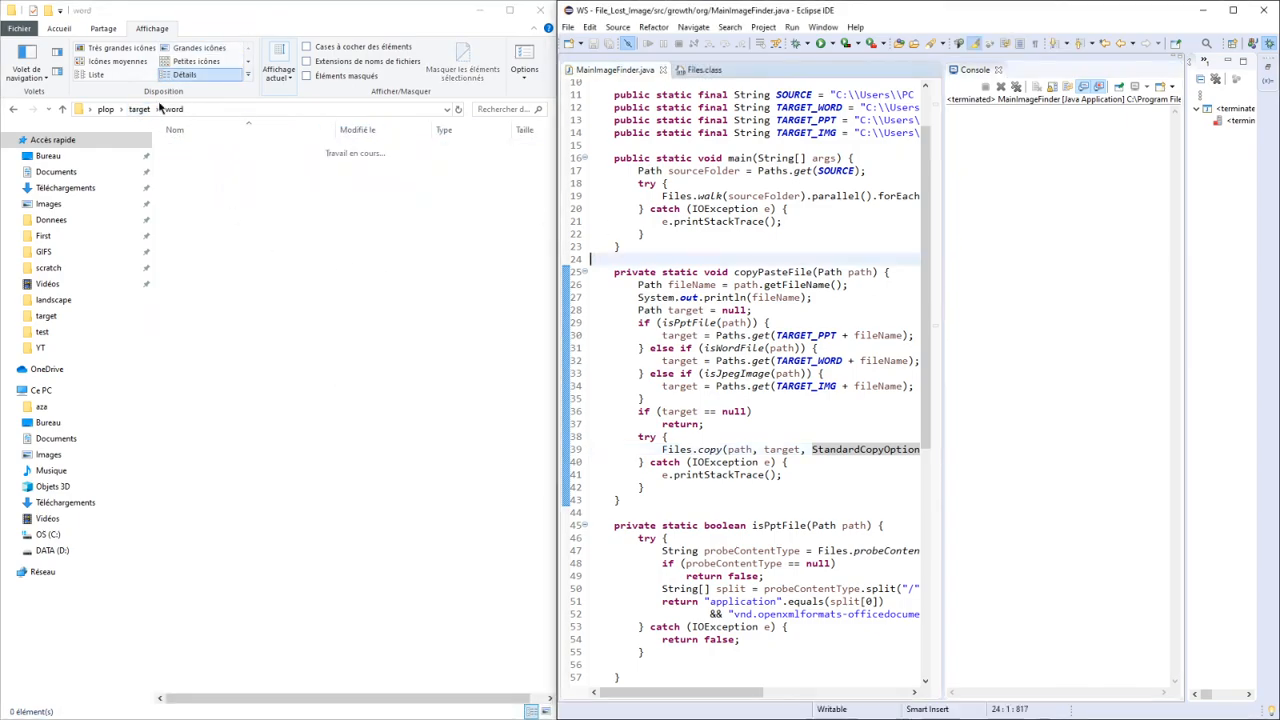
pyautogui.click(190, 176)
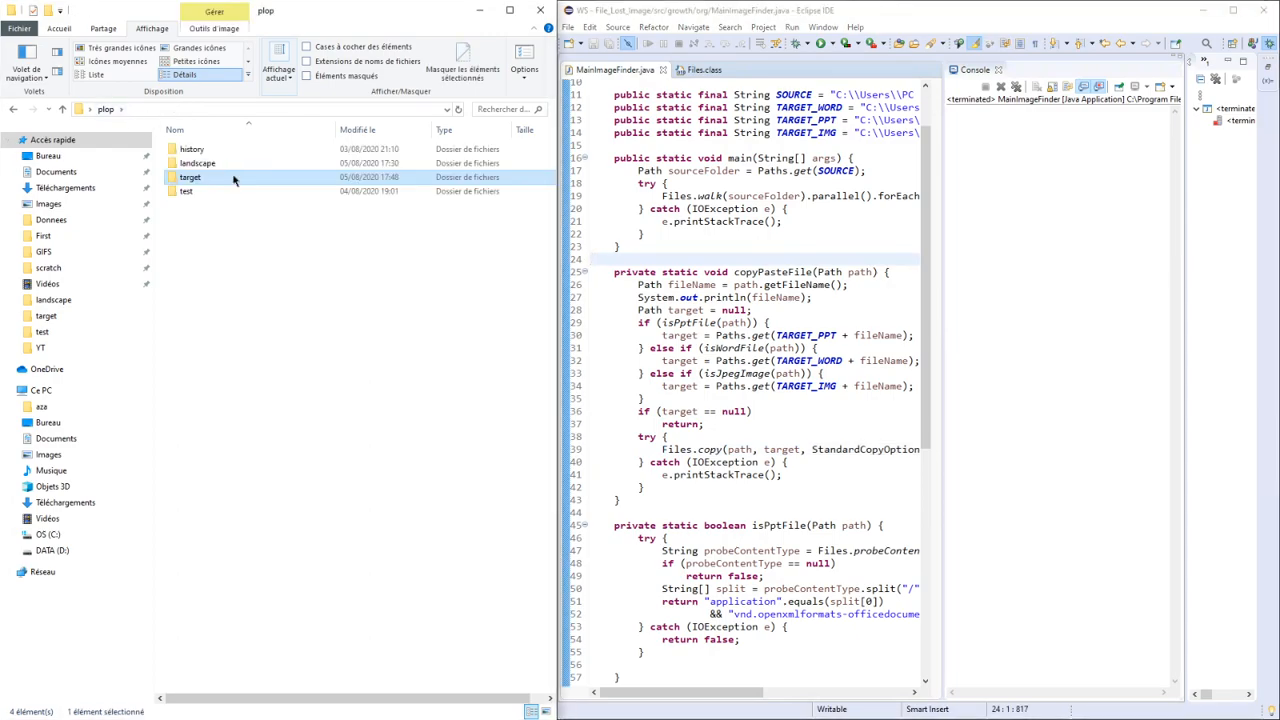
pyautogui.doubleClick(190, 176)
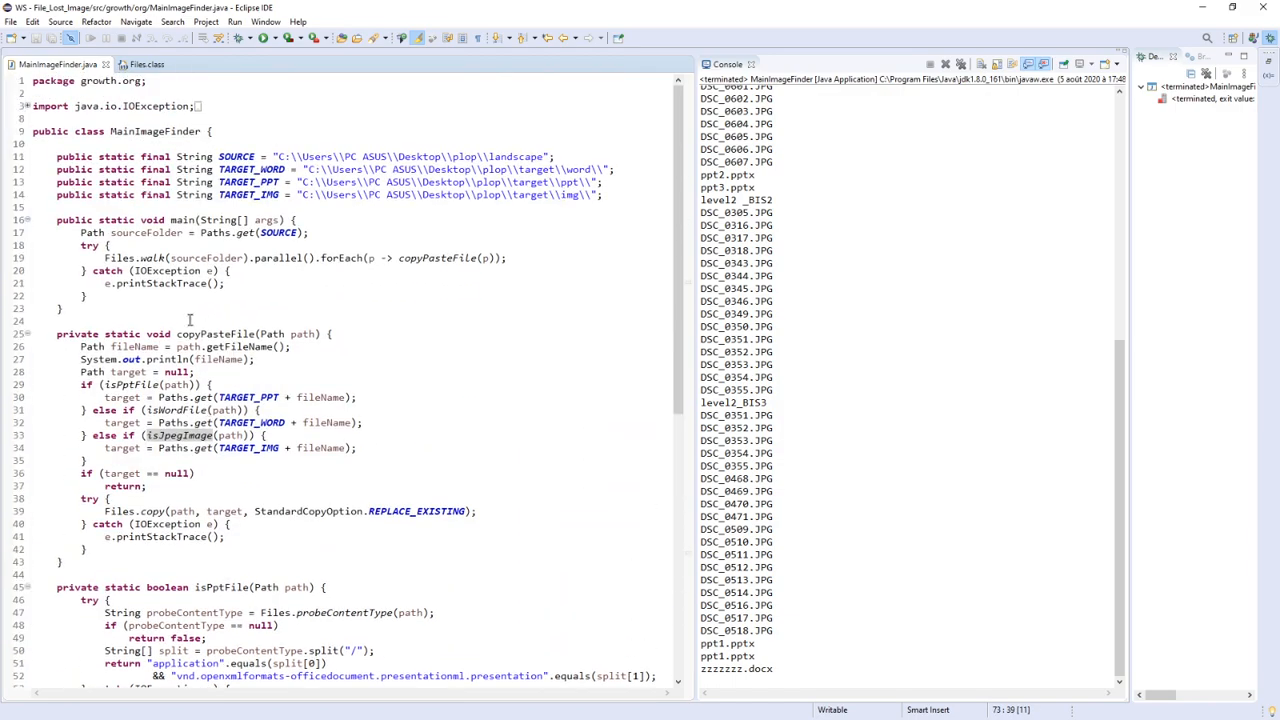
# Write 'private static Path buildPath(String uri) { return Paths.get(uri); }' above copyPasteFile.
pyautogui.doubleClick(136, 346)
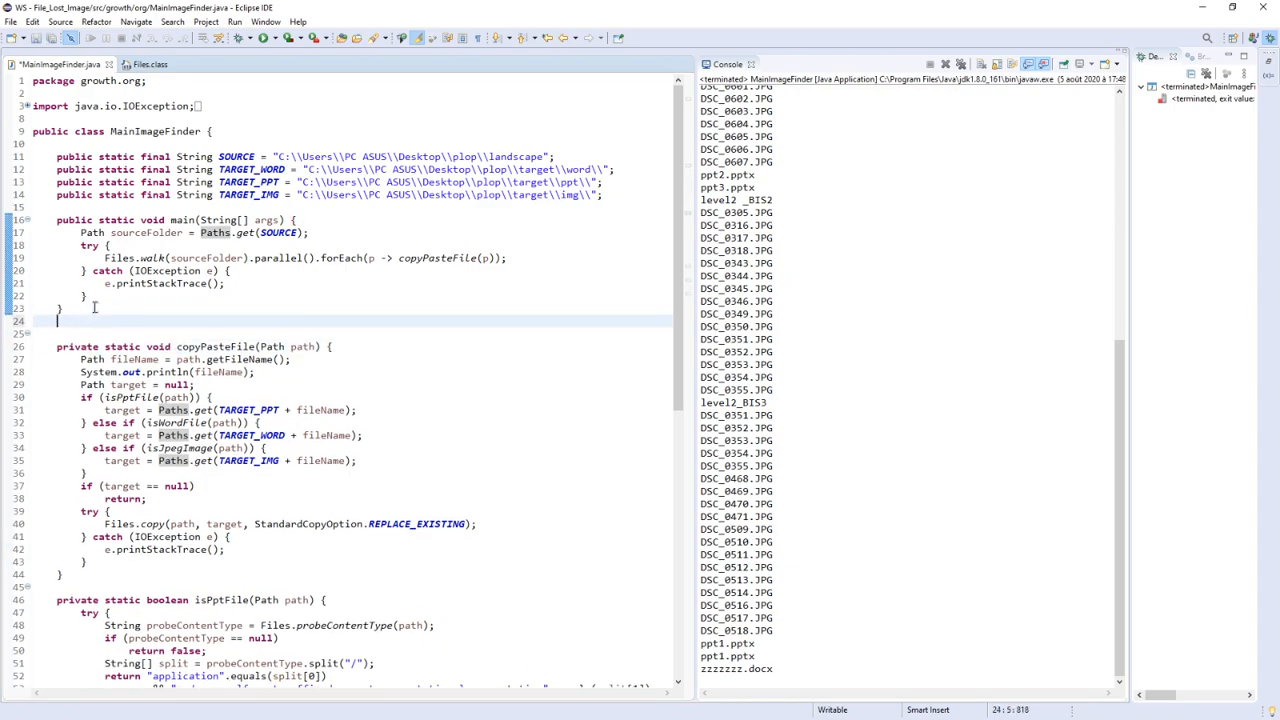
pyautogui.write('private static v')
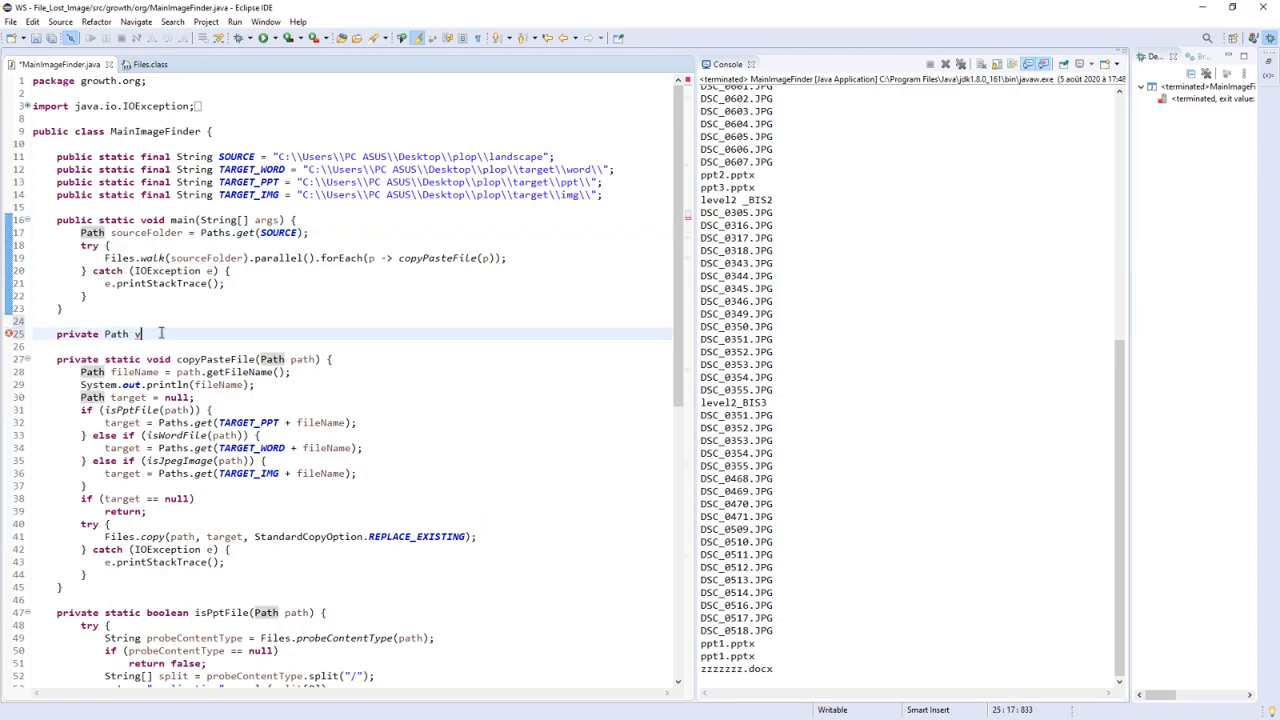
pyautogui.write('build')
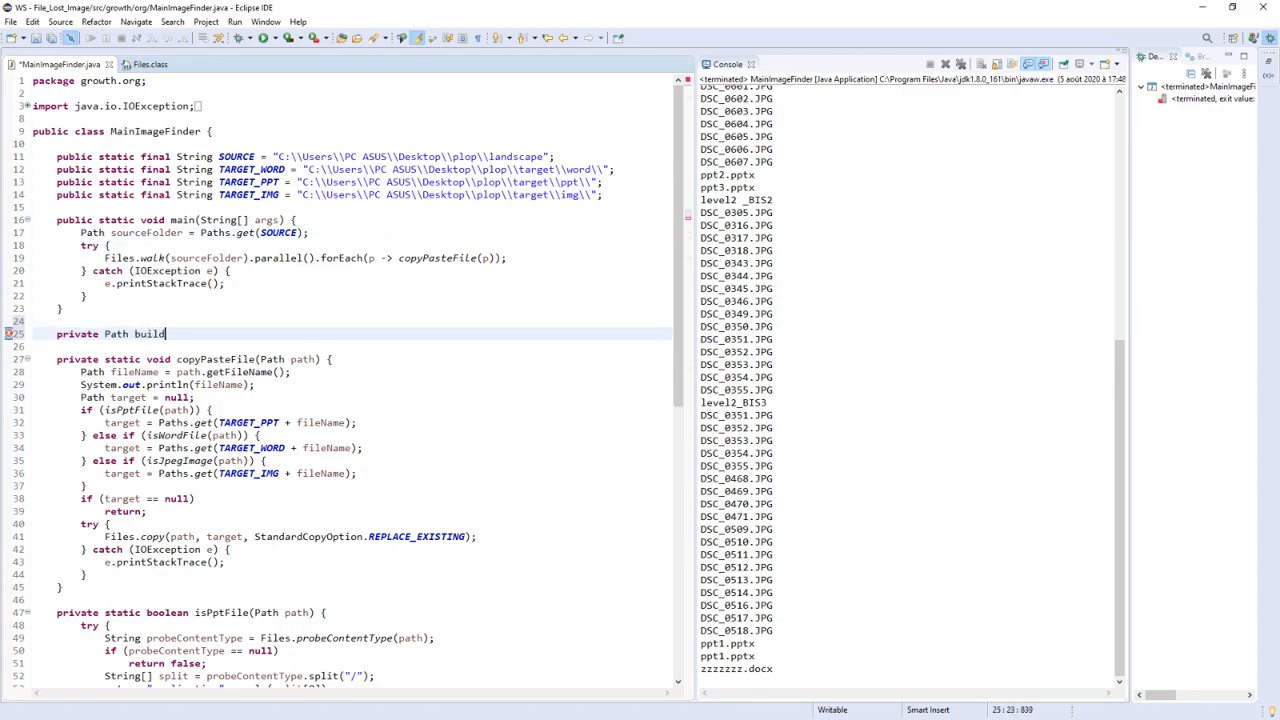
pyautogui.write('Path() {')
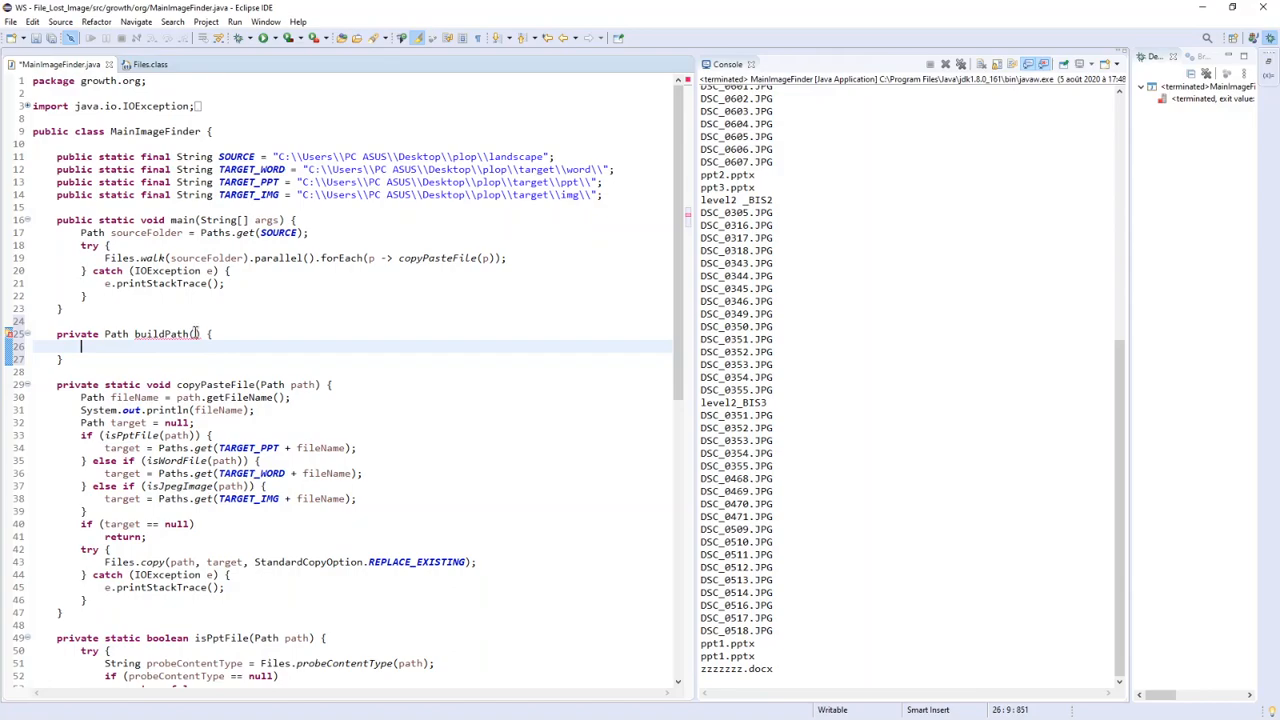
pyautogui.write('String uri')
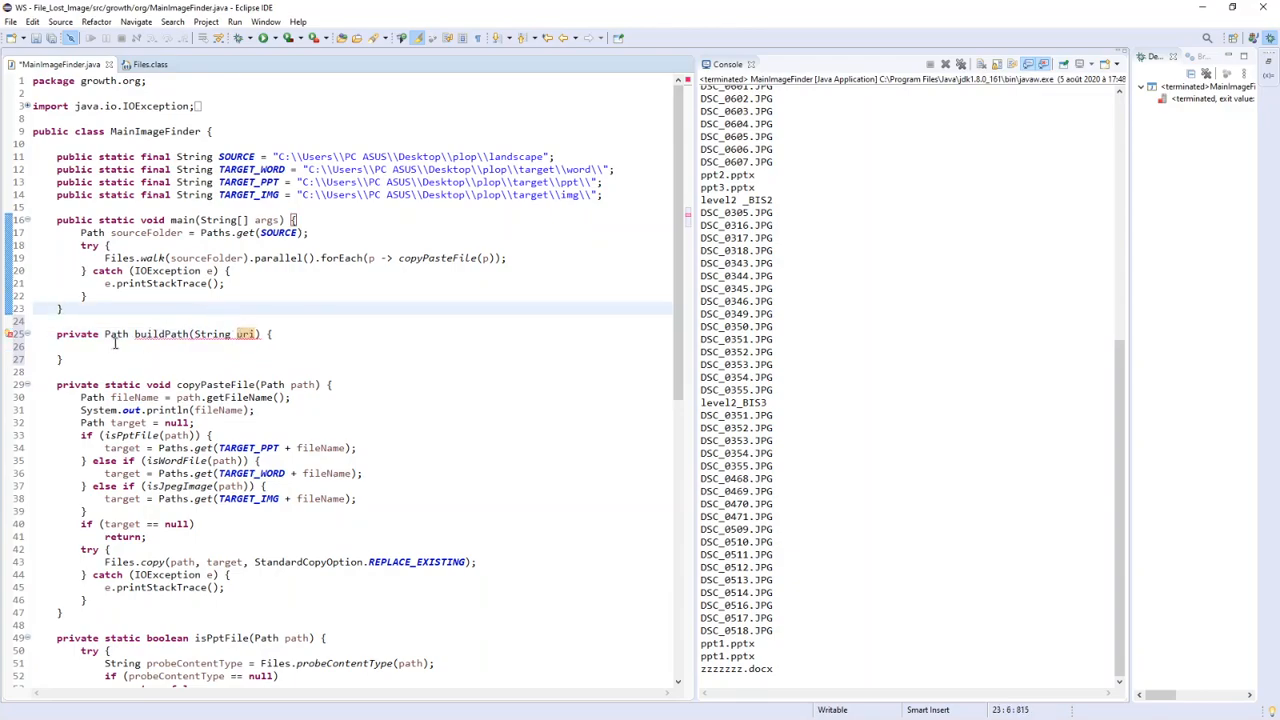
pyautogui.click(82, 232)
pyautogui.write('return  Paths.get(SOURCE);')
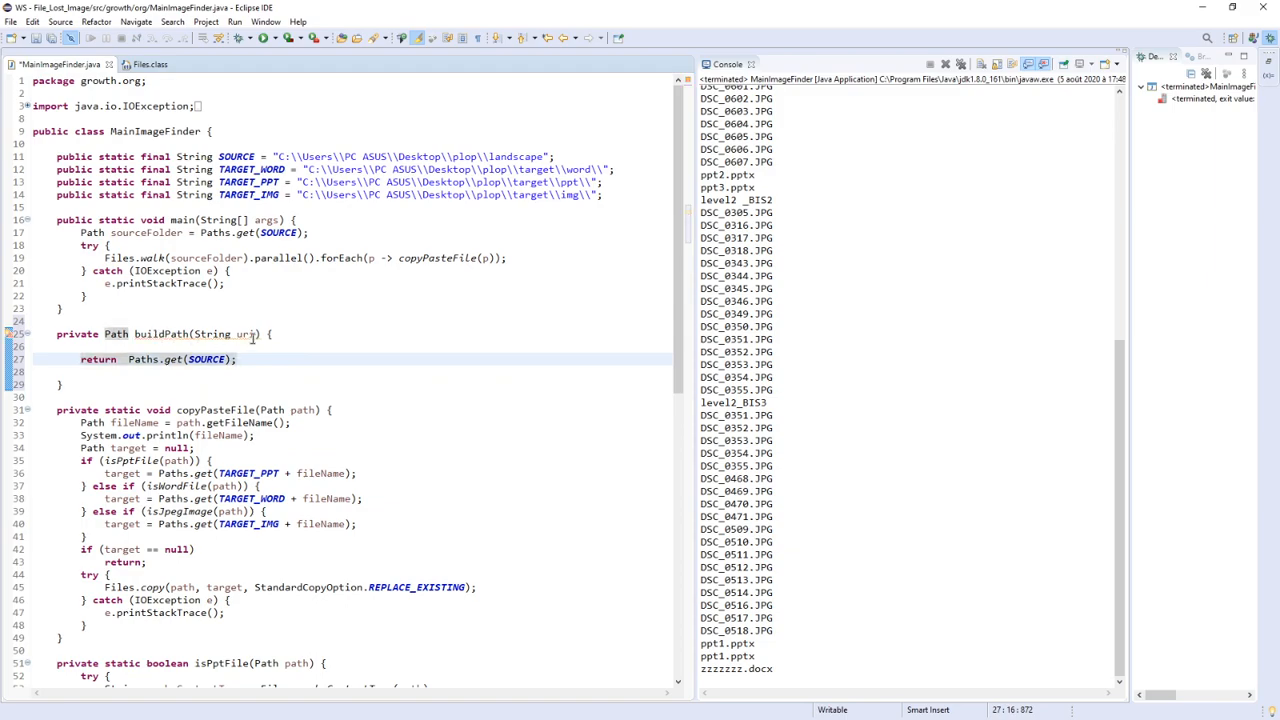
pyautogui.write('uri')
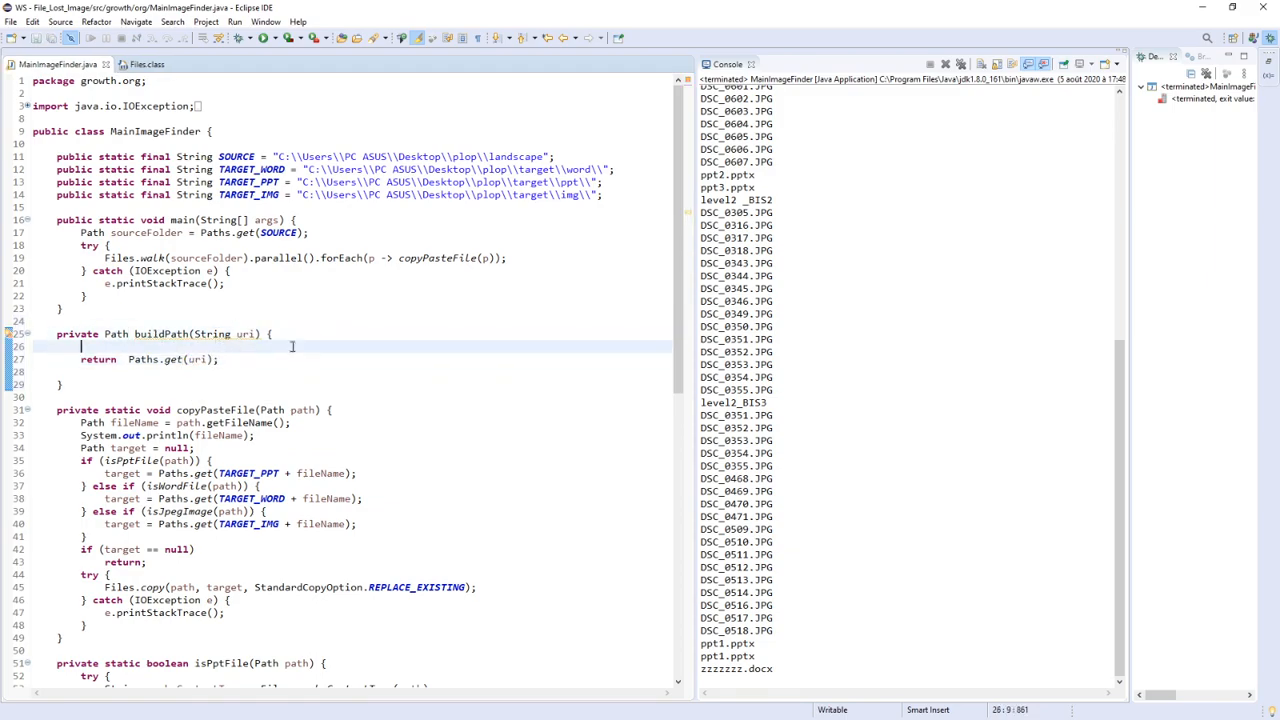
pyautogui.press('Backspace')
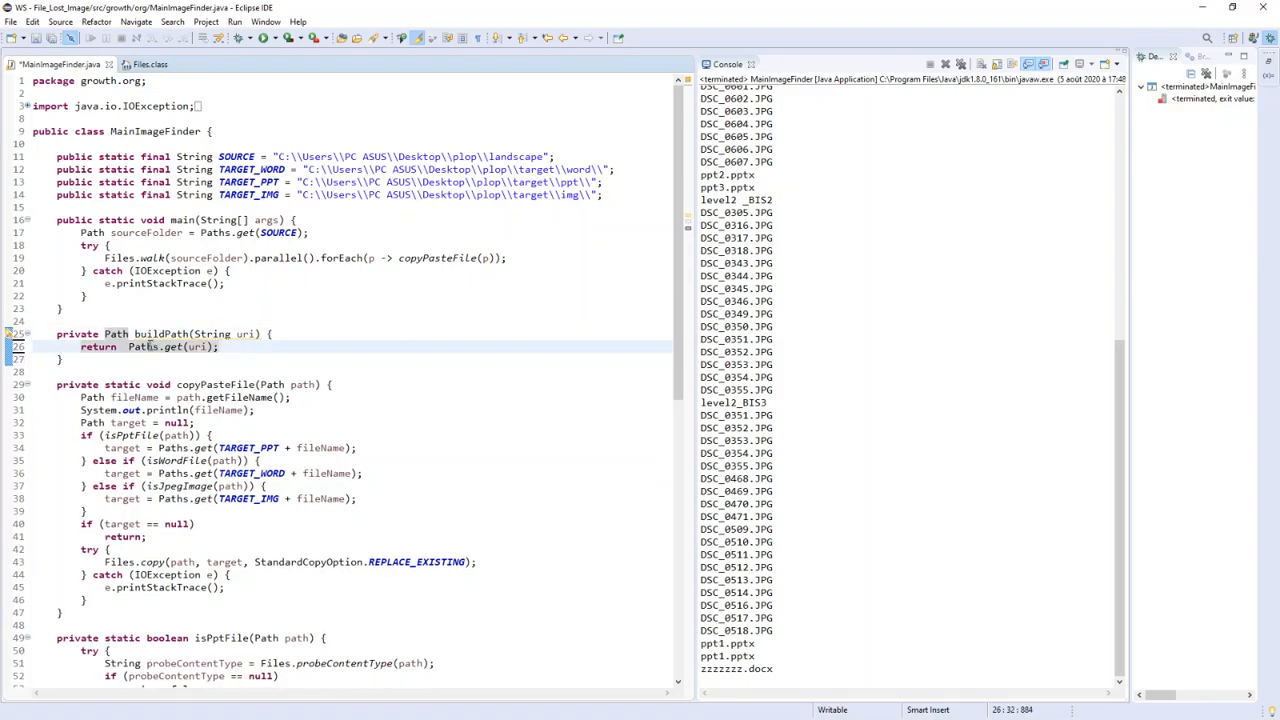
pyautogui.doubleClick(162, 332)
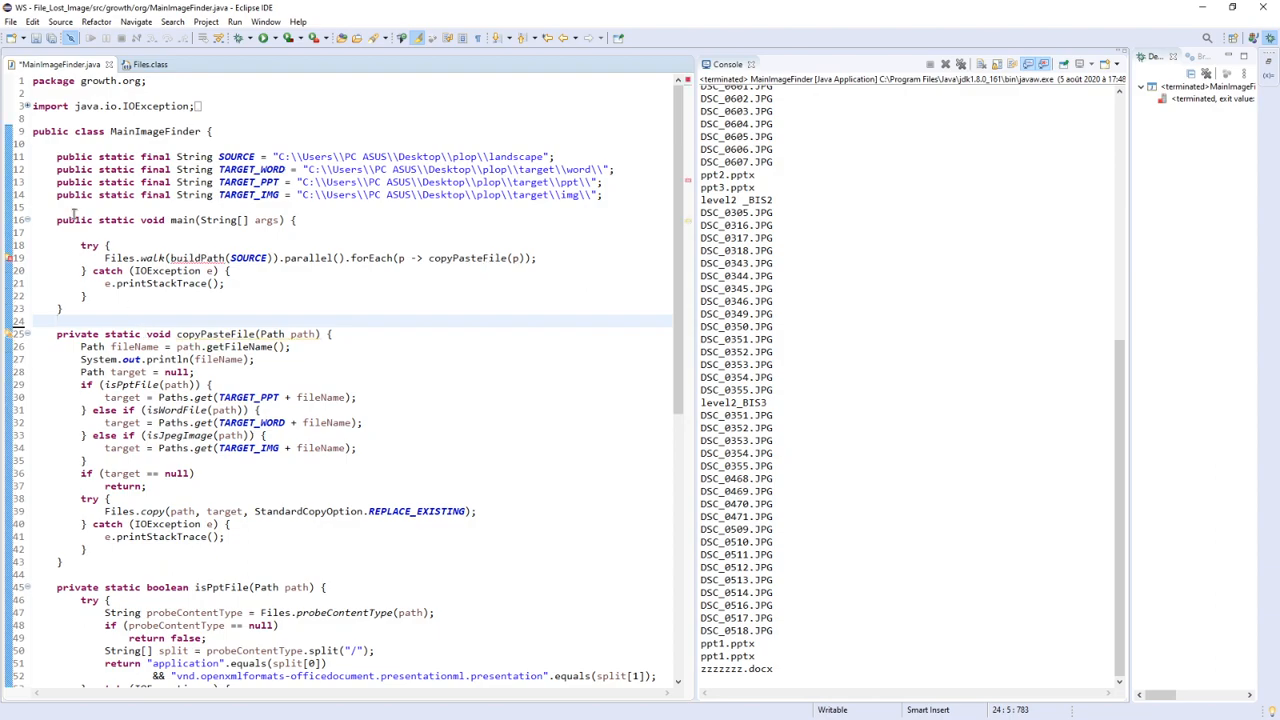
# Swap Files.walk(sourceFolder) and the three Paths.get(TARGET_… + fileName) calls for buildPath(...) calls.
pyautogui.scroll(-3)
pyautogui.write(' build')
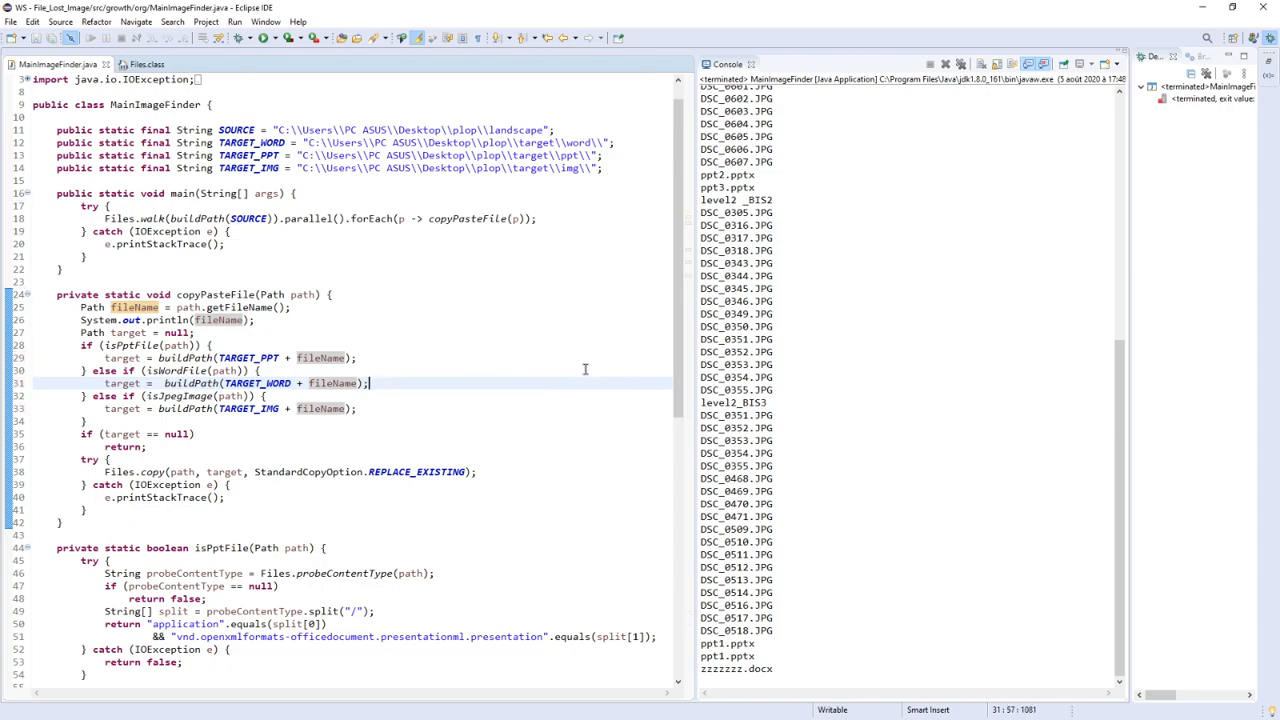
pyautogui.scroll(-3)
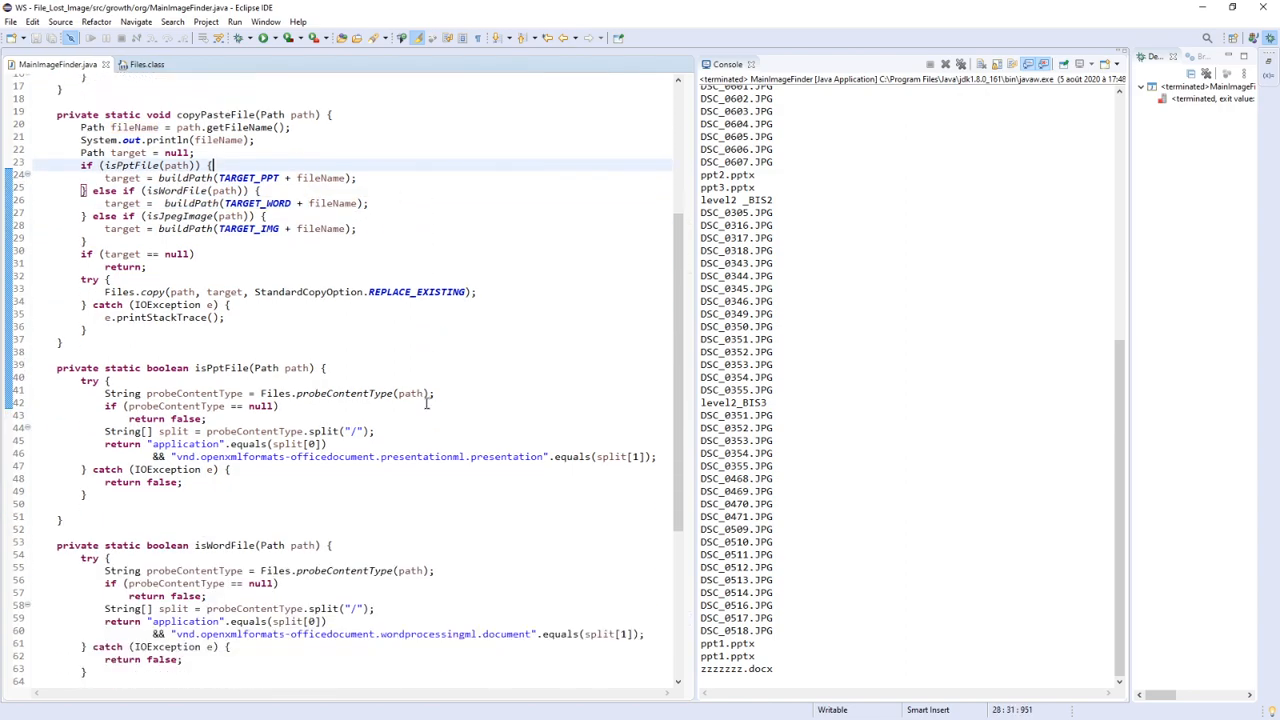
pyautogui.scroll(-3)
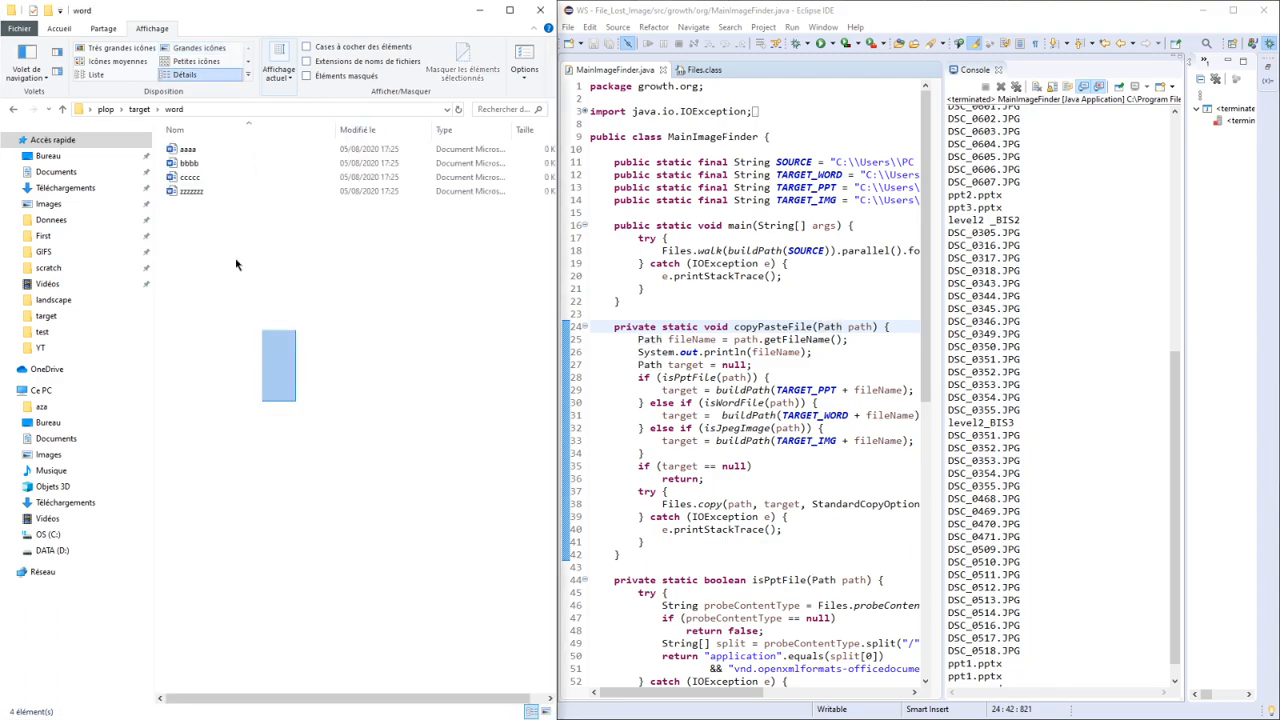
# Recheck the target folder's img contents in Explorer, then maximize the Eclipse editor.
pyautogui.click(140, 108)
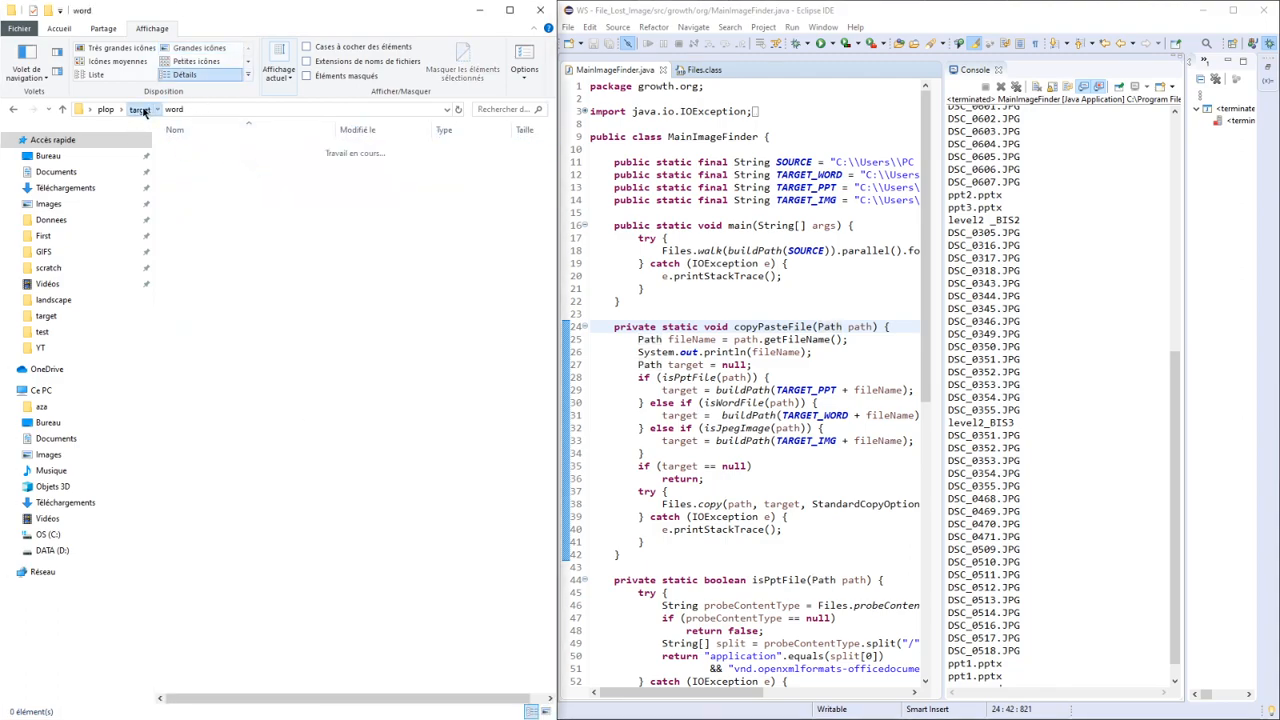
pyautogui.click(172, 108)
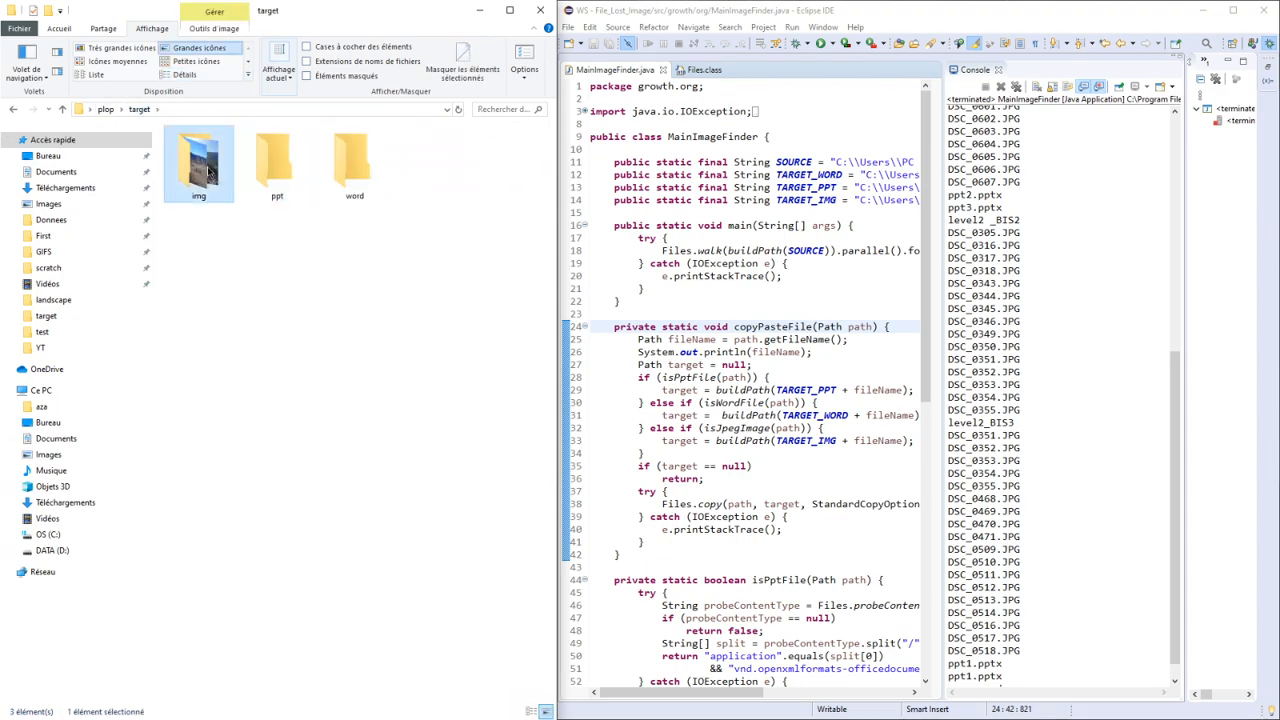
pyautogui.doubleClick(198, 156)
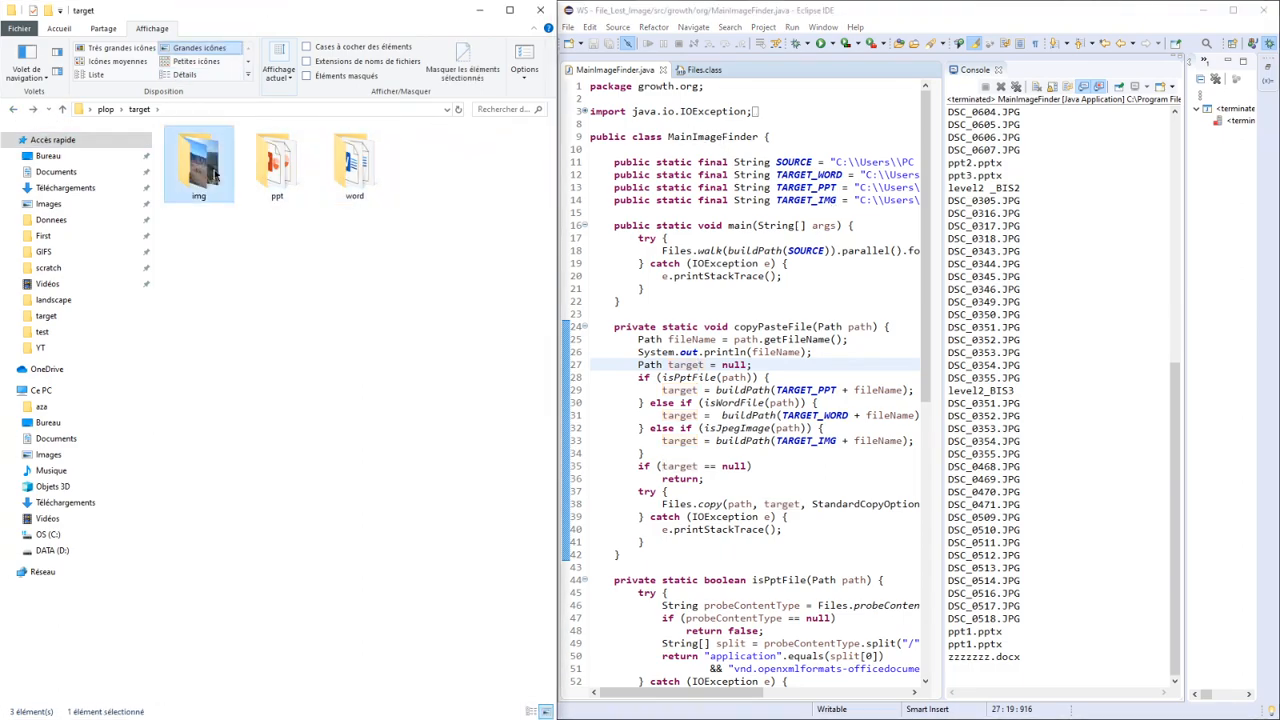
pyautogui.click(276, 160)
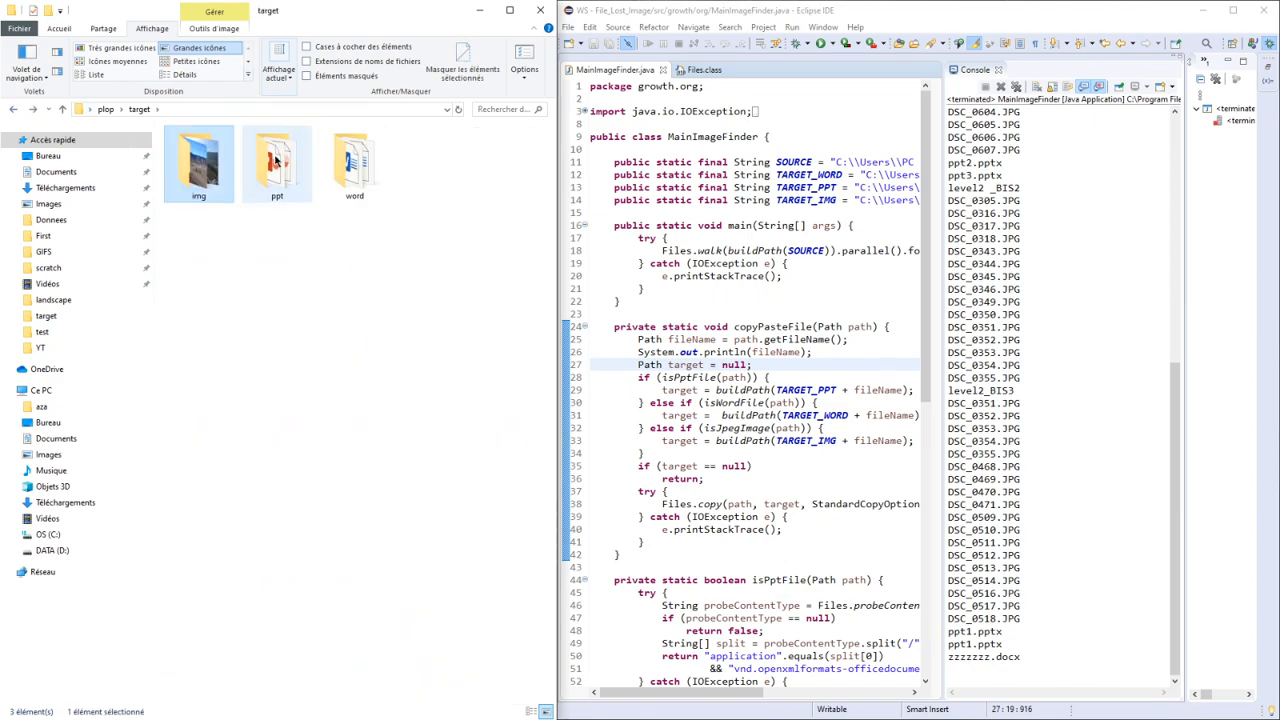
pyautogui.doubleClick(276, 160)
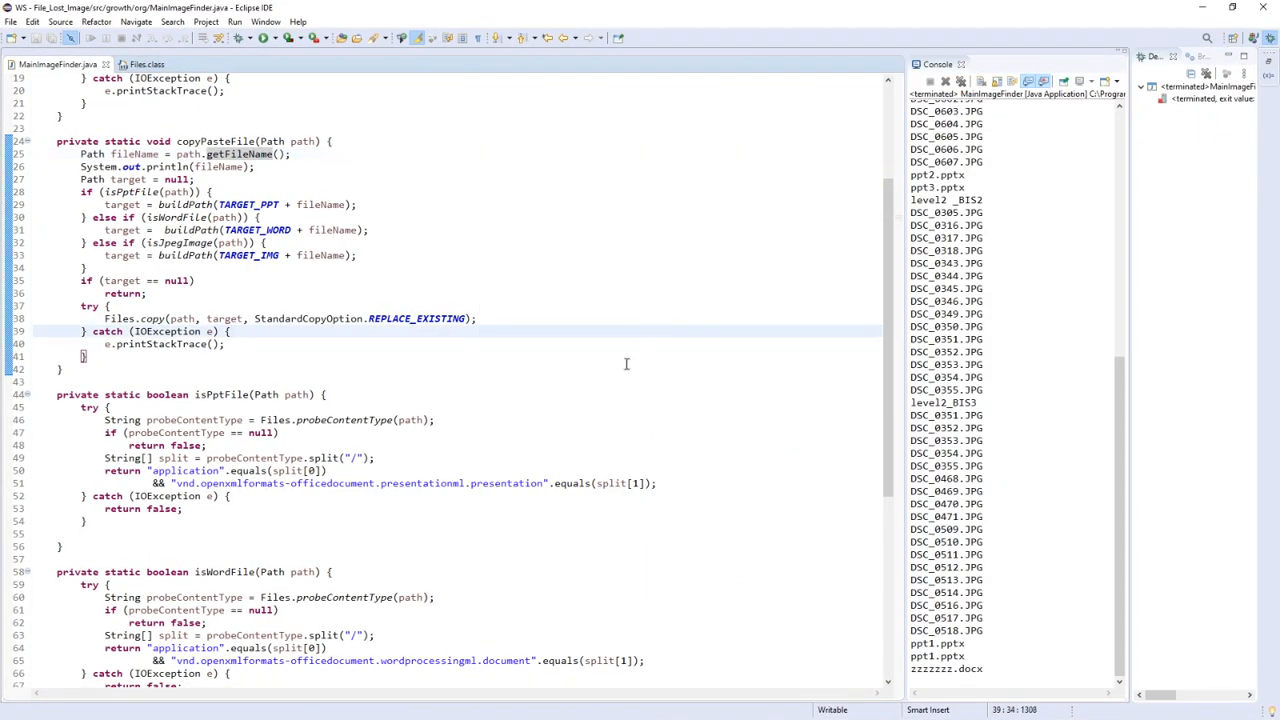
pyautogui.scroll(-3)
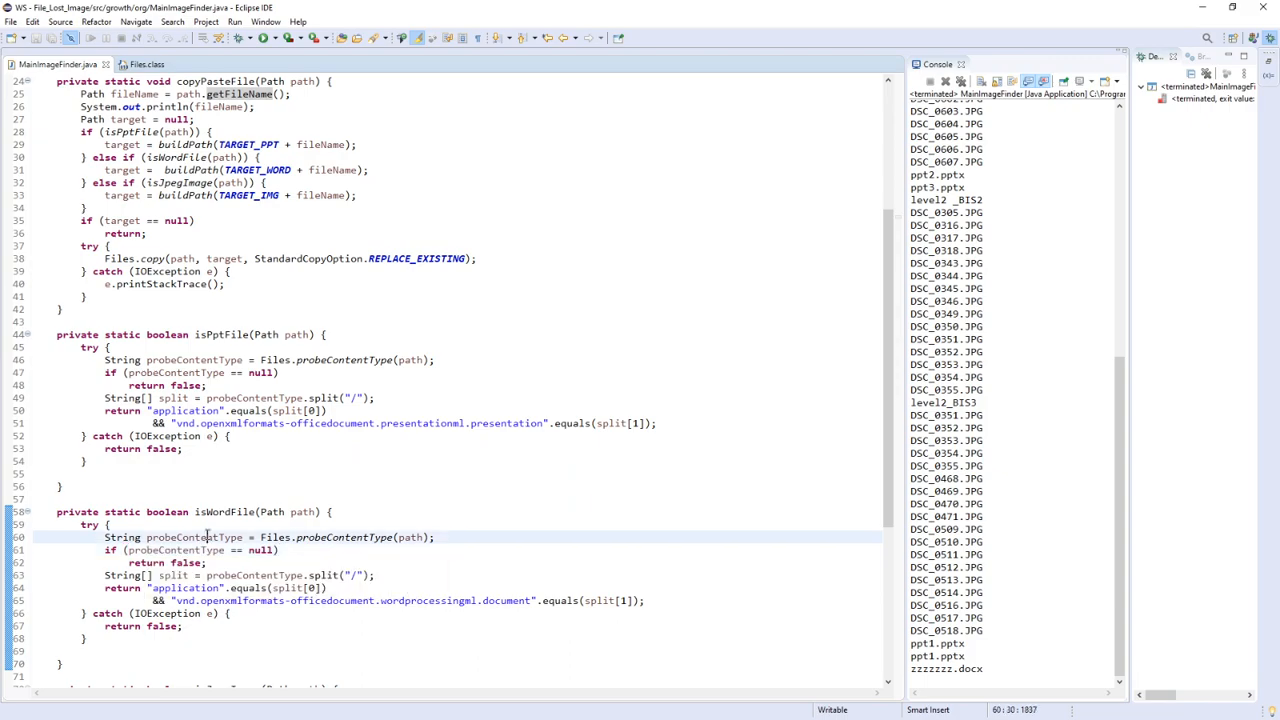
pyautogui.scroll(3)
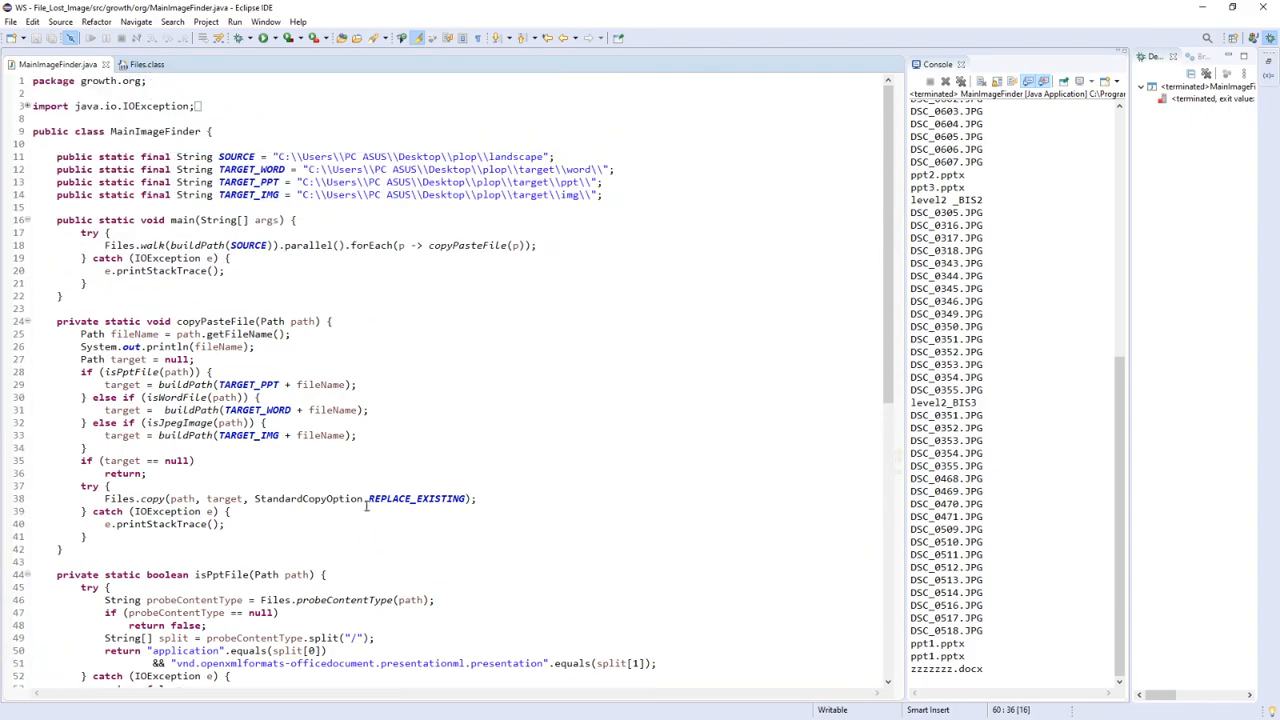